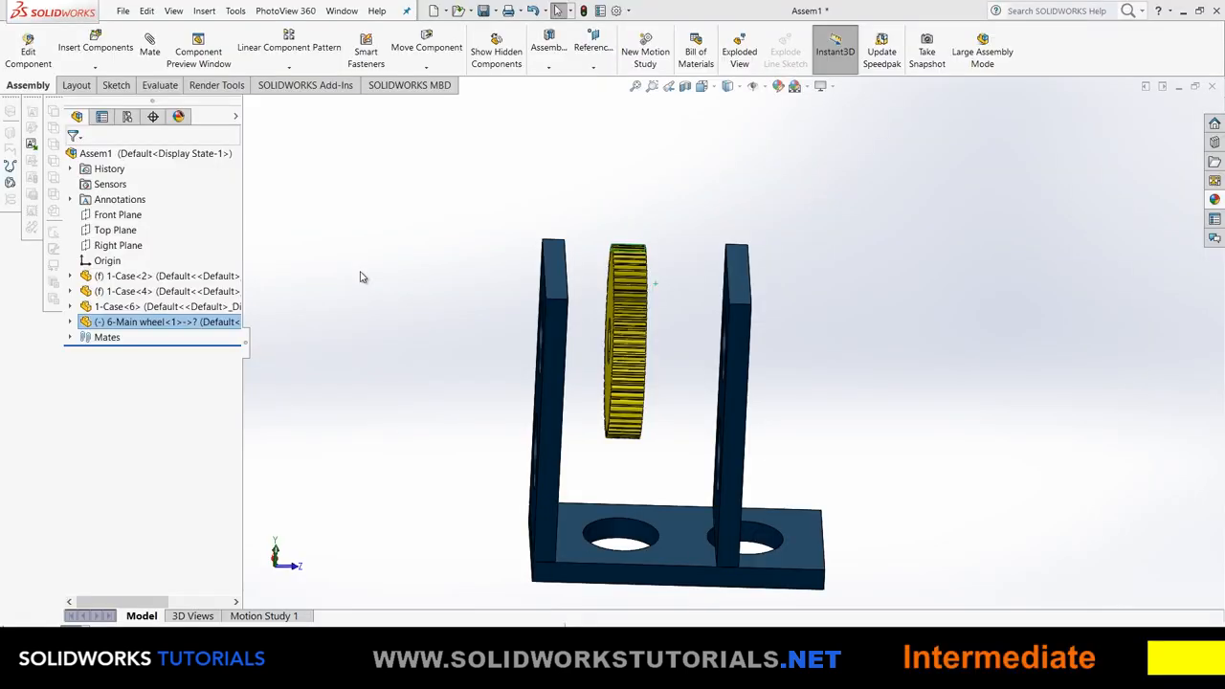
{"action": "mouse_move", "coordinate": [683, 274]}
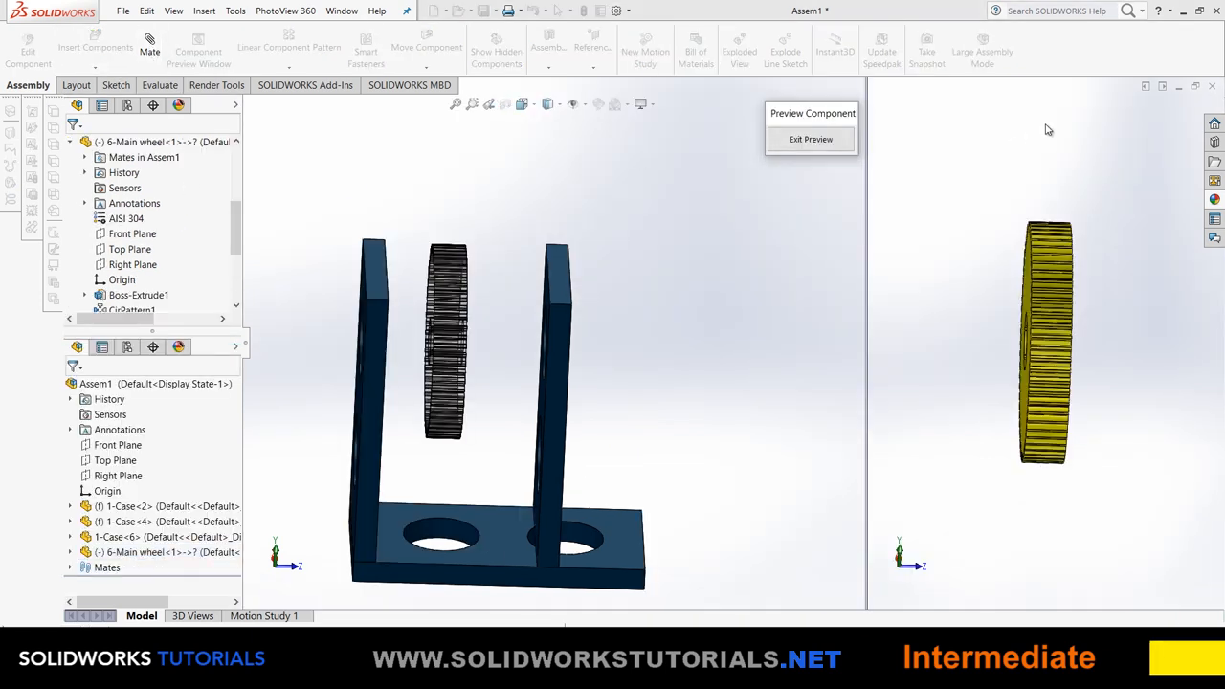
Close the component preview and start a new mate in the assembly.
{"action": "left_click", "coordinate": [810, 139]}
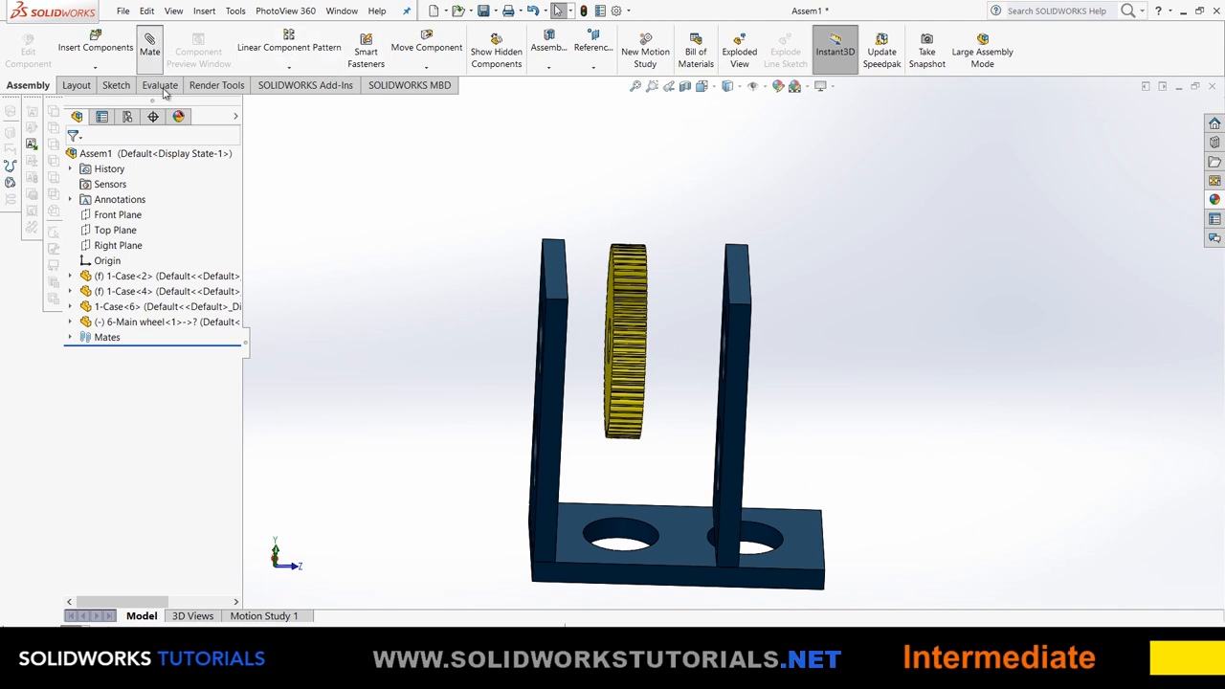
{"action": "left_click", "coordinate": [149, 48]}
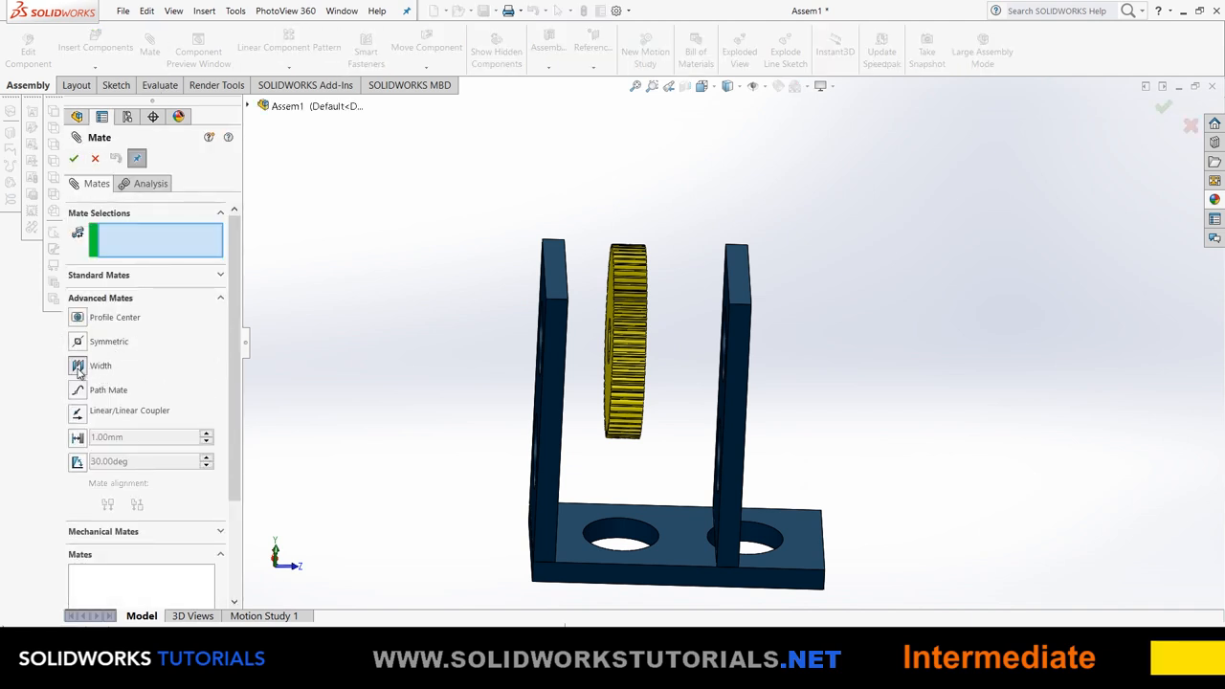
Choose Width, picking the wheel's side faces and Case-2/Case-4 inner faces as references.
{"action": "left_click", "coordinate": [100, 365]}
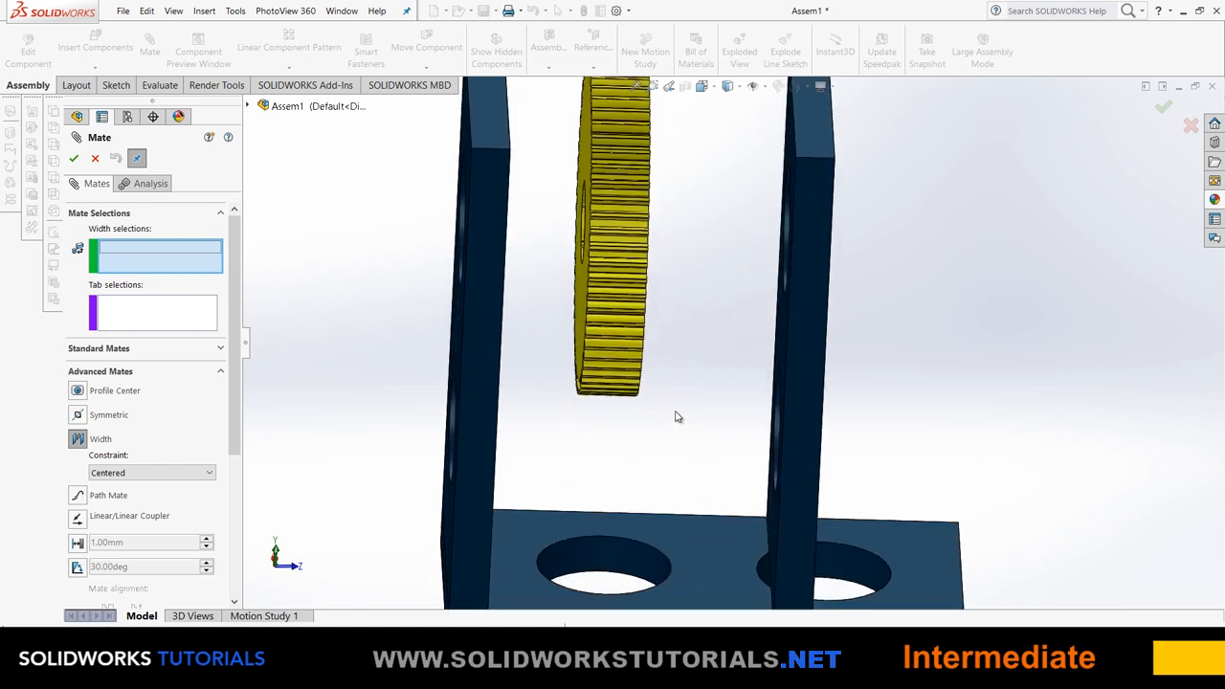
{"action": "left_click_drag", "start_coordinate": [675, 416], "coordinate": [747, 315]}
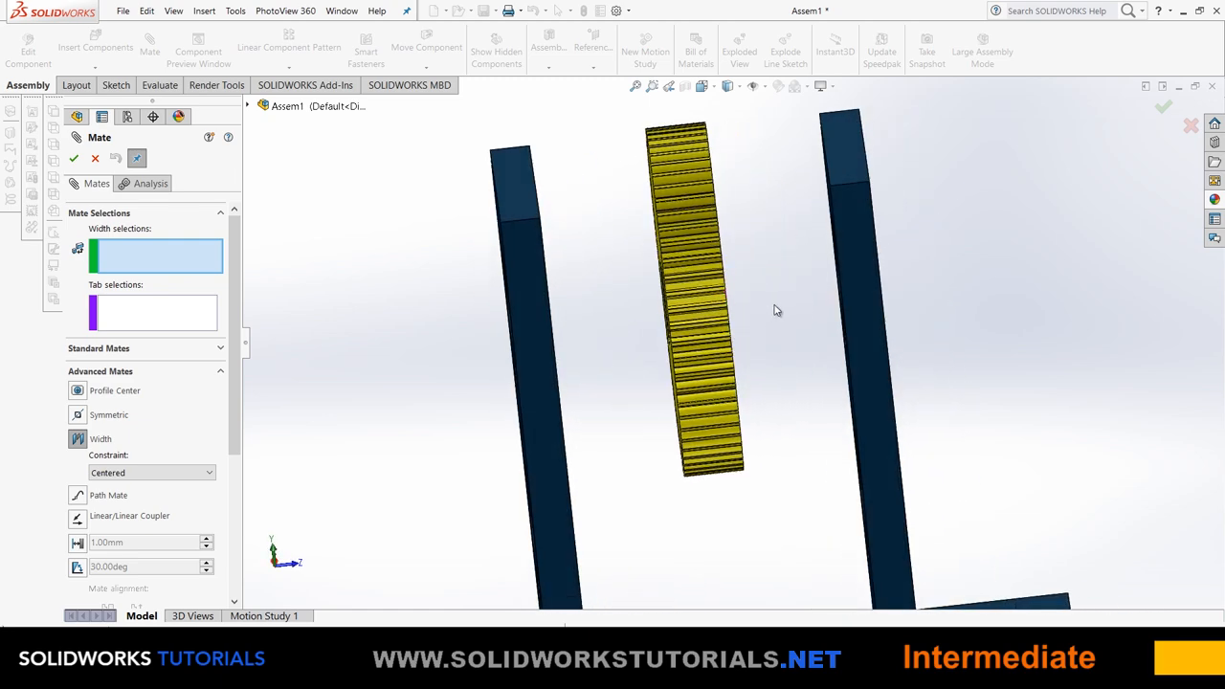
{"action": "mouse_move", "coordinate": [774, 327]}
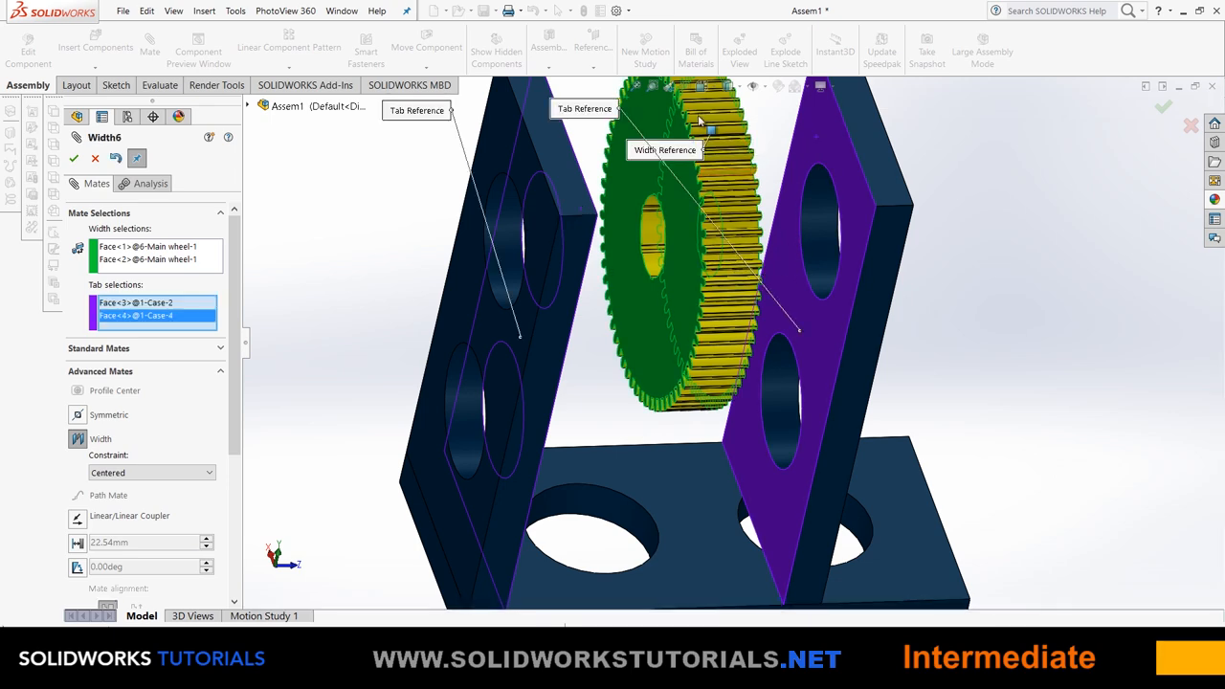
{"action": "left_click", "coordinate": [74, 158]}
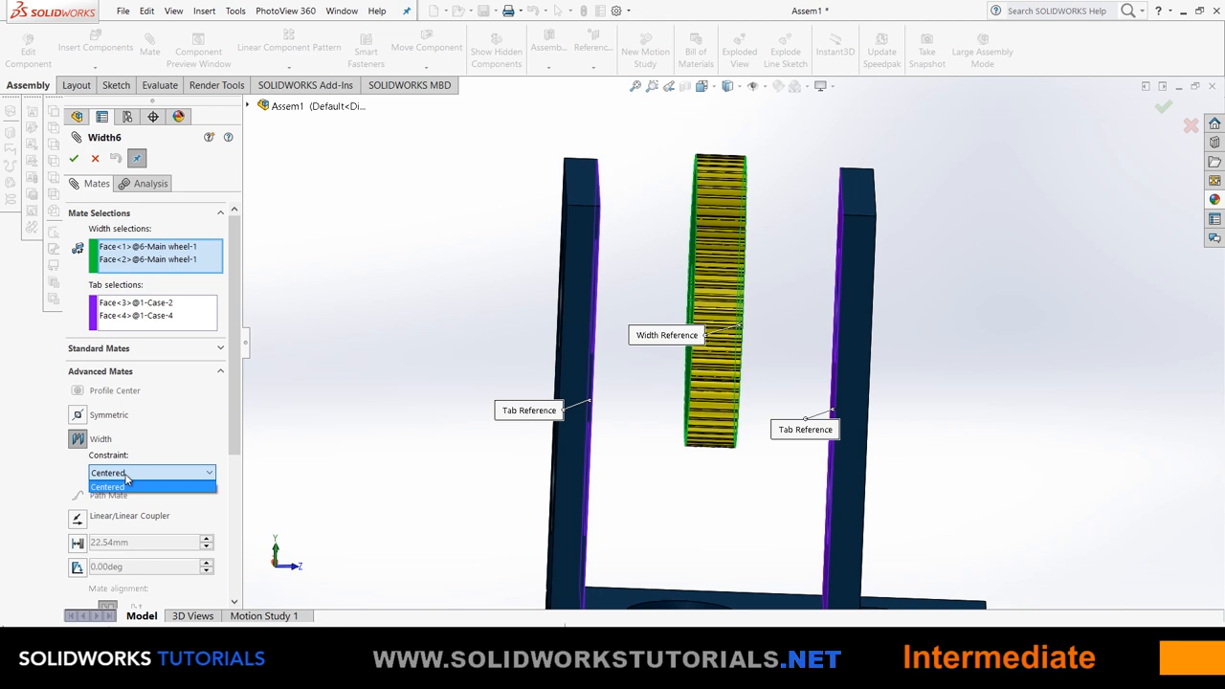
{"action": "mouse_move", "coordinate": [745, 283]}
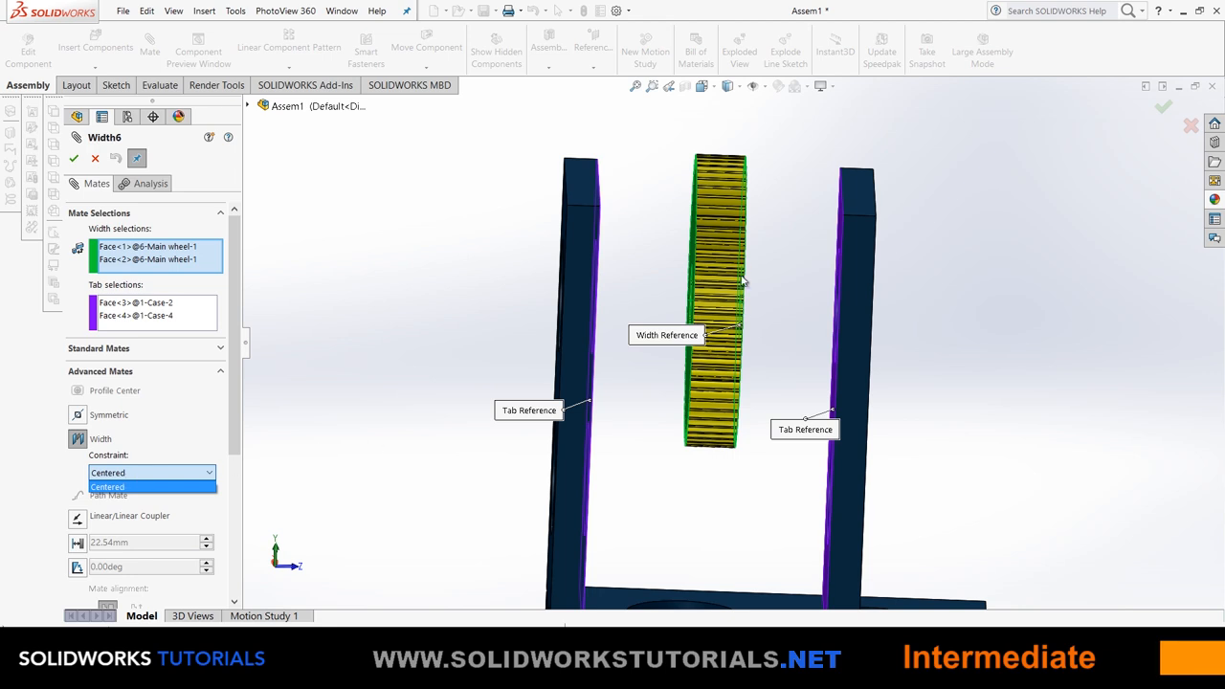
{"action": "mouse_move", "coordinate": [68, 270]}
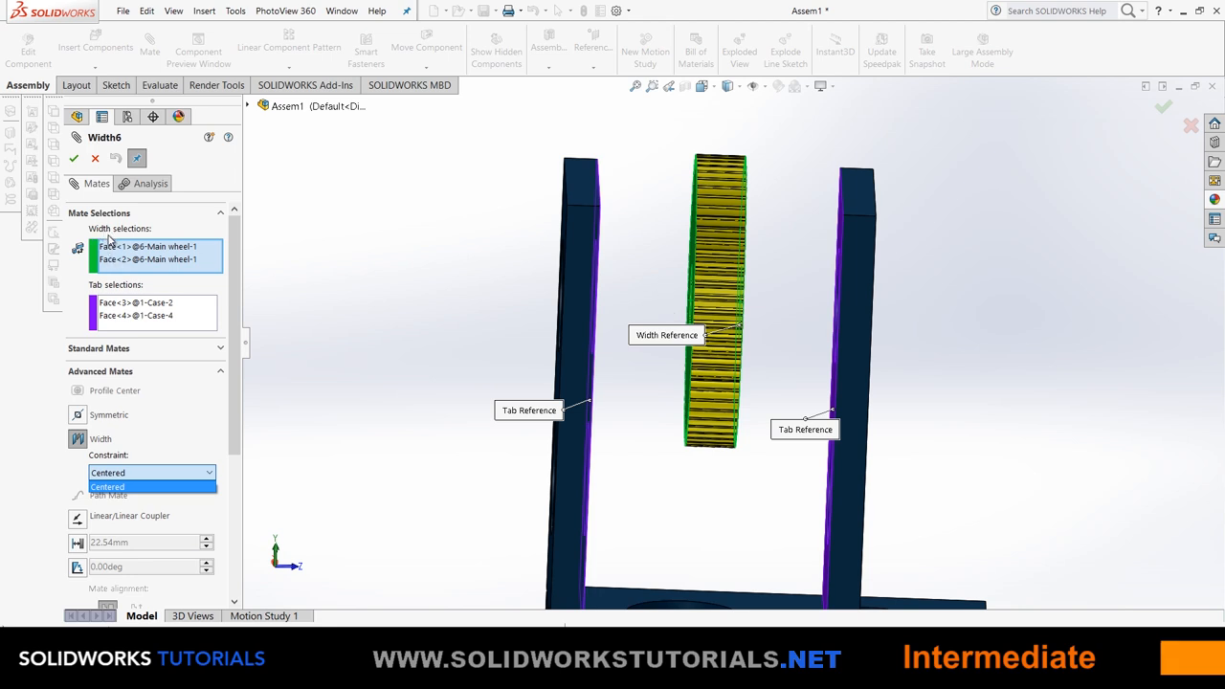
{"action": "mouse_move", "coordinate": [803, 416]}
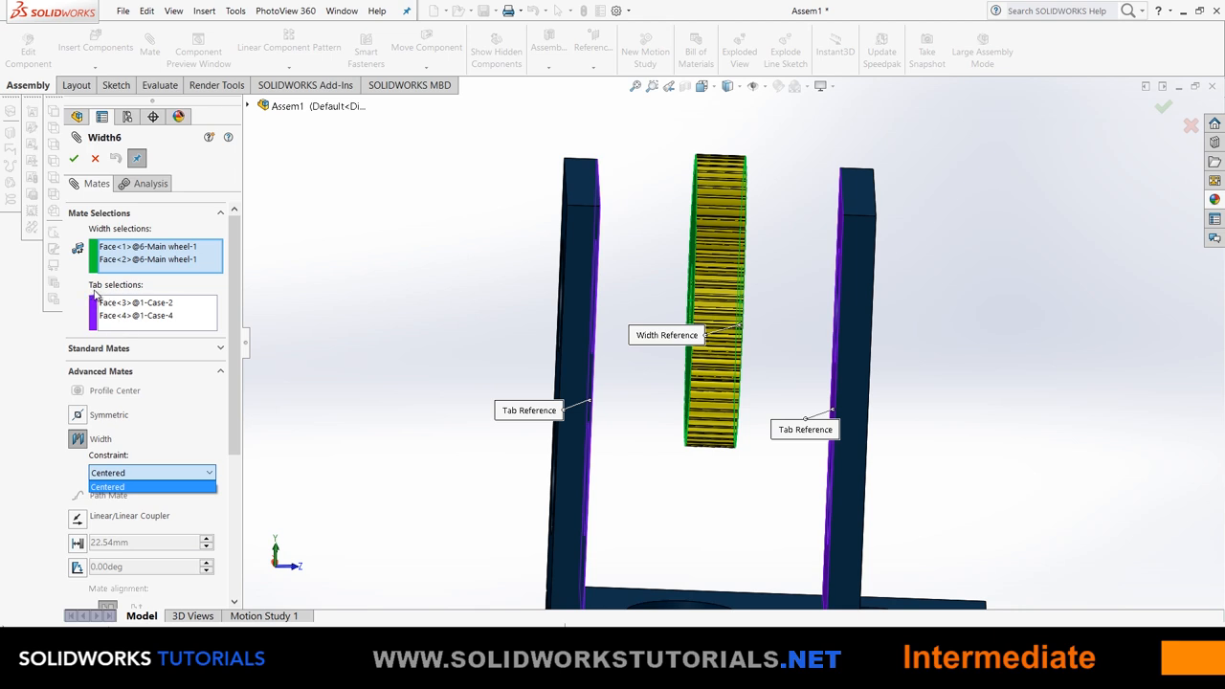
{"action": "mouse_move", "coordinate": [347, 322]}
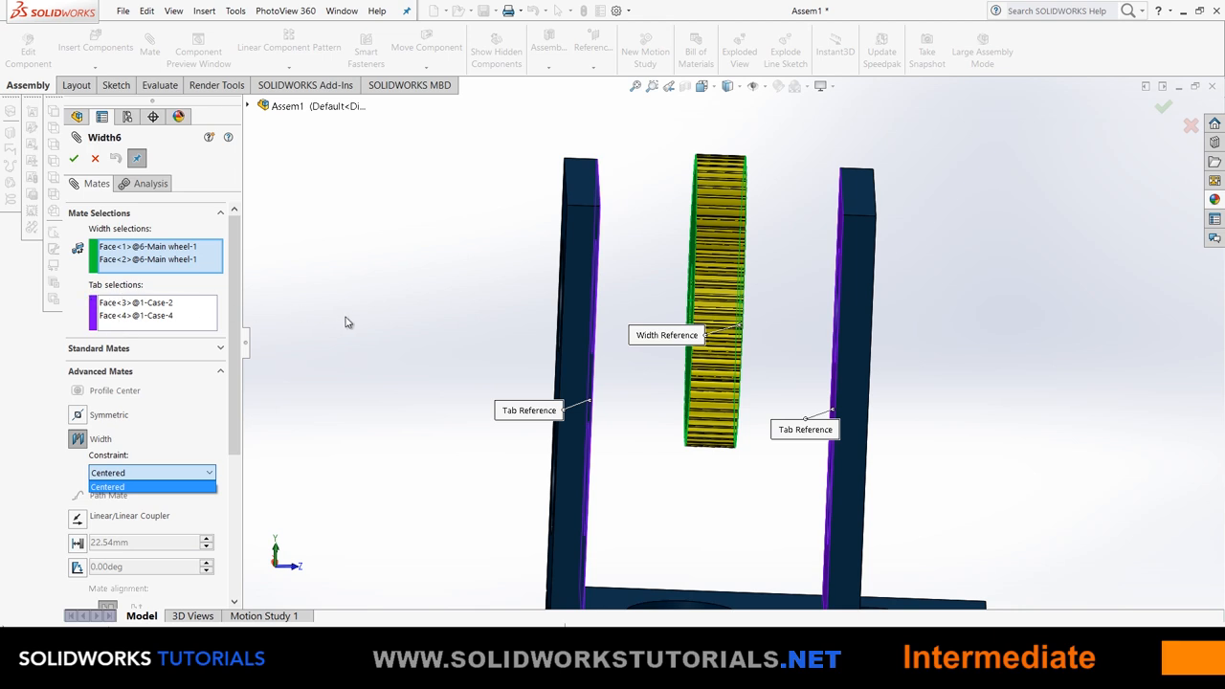
Confirm a Free-constraint width mate, then slide the wheel between the case walls.
{"action": "left_click", "coordinate": [107, 486]}
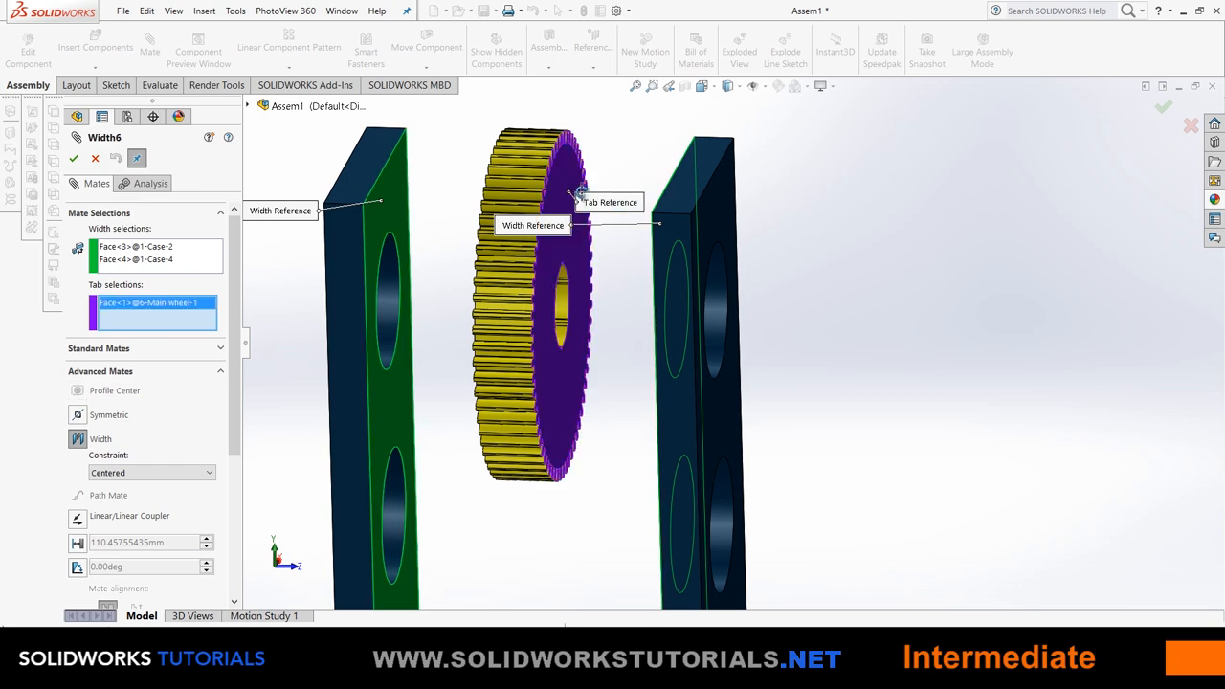
{"action": "left_click", "coordinate": [151, 473]}
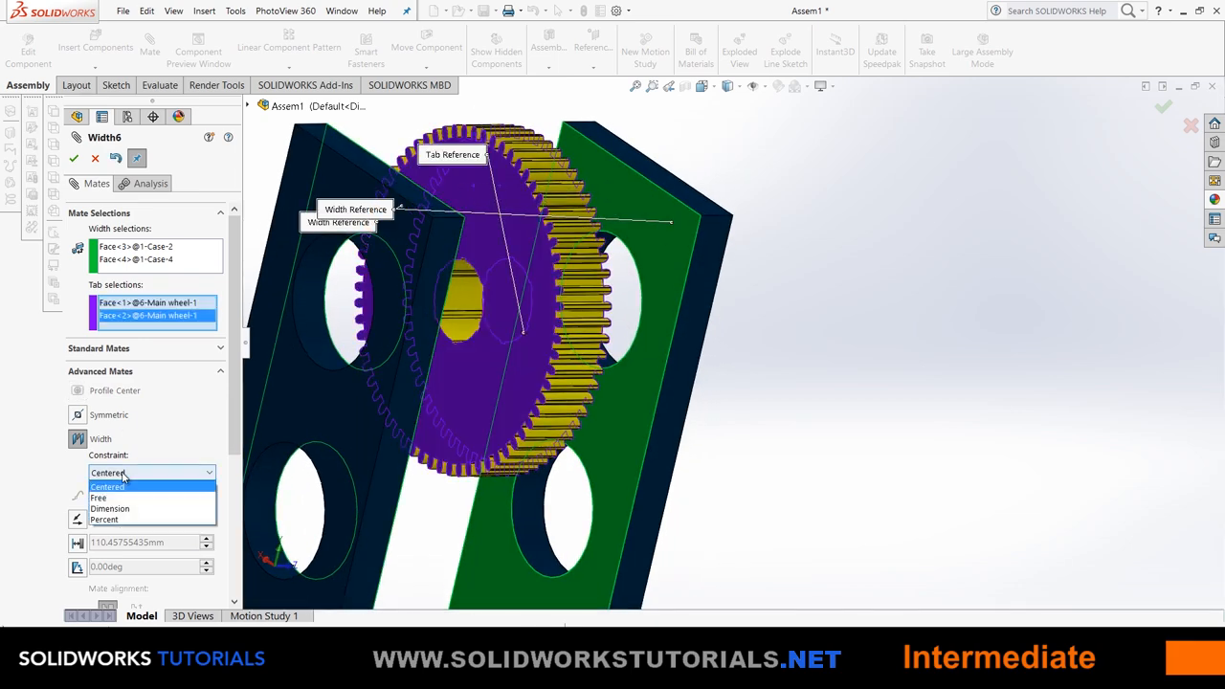
{"action": "left_click", "coordinate": [98, 498]}
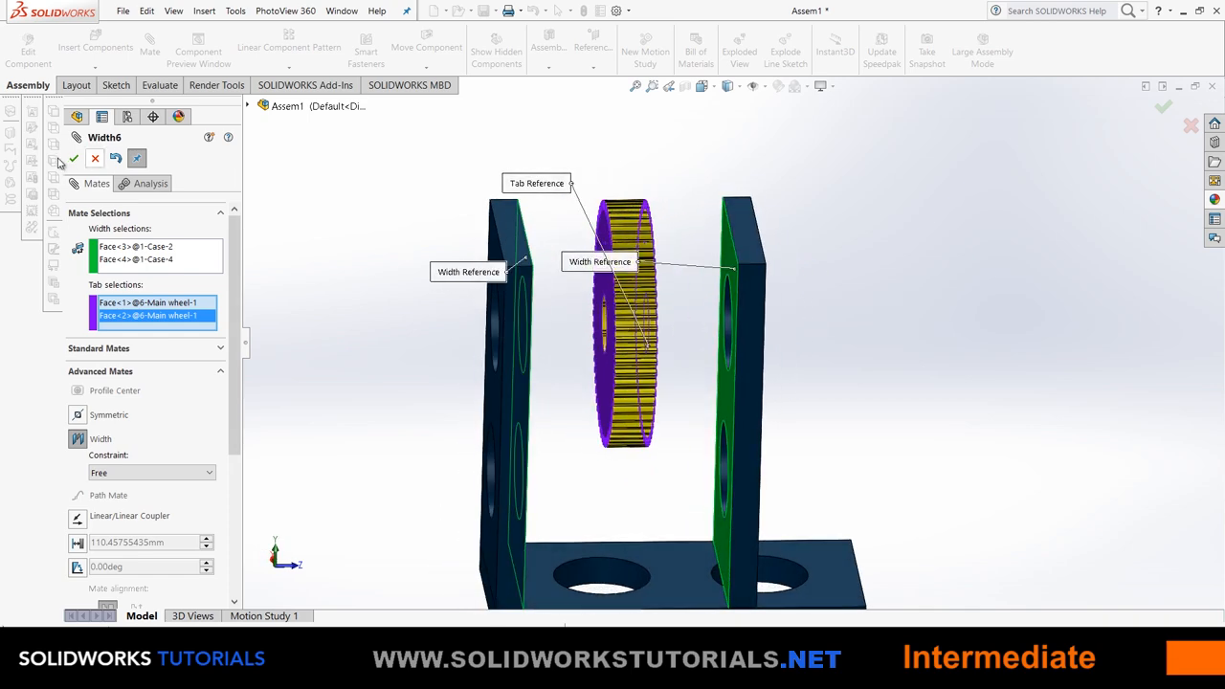
{"action": "left_click", "coordinate": [74, 158]}
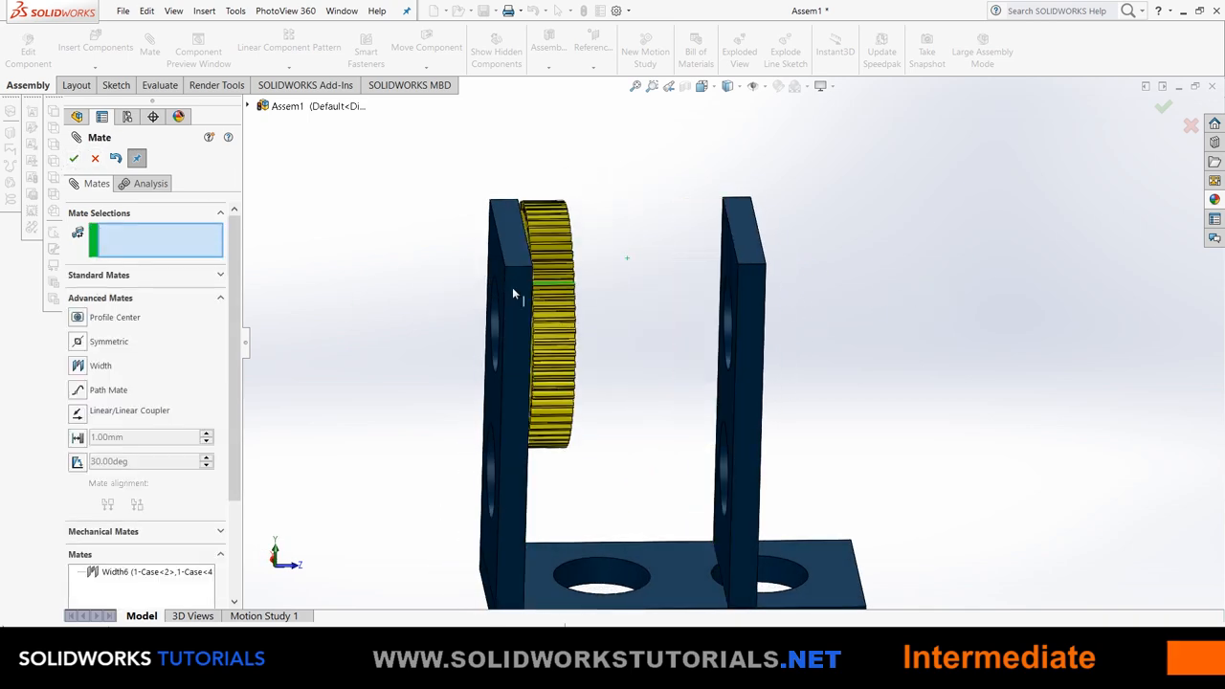
{"action": "left_click_drag", "start_coordinate": [545, 325], "coordinate": [718, 325]}
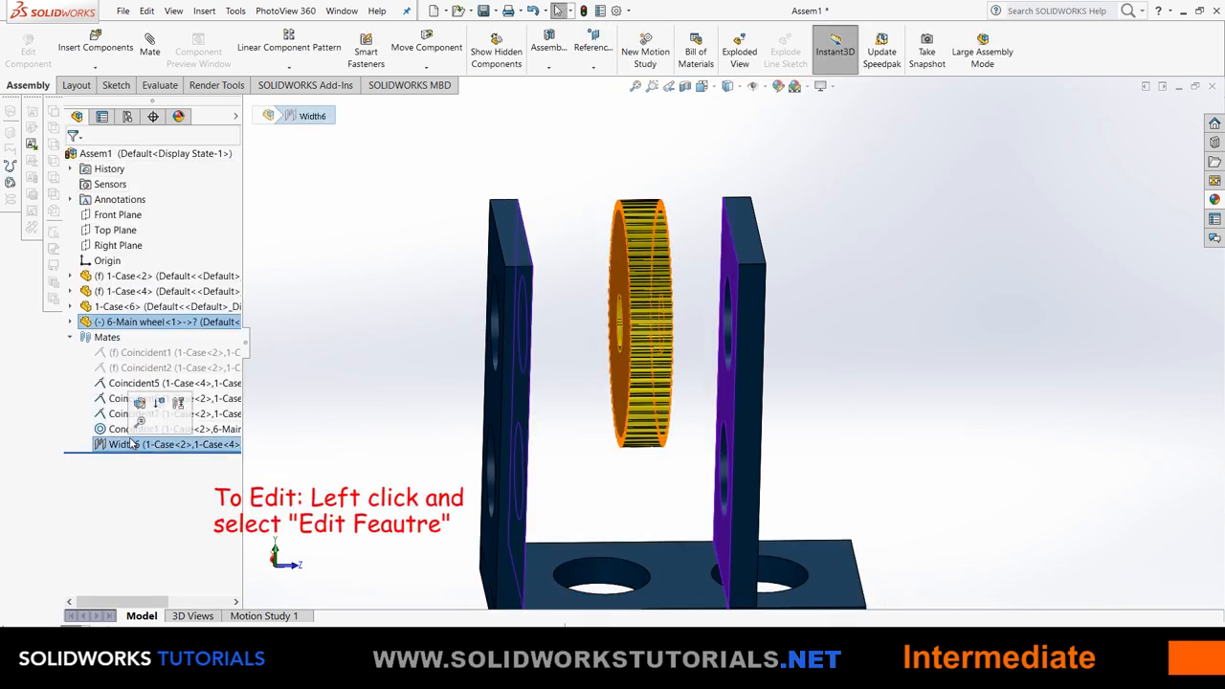
Edit Width6, trying Dimension and Percent (2) before setting the constraint to Centered.
{"action": "double_click", "coordinate": [127, 444]}
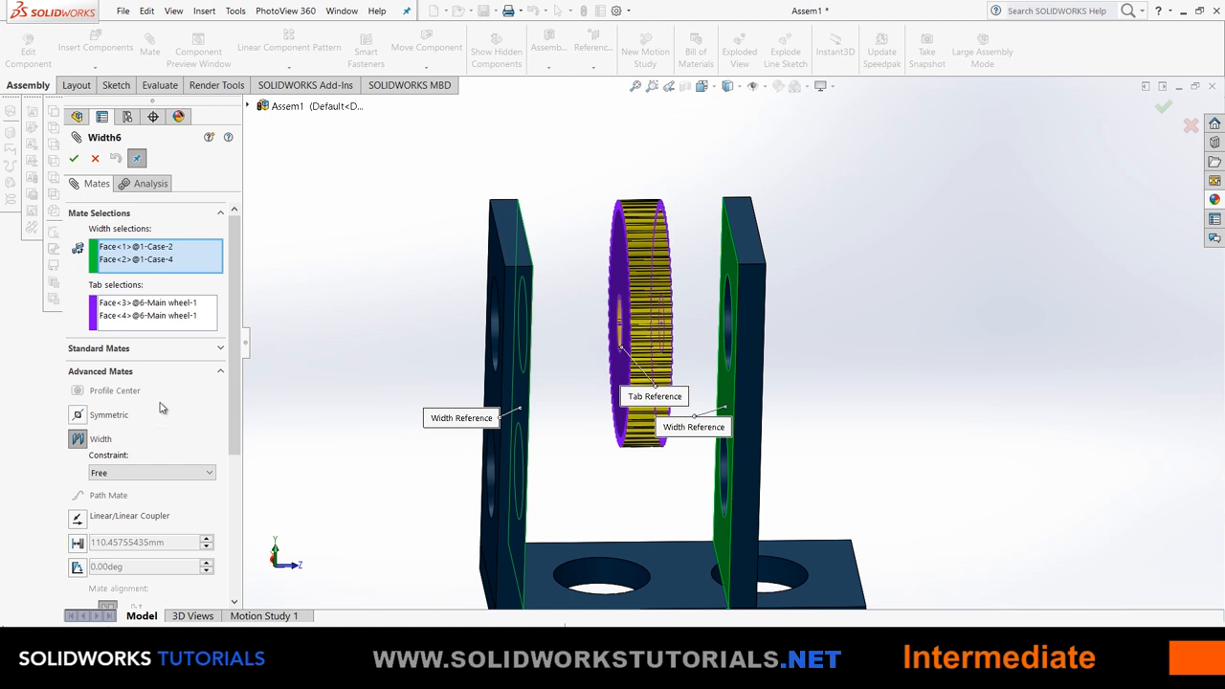
{"action": "mouse_move", "coordinate": [226, 403]}
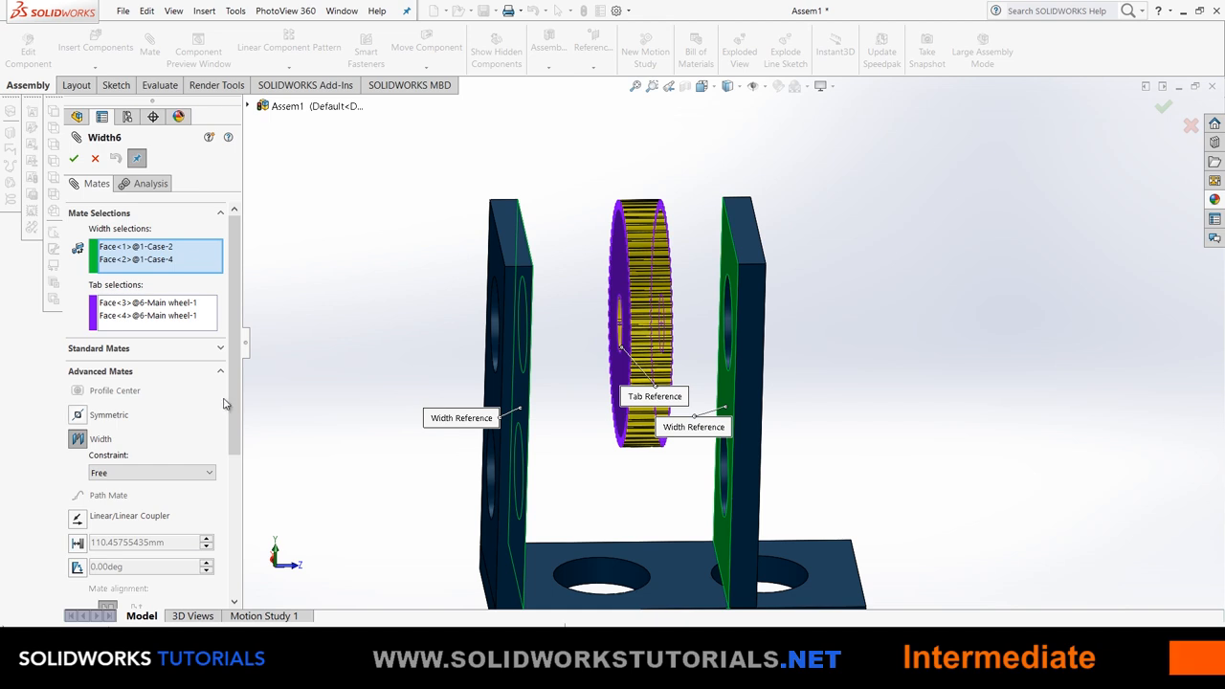
{"action": "left_click", "coordinate": [151, 472]}
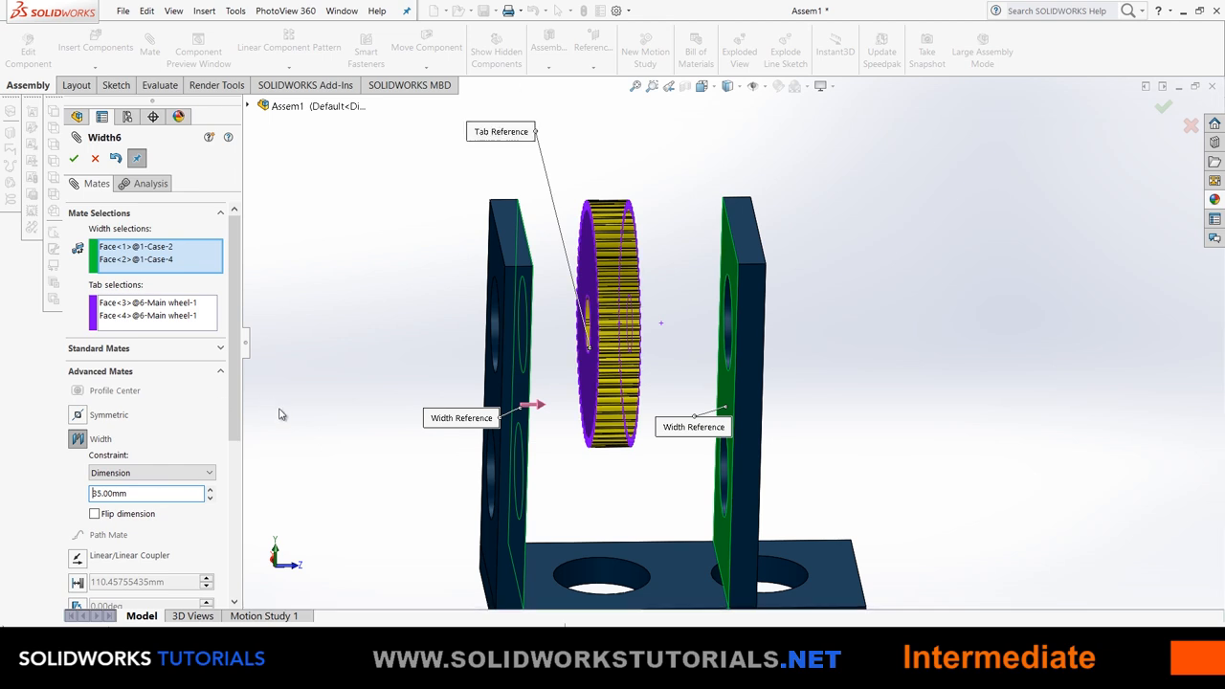
{"action": "mouse_move", "coordinate": [531, 349]}
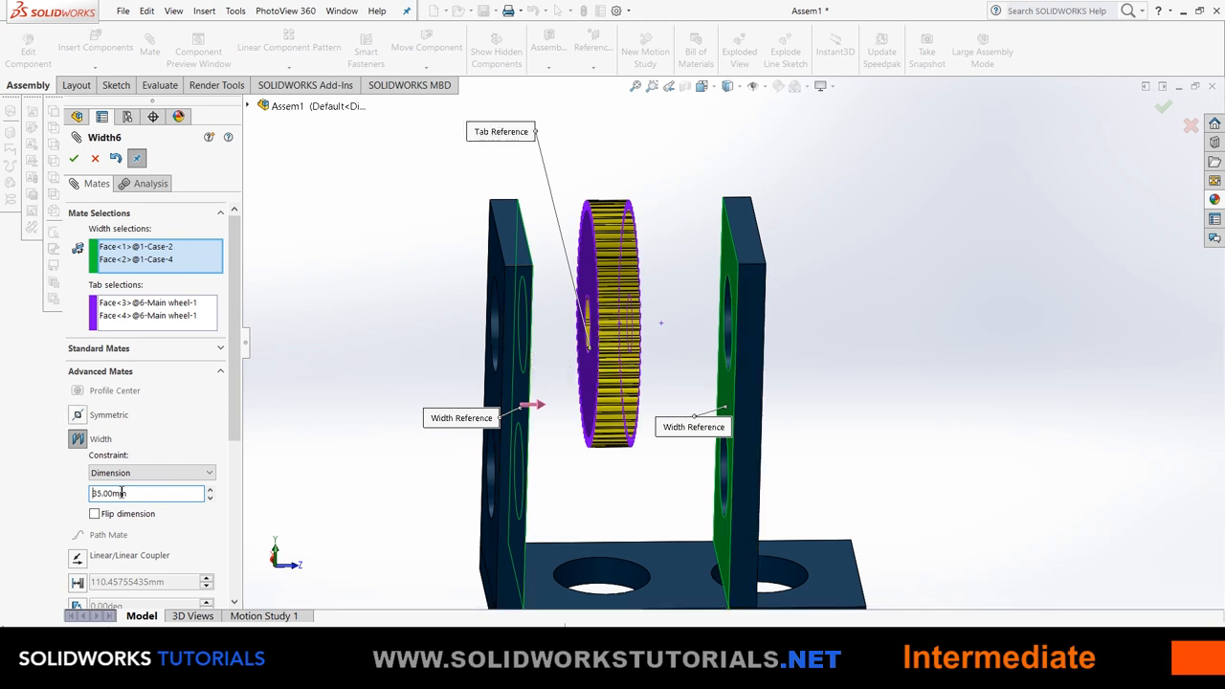
{"action": "left_click", "coordinate": [151, 473]}
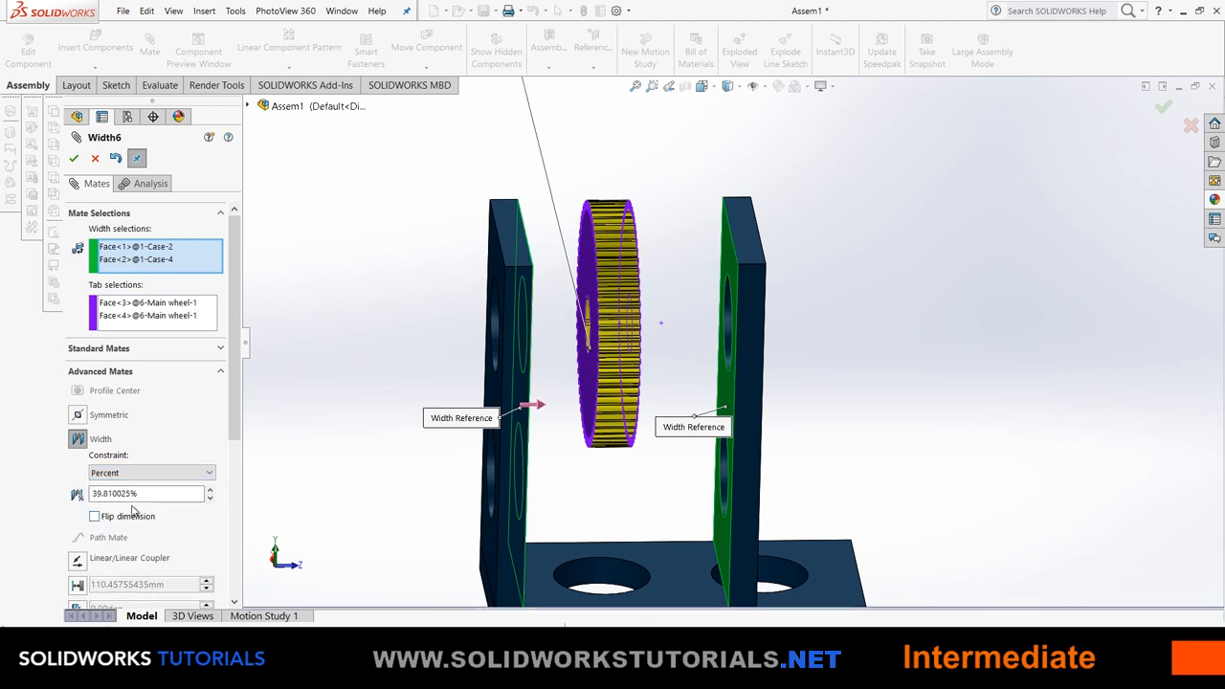
{"action": "type", "text": "20.000000%"}
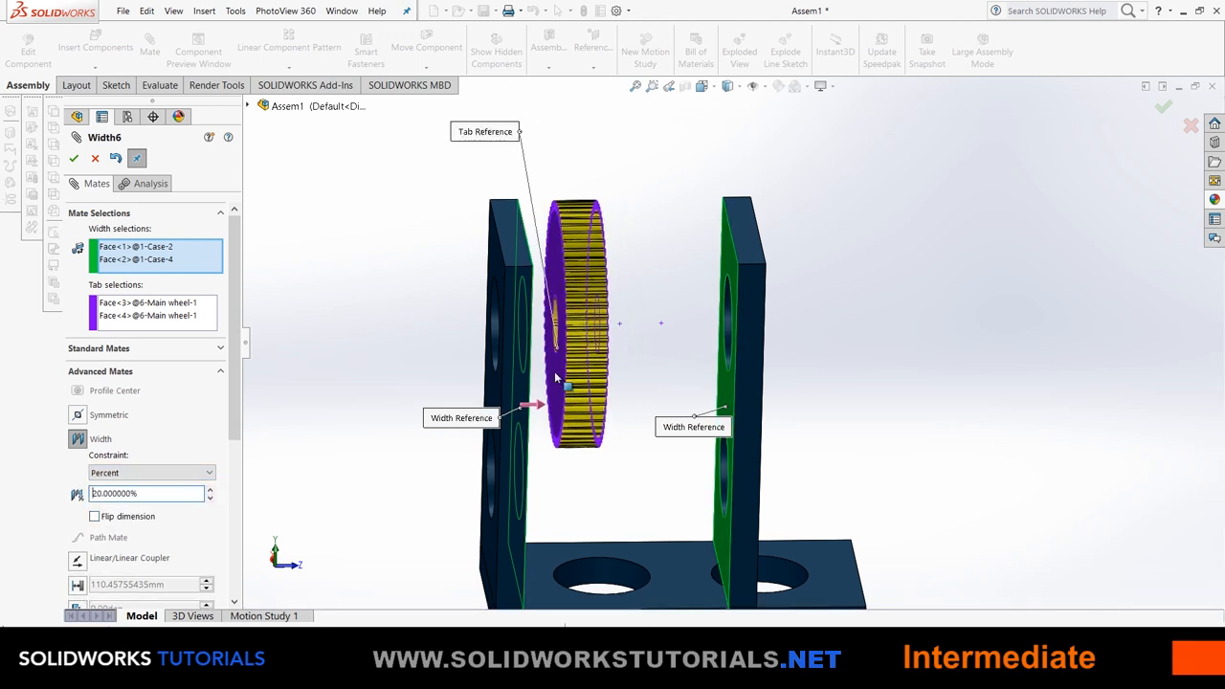
{"action": "left_click", "coordinate": [151, 473]}
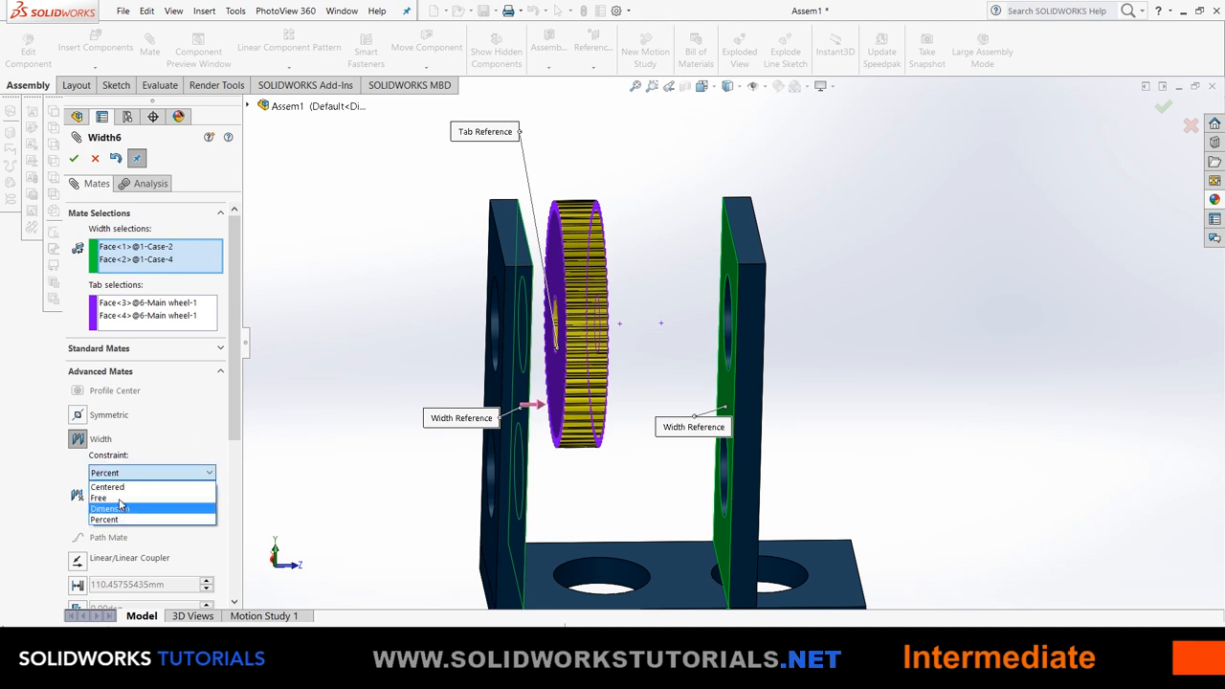
{"action": "left_click", "coordinate": [108, 487]}
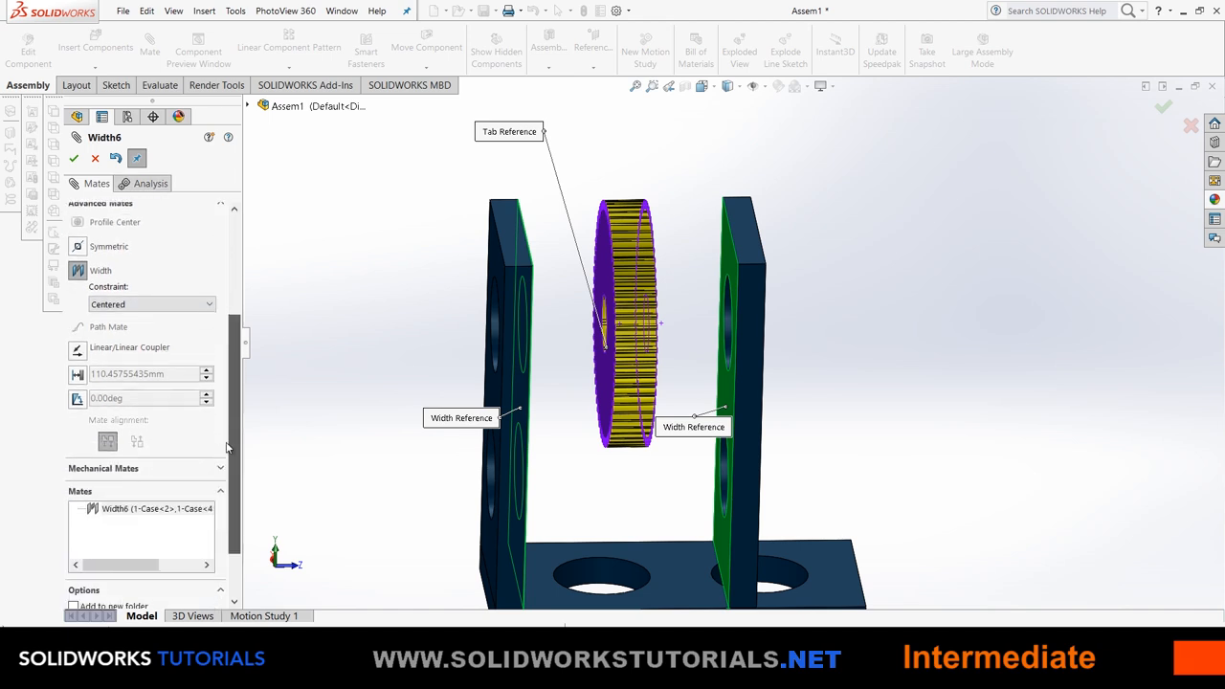
{"action": "mouse_move", "coordinate": [86, 354]}
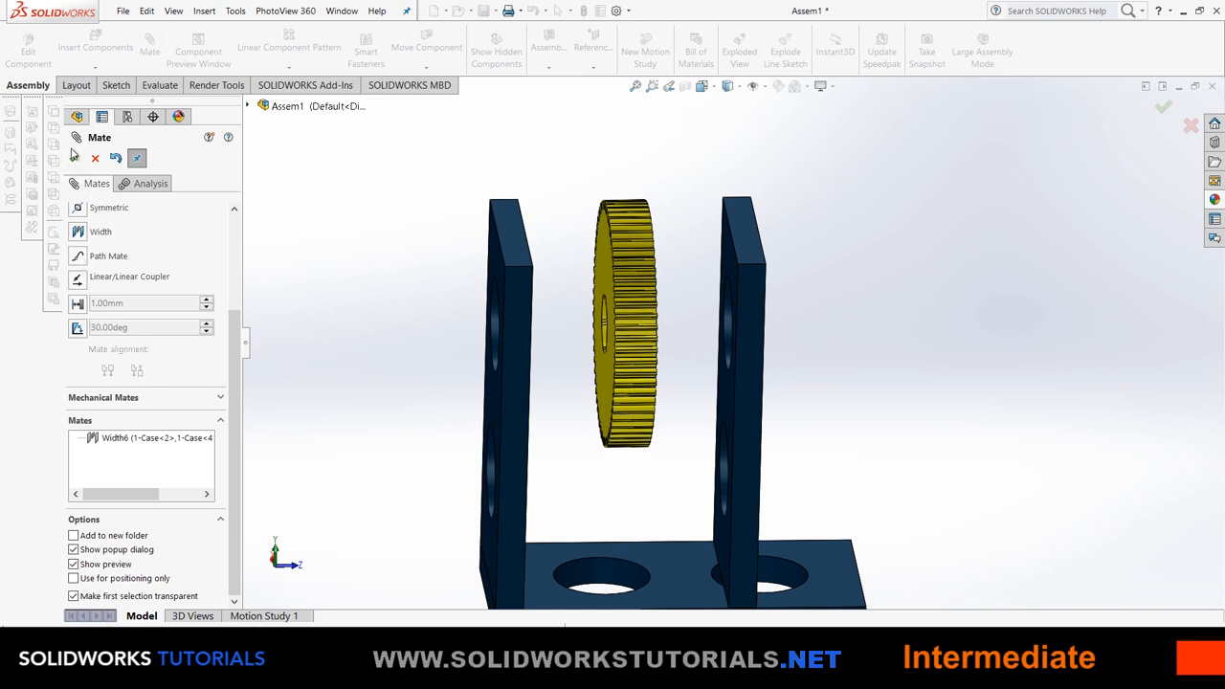
Insert another 1-Case plate into the assembly and begin a new mate.
{"action": "left_click", "coordinate": [95, 47]}
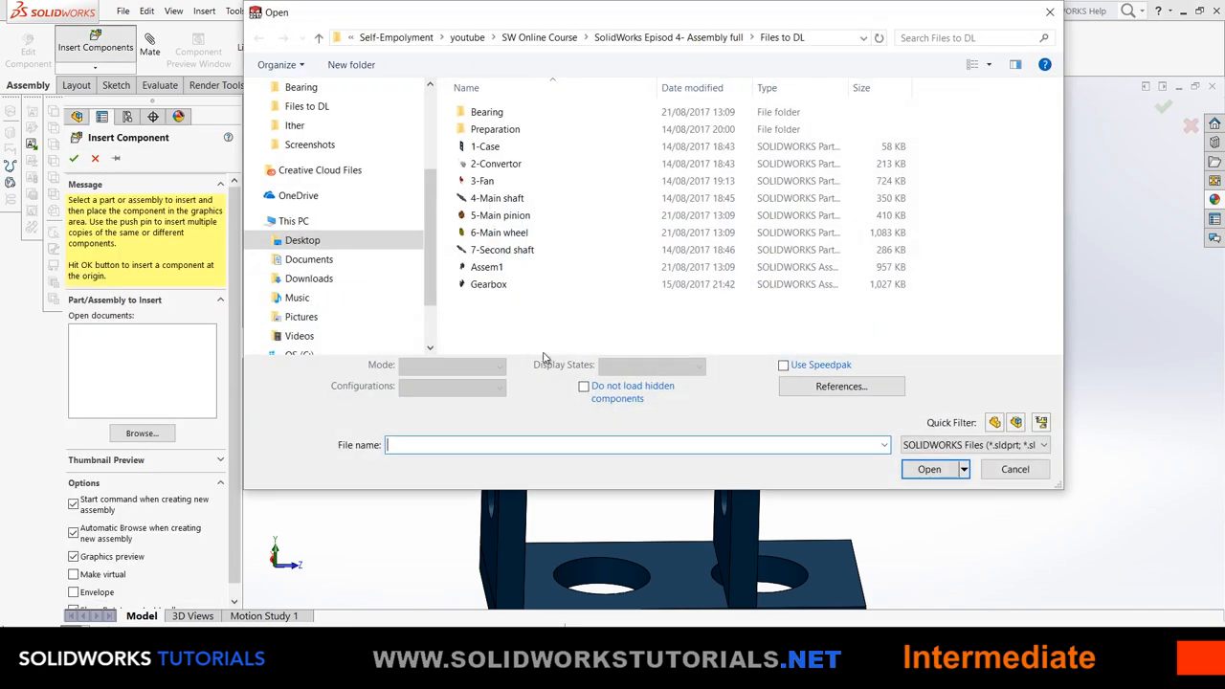
{"action": "left_click", "coordinate": [497, 198]}
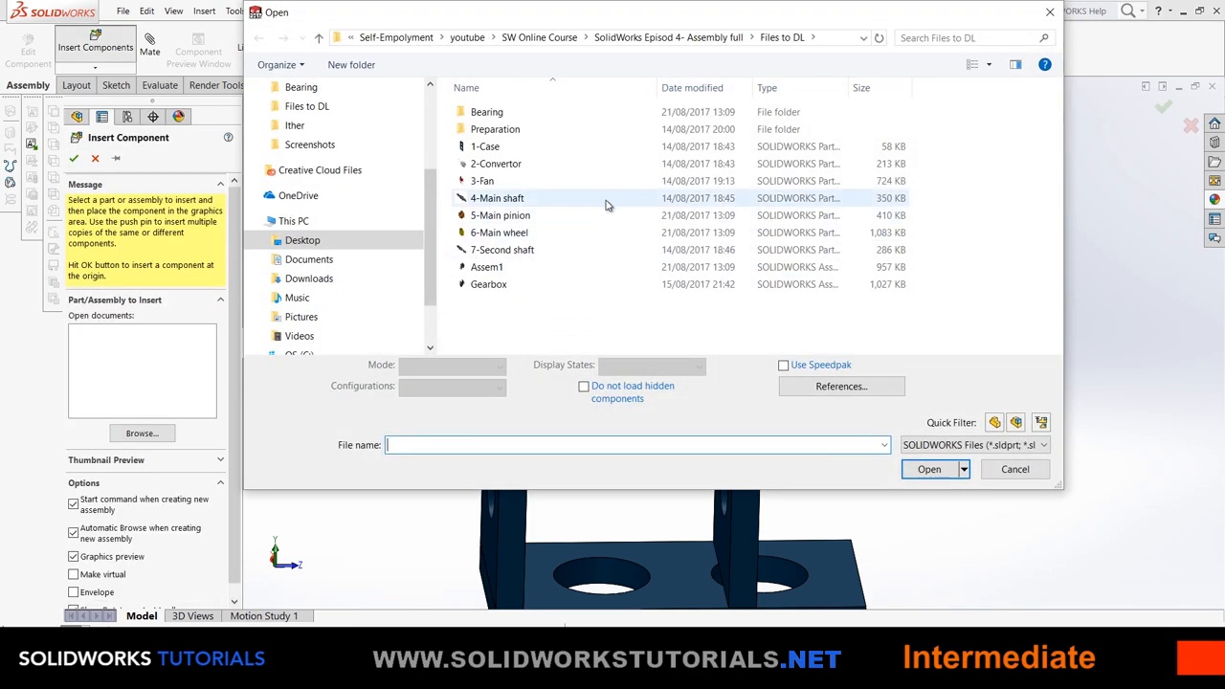
{"action": "left_click", "coordinate": [498, 146]}
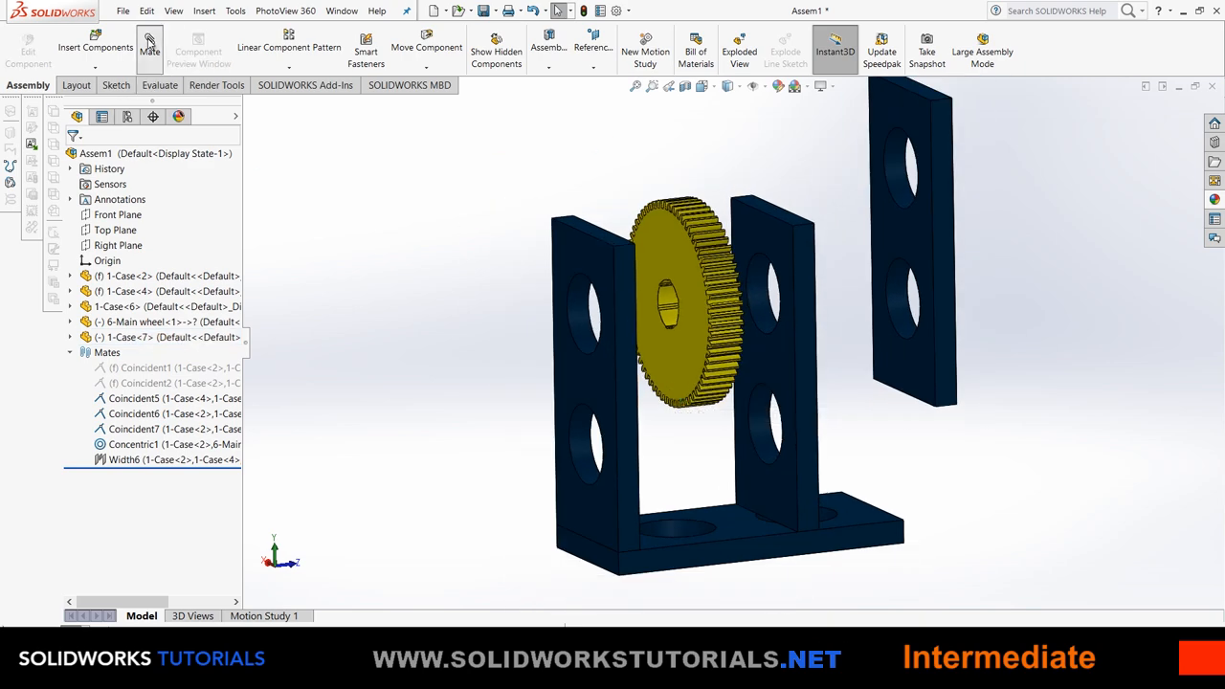
{"action": "left_click", "coordinate": [149, 48]}
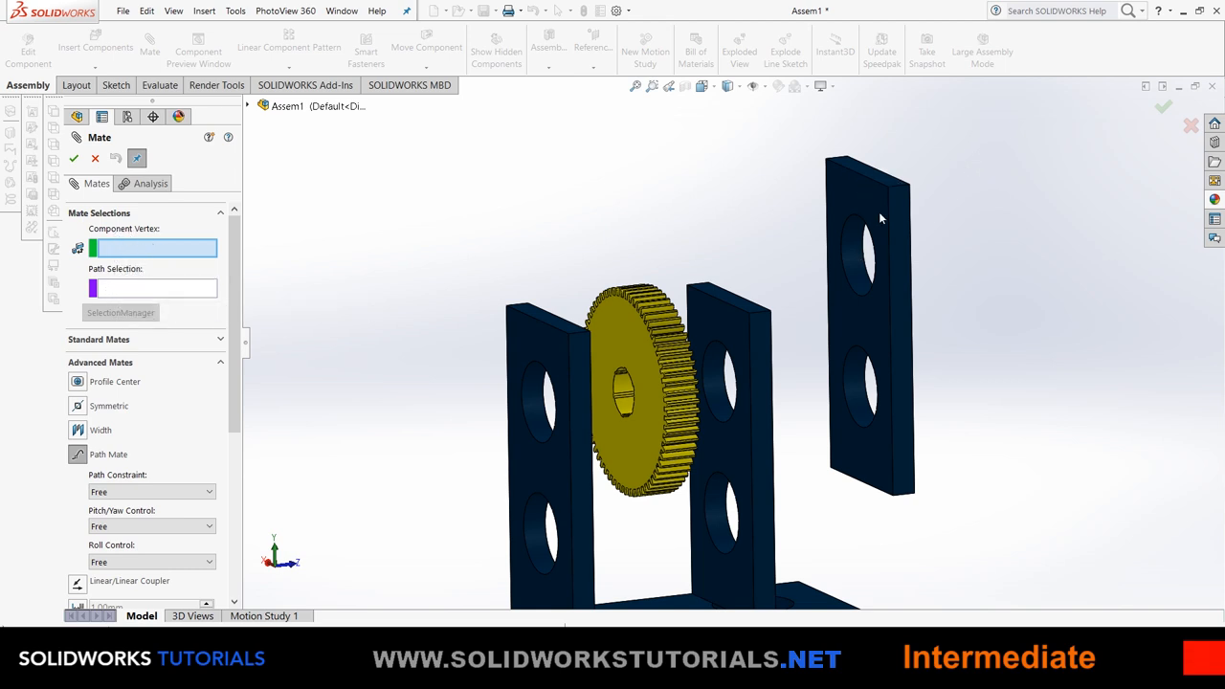
{"action": "mouse_move", "coordinate": [902, 327]}
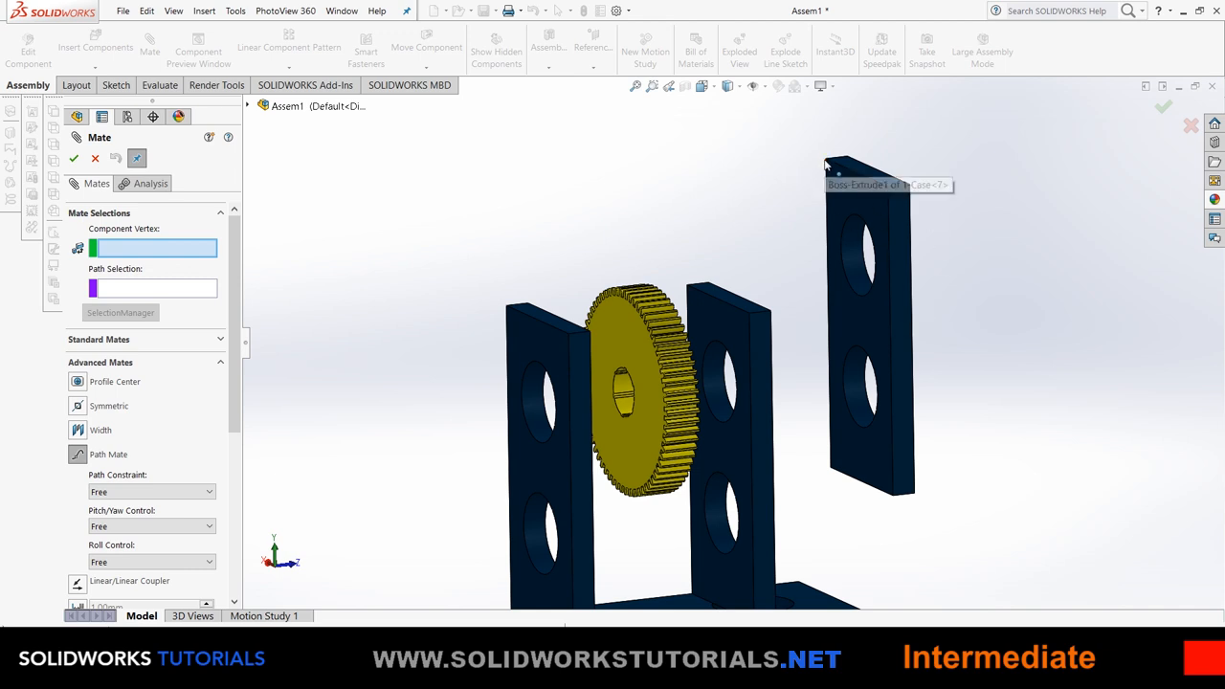
Path-mate Case-7's top corner vertex to Case-4's hole edge with a Free constraint.
{"action": "left_click", "coordinate": [829, 159]}
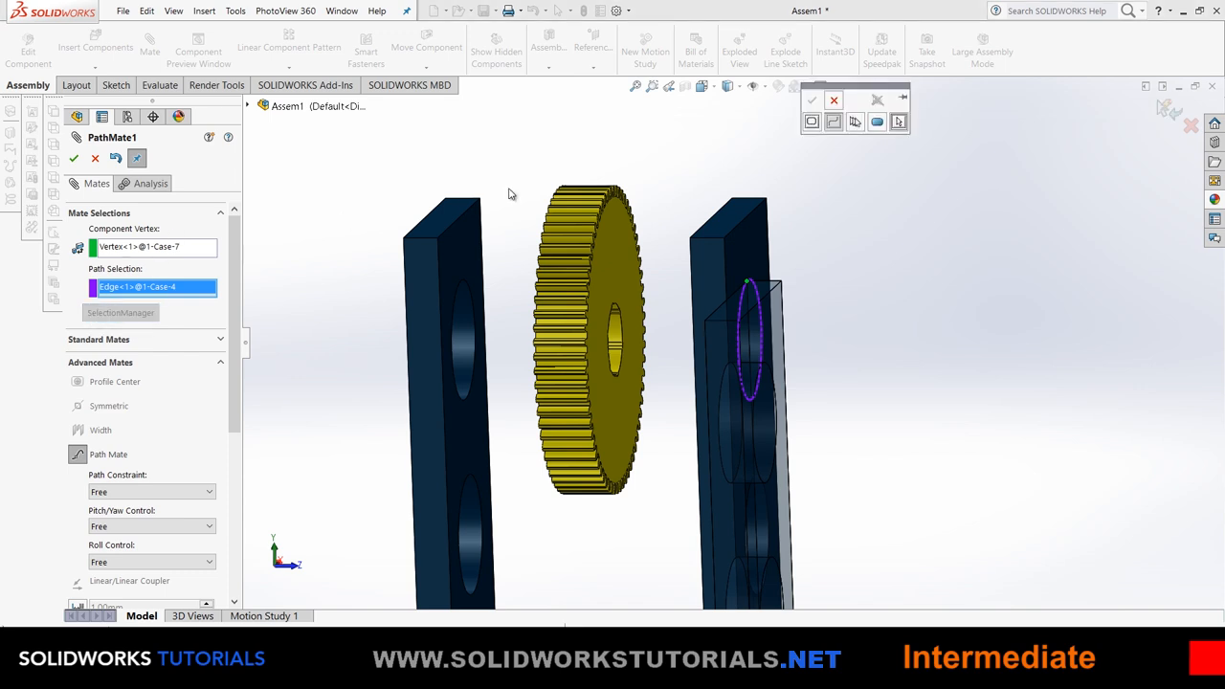
{"action": "mouse_move", "coordinate": [854, 121]}
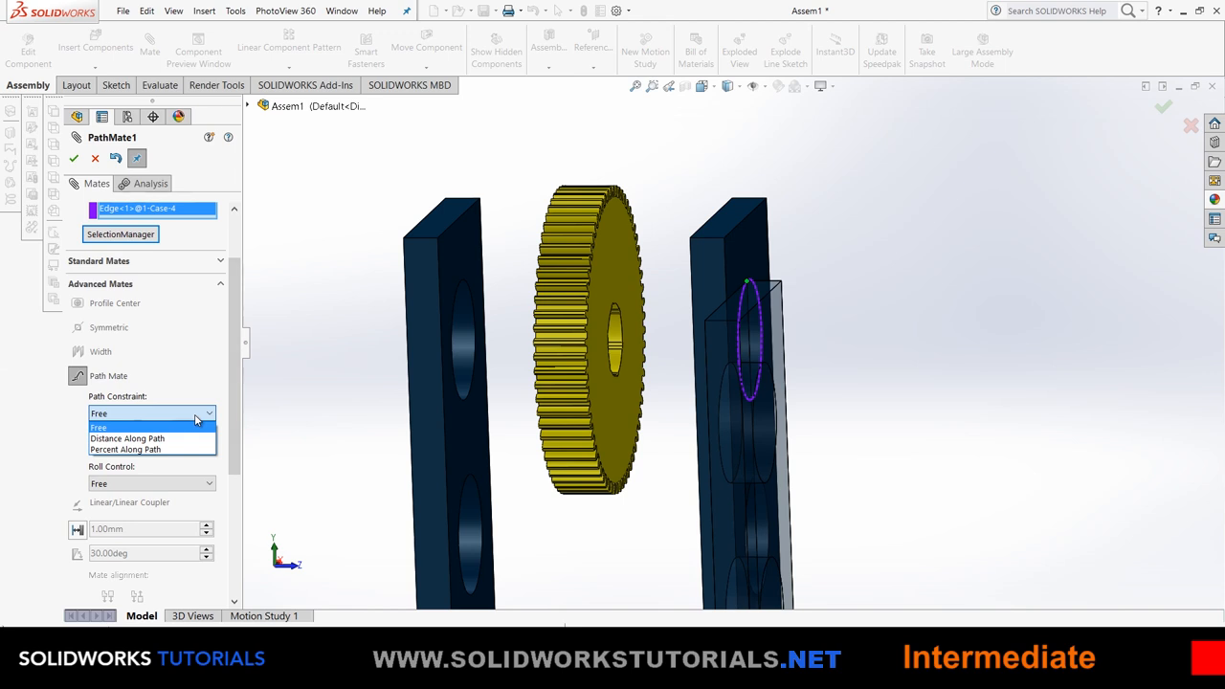
{"action": "left_click", "coordinate": [99, 427]}
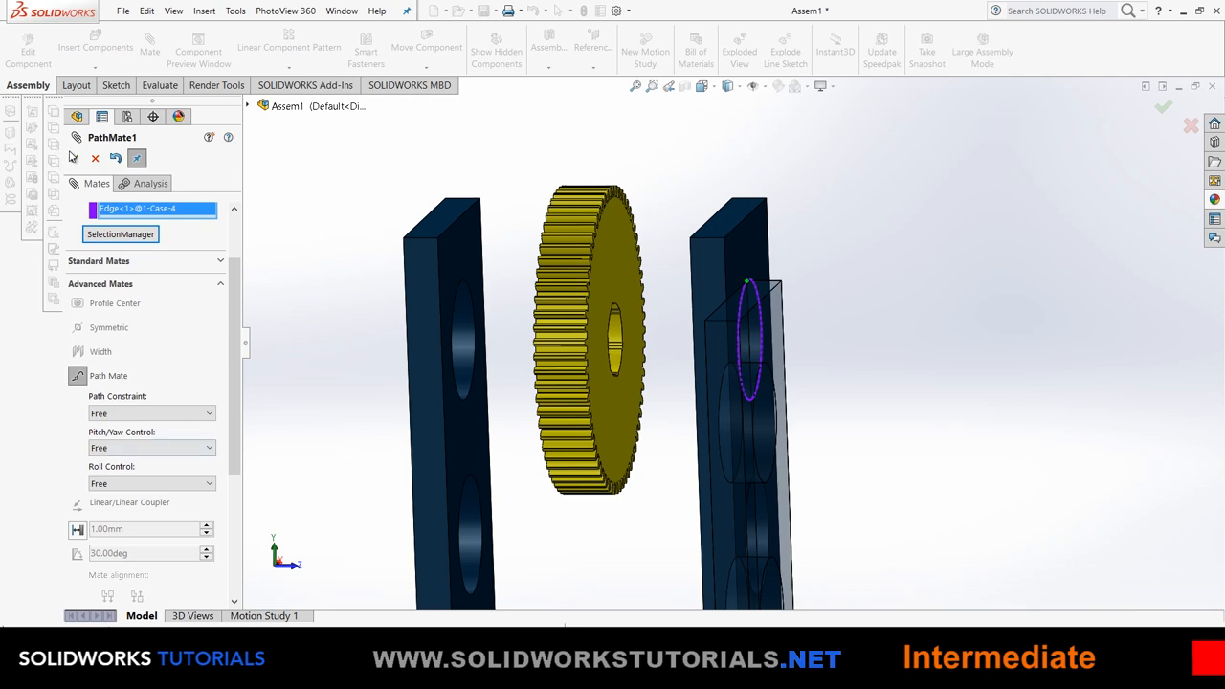
{"action": "left_click", "coordinate": [74, 159]}
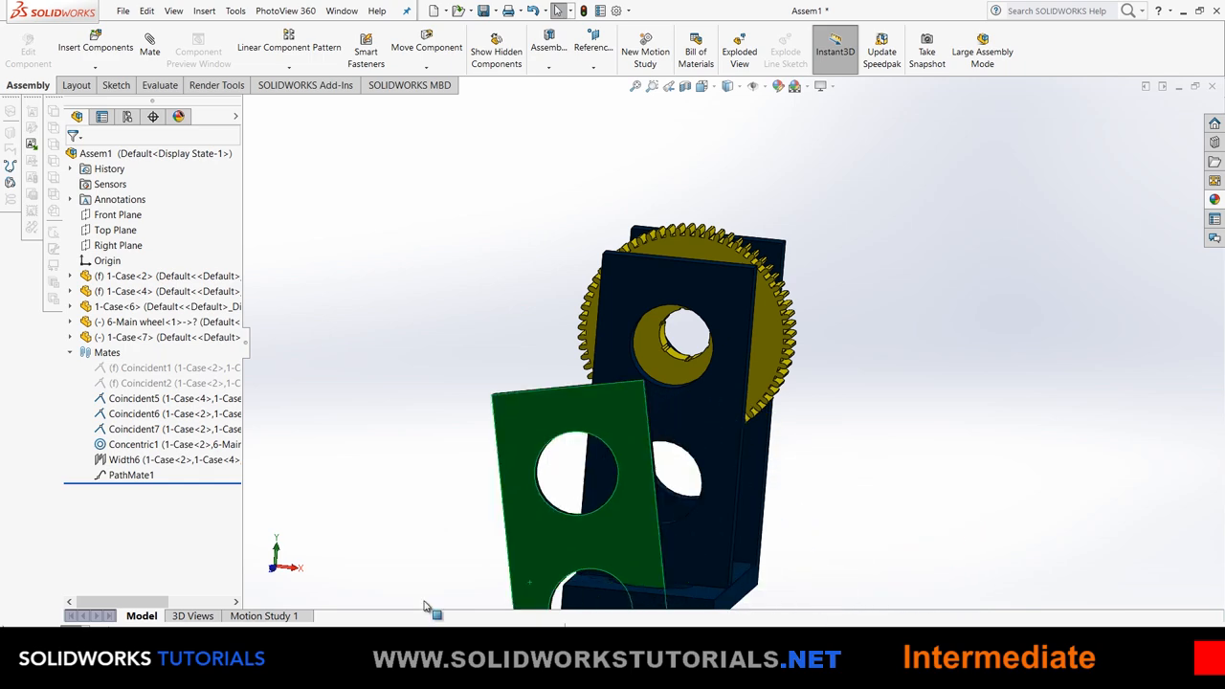
Select 1-Case<7> and drag it to slide around its hole path.
{"action": "left_click", "coordinate": [168, 337]}
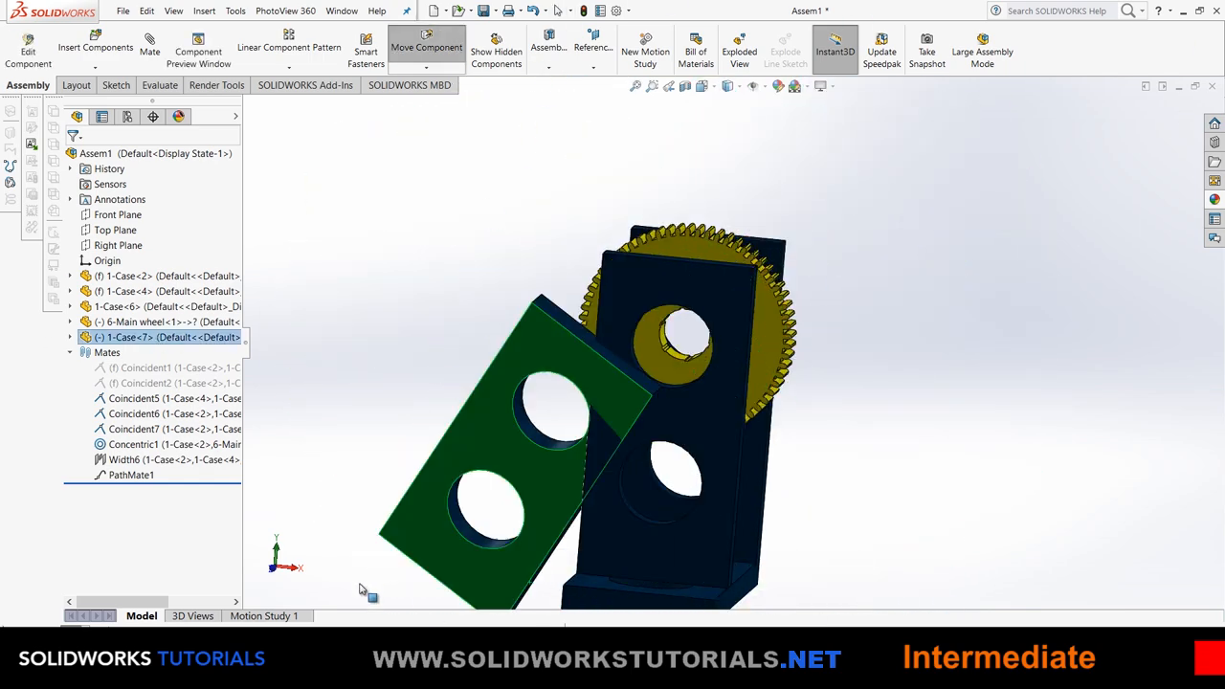
{"action": "left_click_drag", "start_coordinate": [362, 588], "coordinate": [362, 172]}
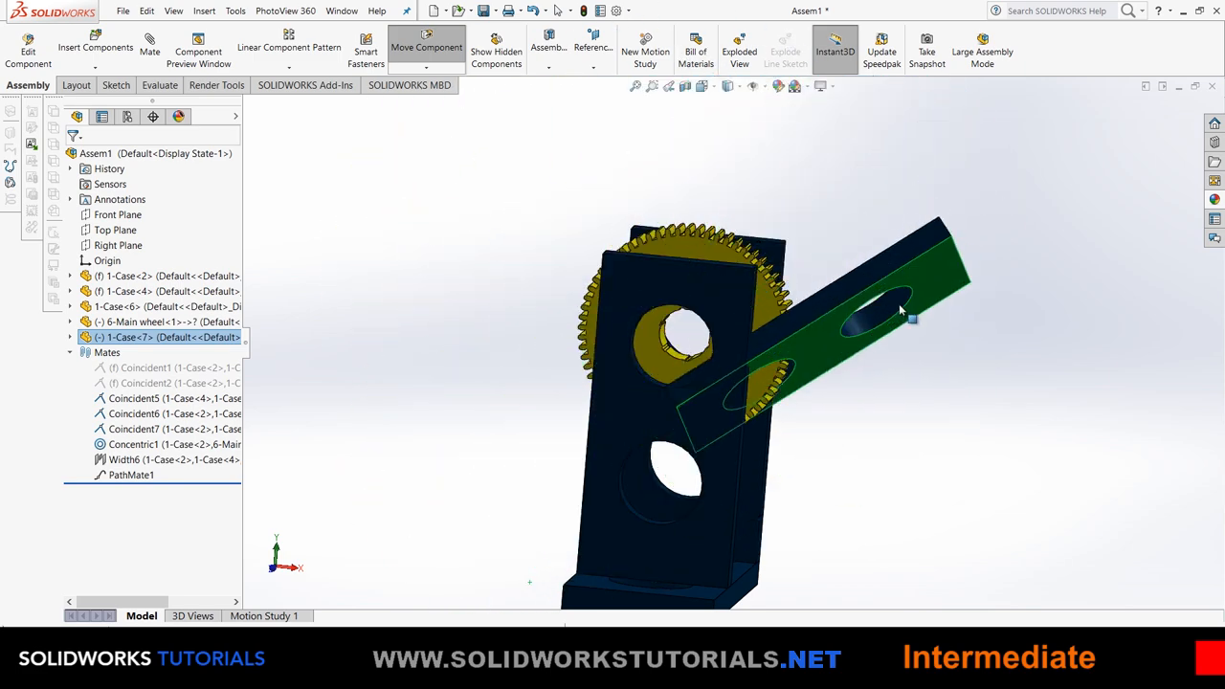
{"action": "left_click_drag", "start_coordinate": [900, 311], "coordinate": [670, 411]}
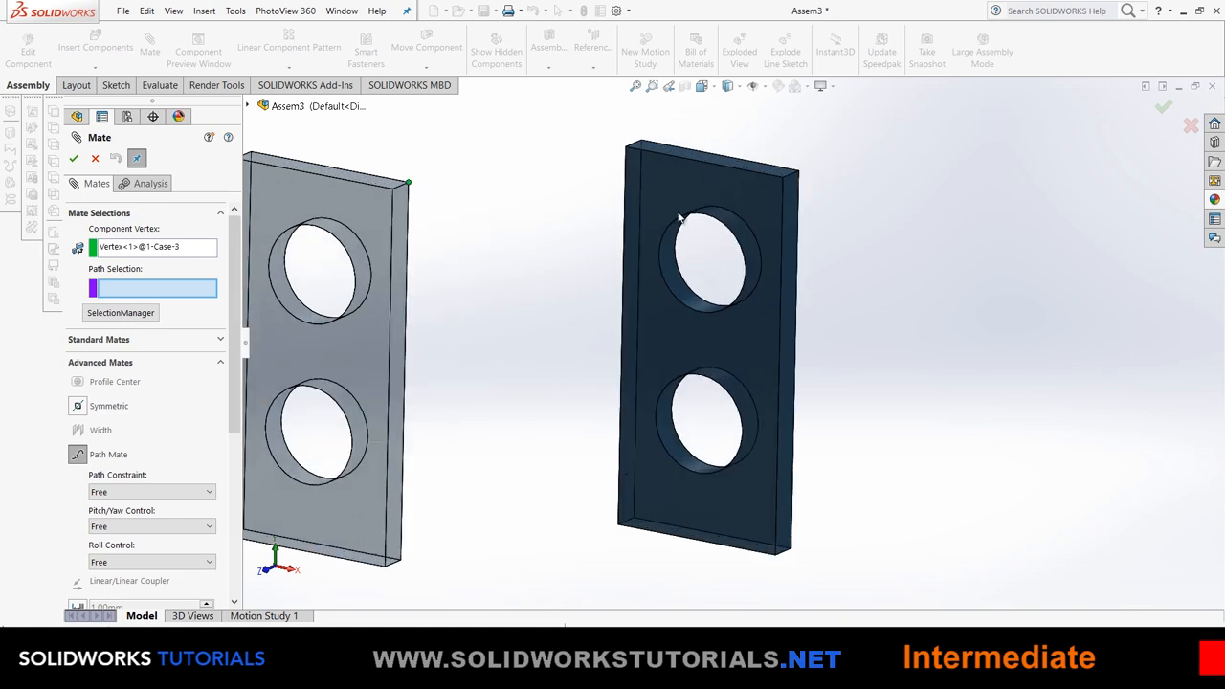
{"action": "mouse_move", "coordinate": [607, 191]}
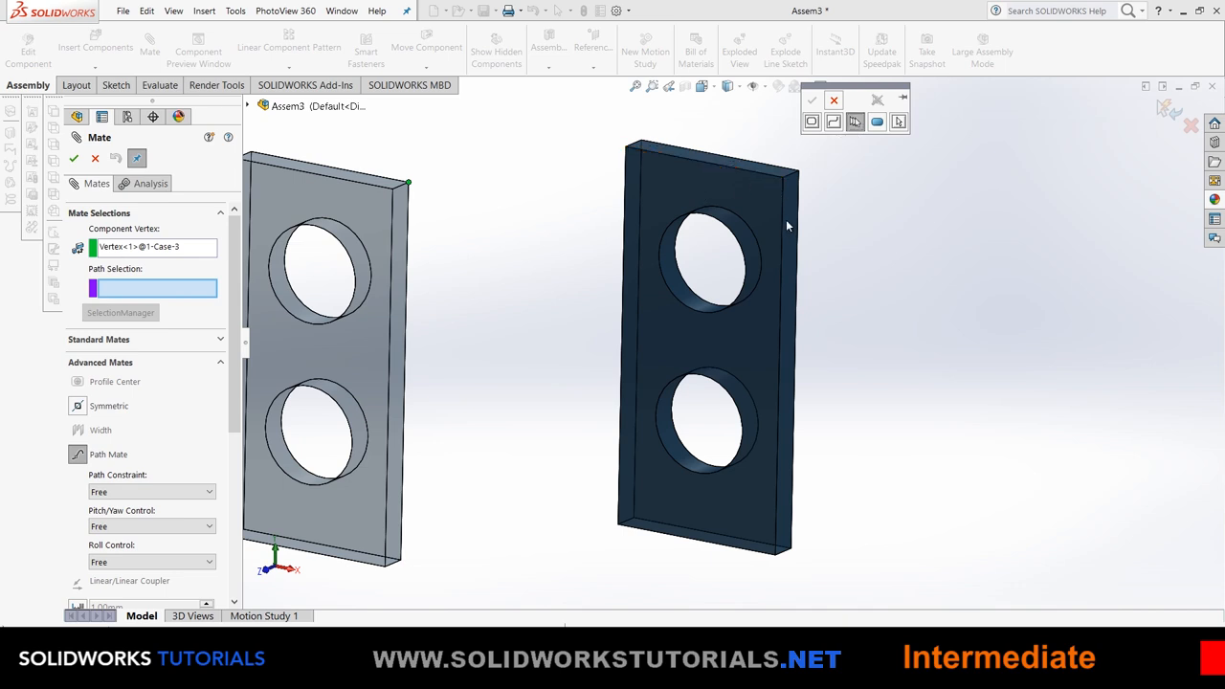
{"action": "mouse_move", "coordinate": [683, 157]}
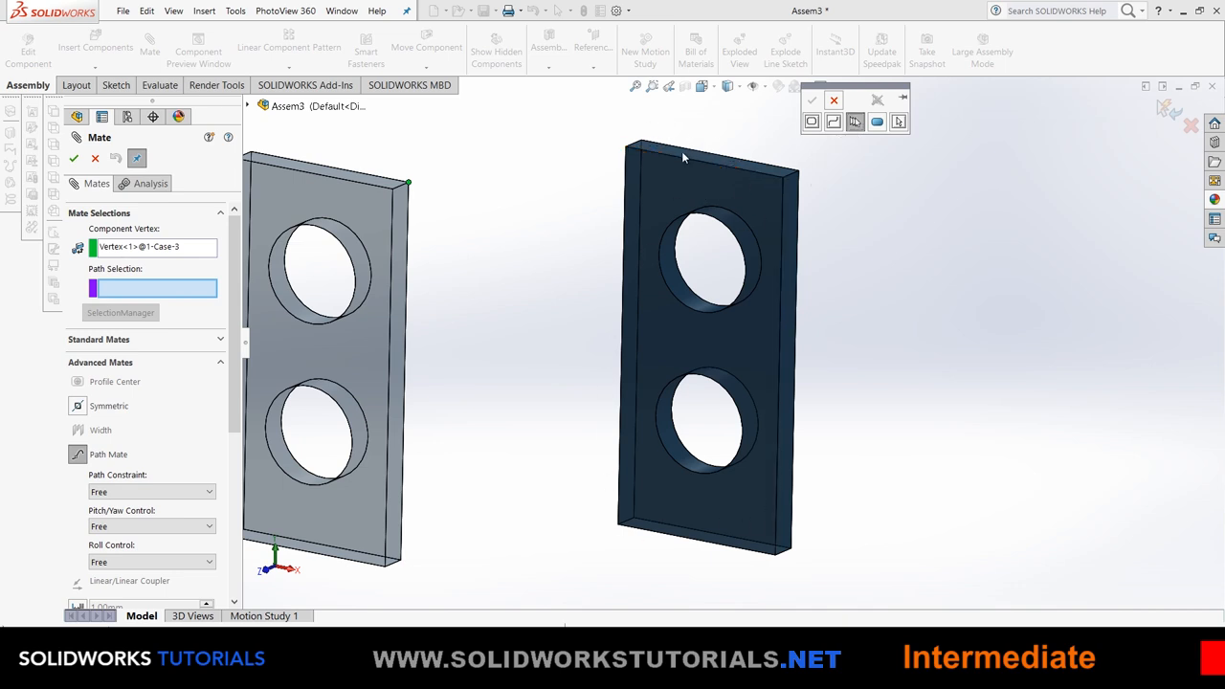
{"action": "mouse_move", "coordinate": [654, 152]}
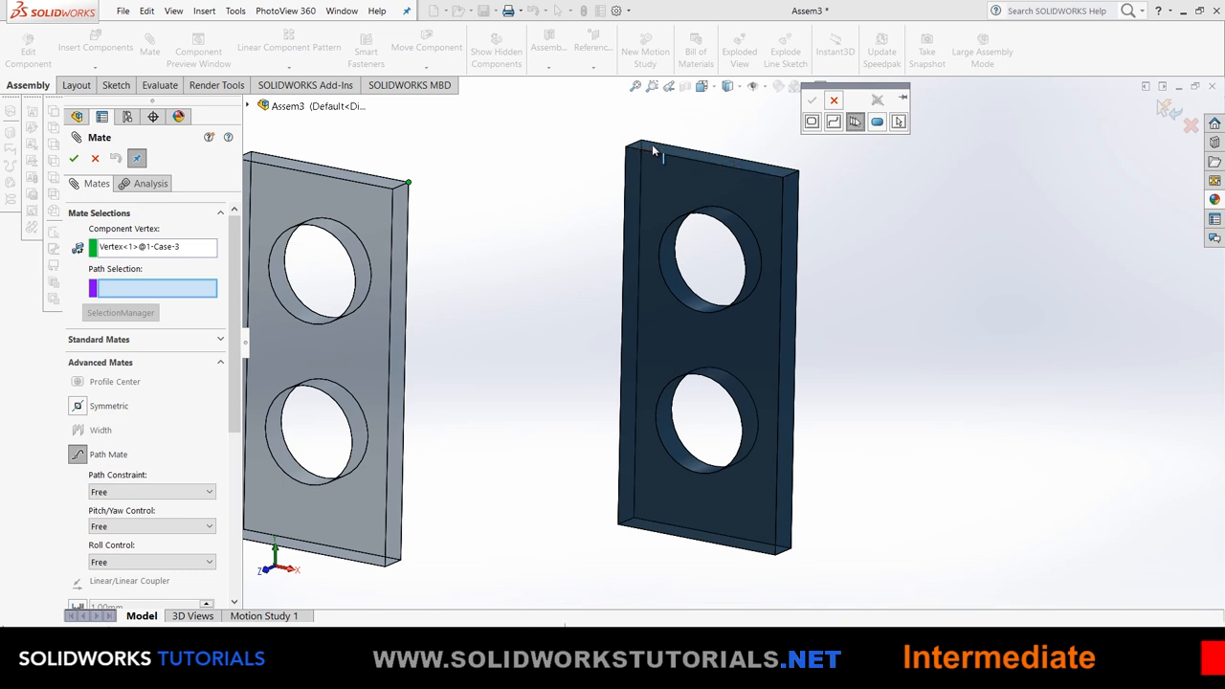
{"action": "mouse_move", "coordinate": [648, 157]}
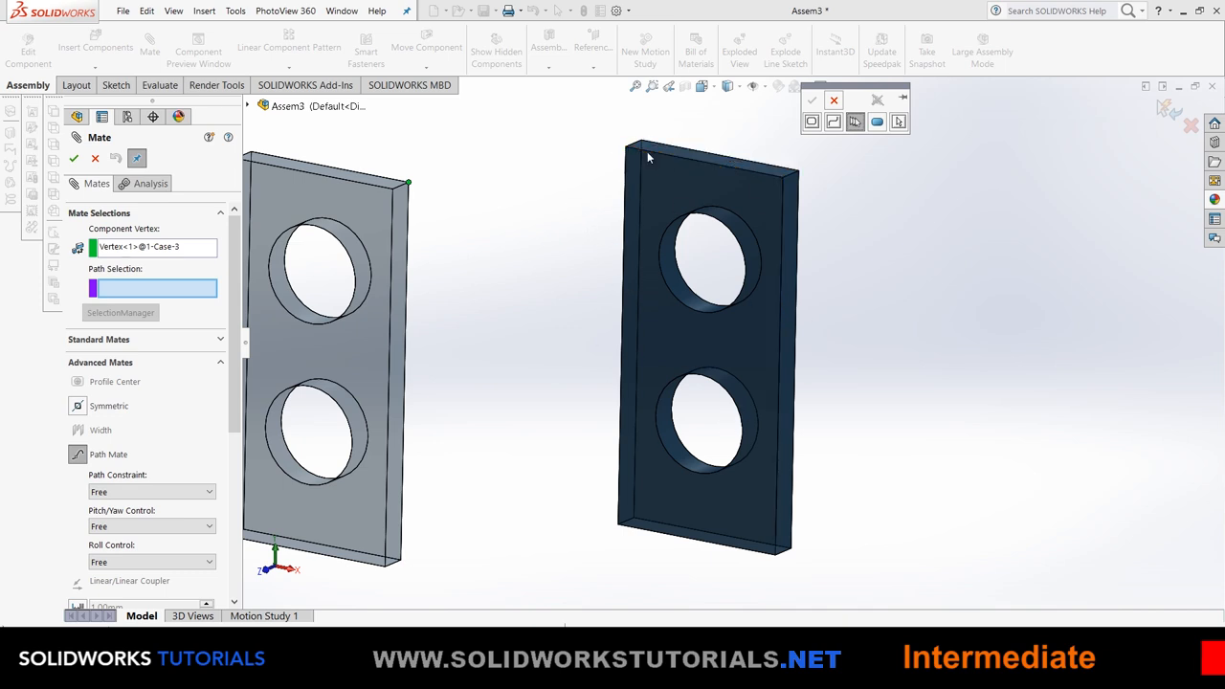
{"action": "mouse_move", "coordinate": [710, 206]}
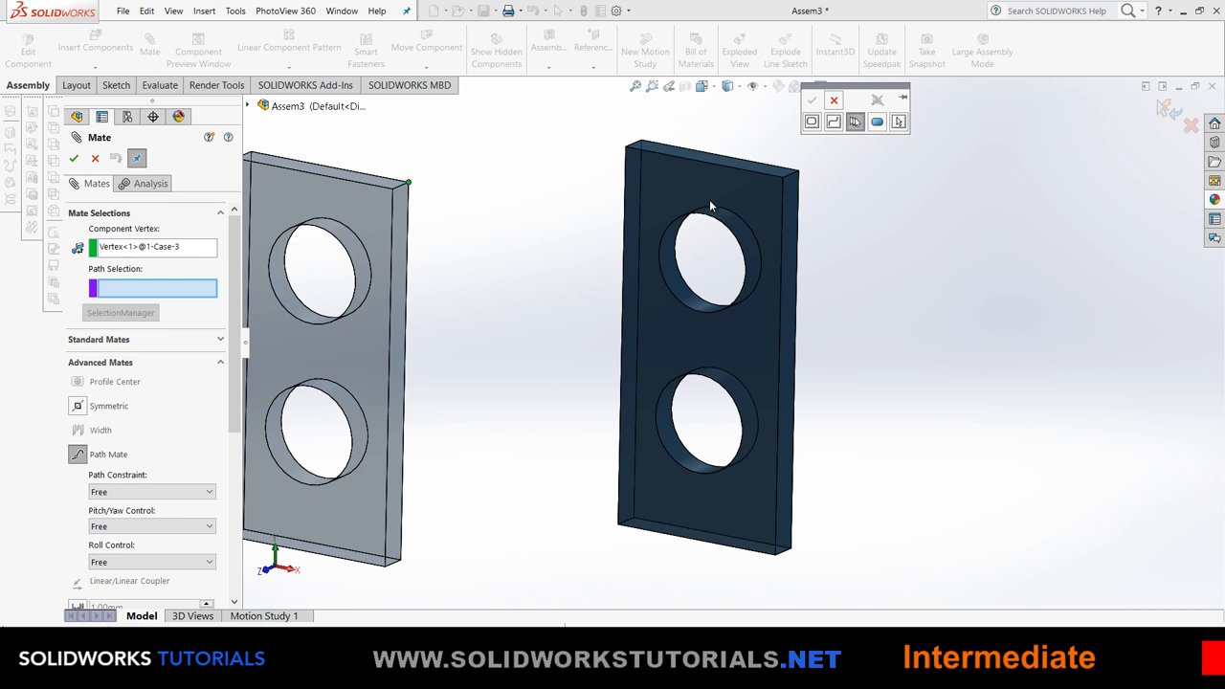
{"action": "mouse_move", "coordinate": [717, 191]}
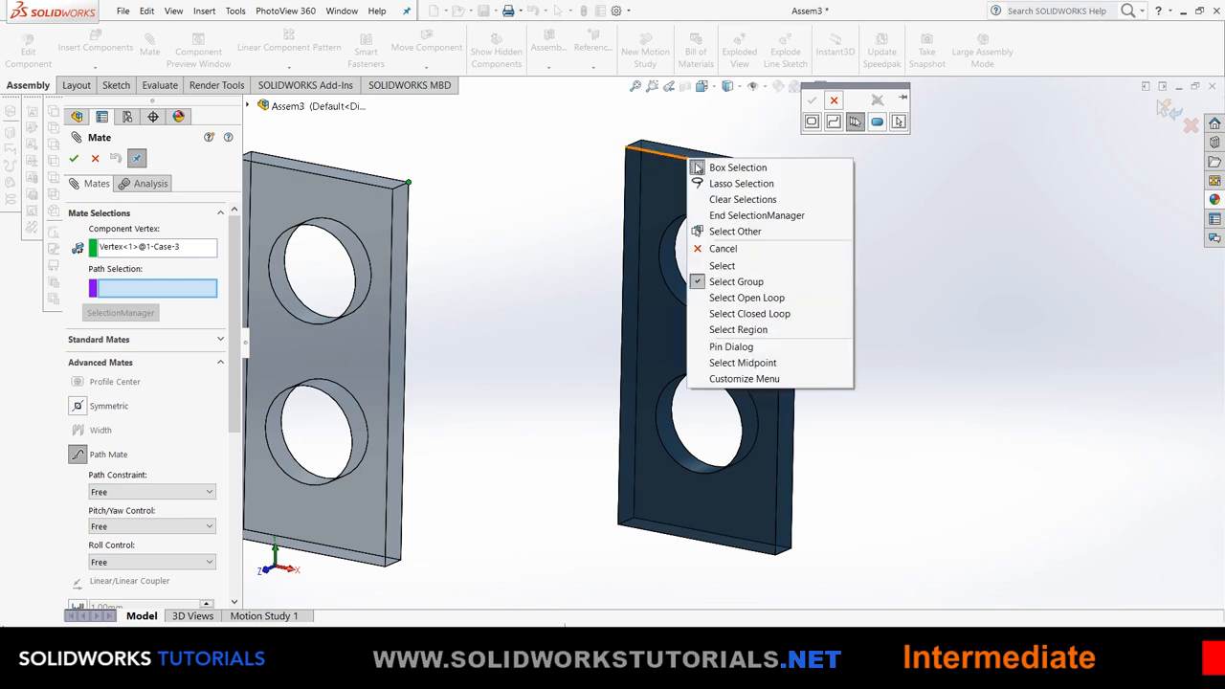
{"action": "mouse_move", "coordinate": [775, 314]}
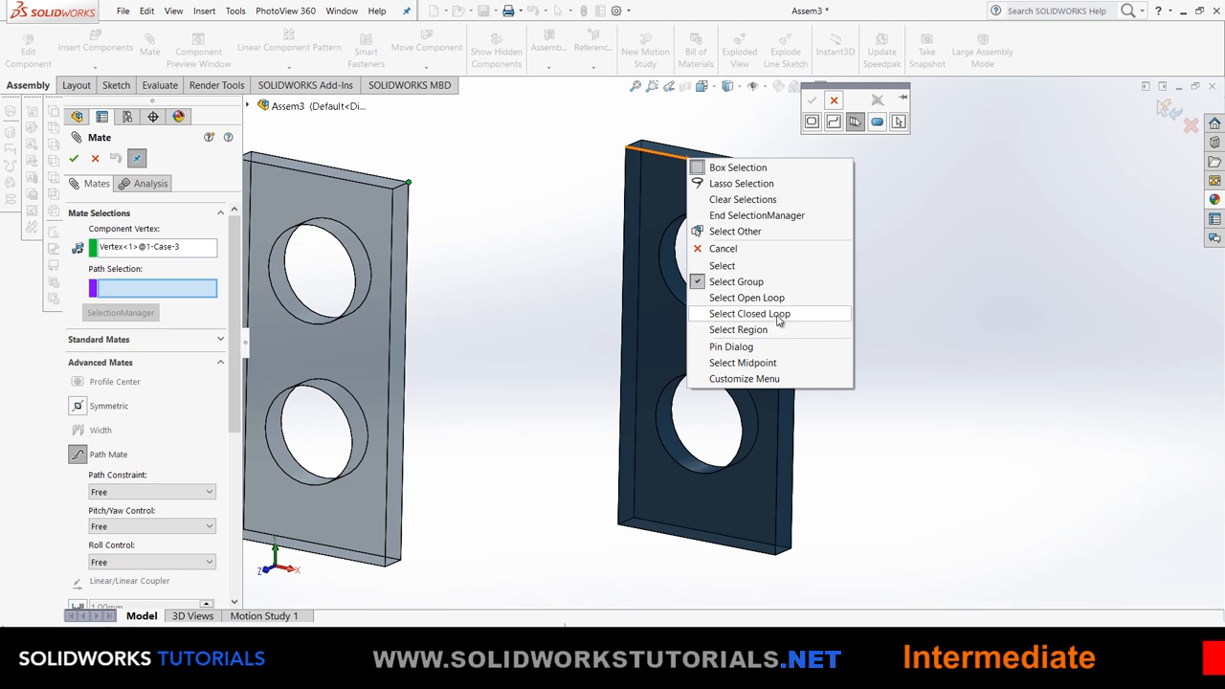
Use the dark plate's closed outer edge loop as the path and confirm the mate.
{"action": "left_click", "coordinate": [749, 313]}
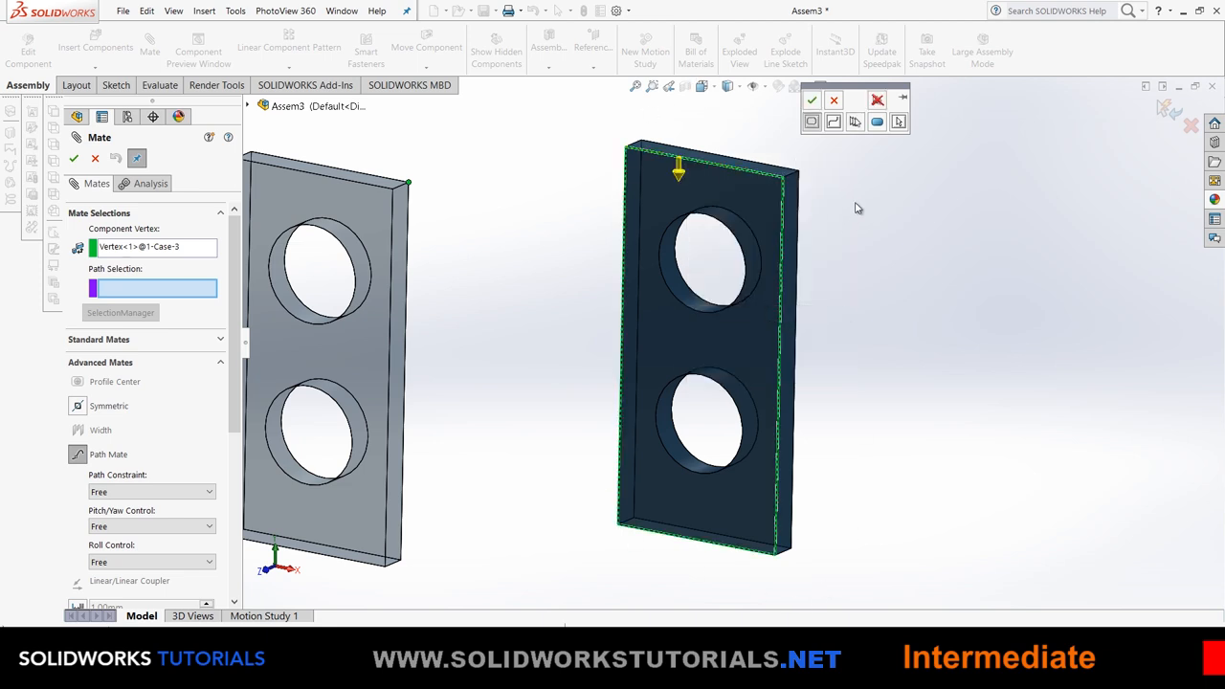
{"action": "left_click", "coordinate": [811, 121]}
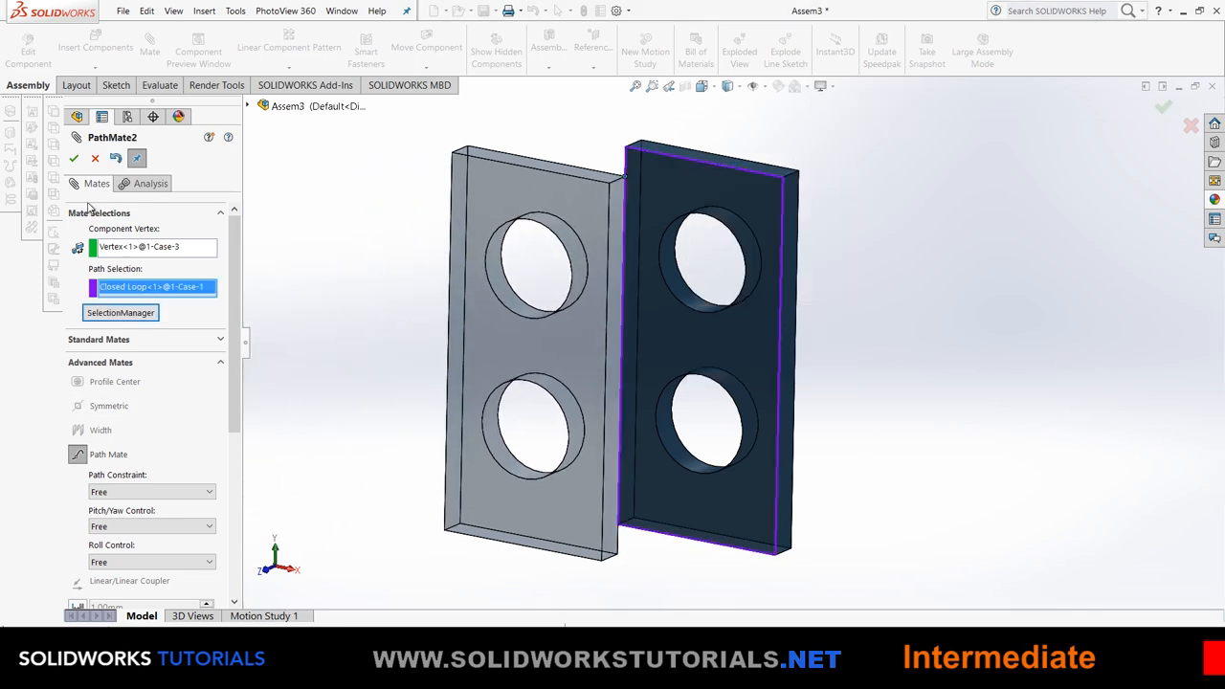
{"action": "left_click", "coordinate": [74, 157]}
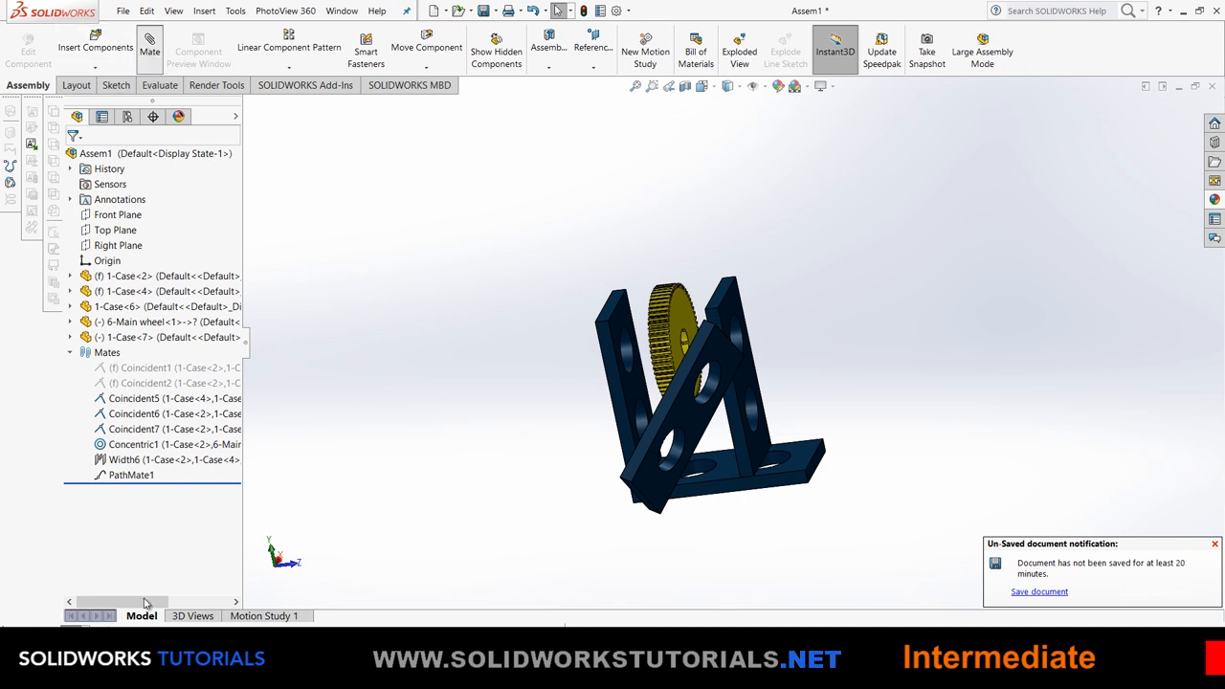
Browse advanced mates, then add 1-Case<8> coincident to Case<4> and Case<6>.
{"action": "left_click", "coordinate": [150, 47]}
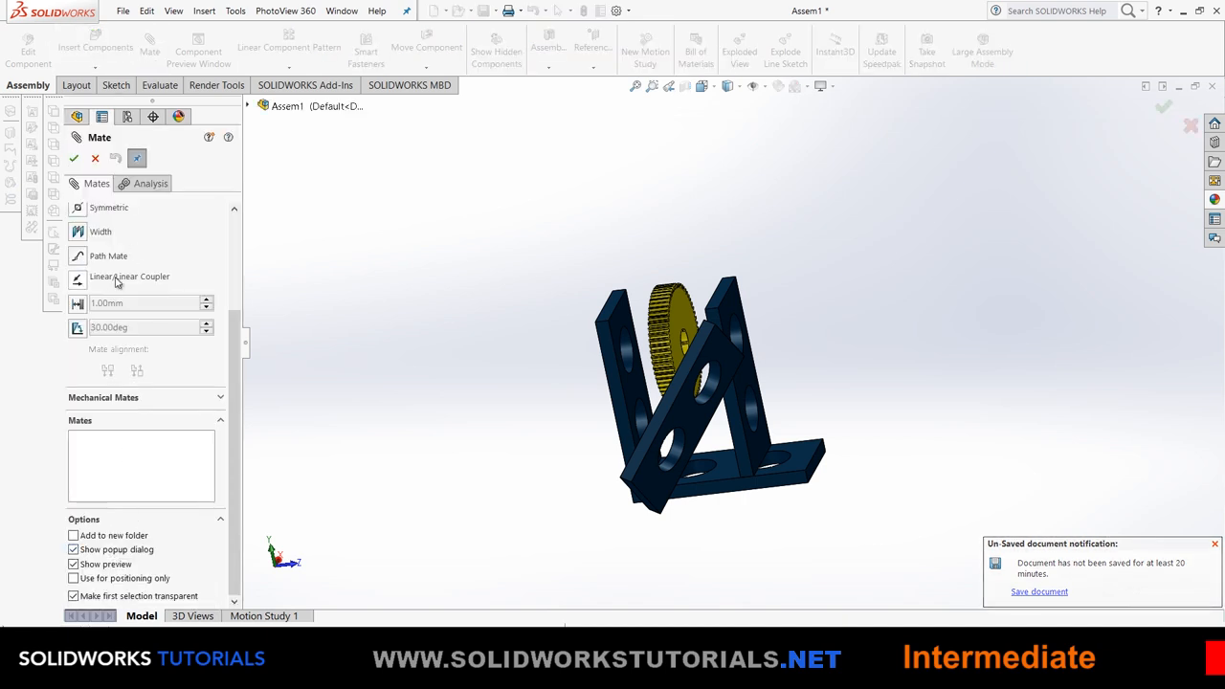
{"action": "mouse_move", "coordinate": [84, 309]}
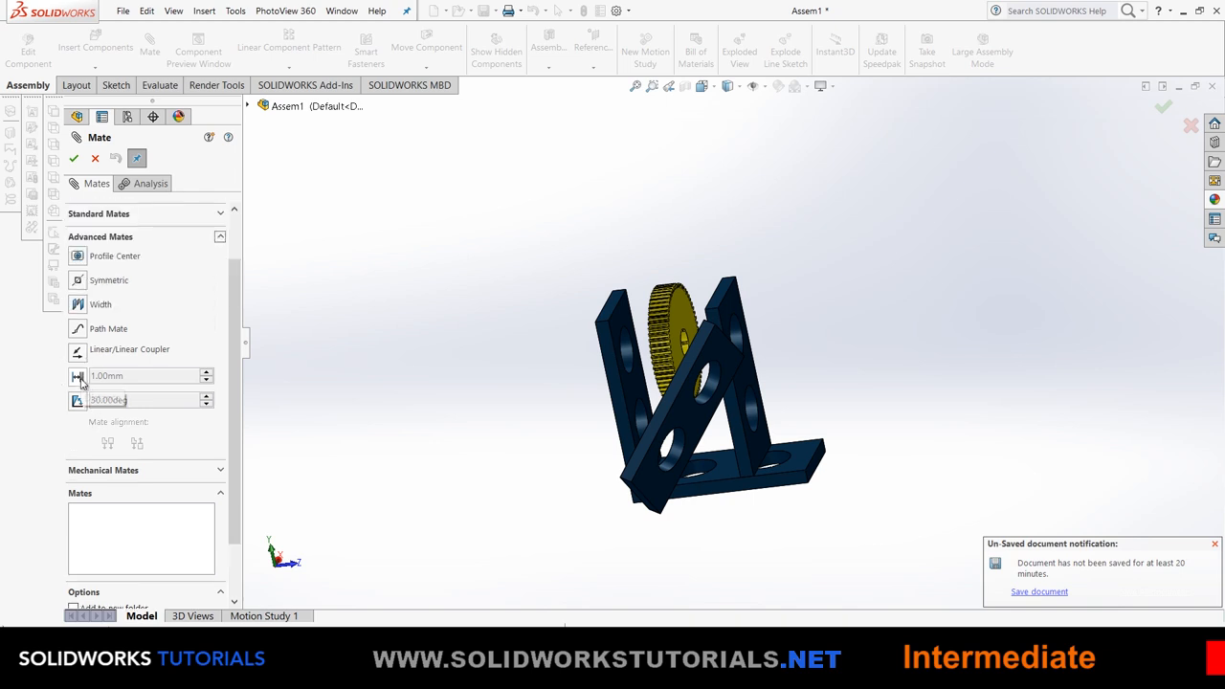
{"action": "mouse_move", "coordinate": [90, 380]}
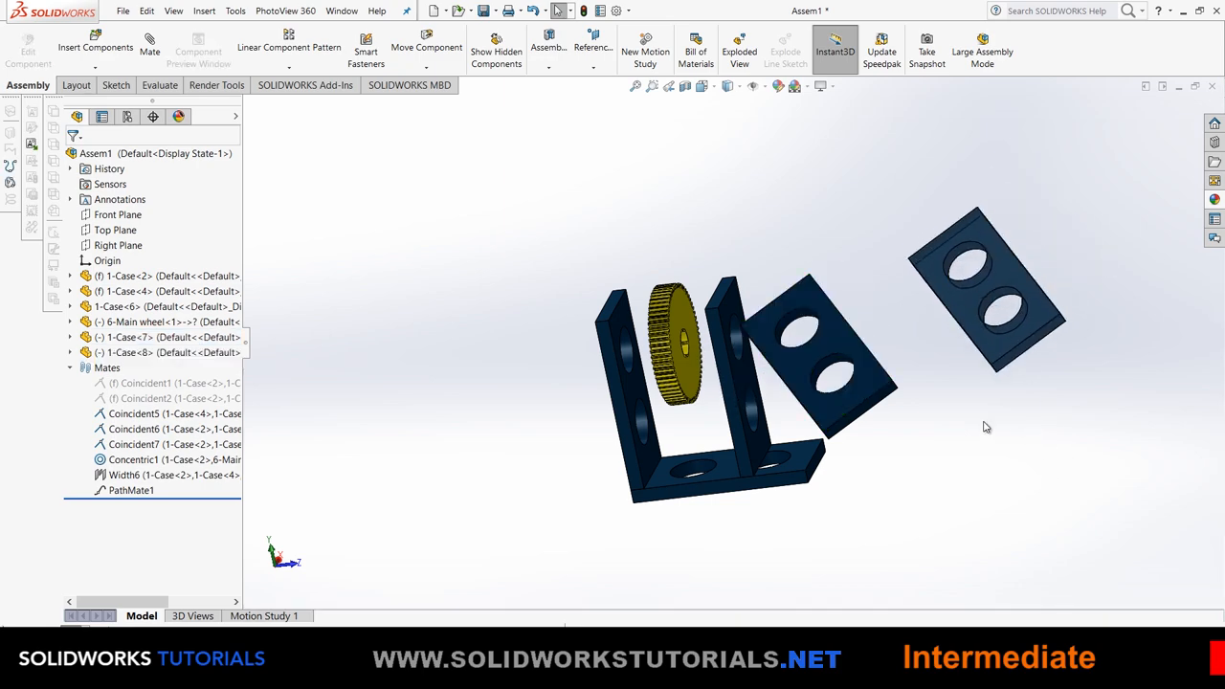
{"action": "left_click", "coordinate": [149, 43]}
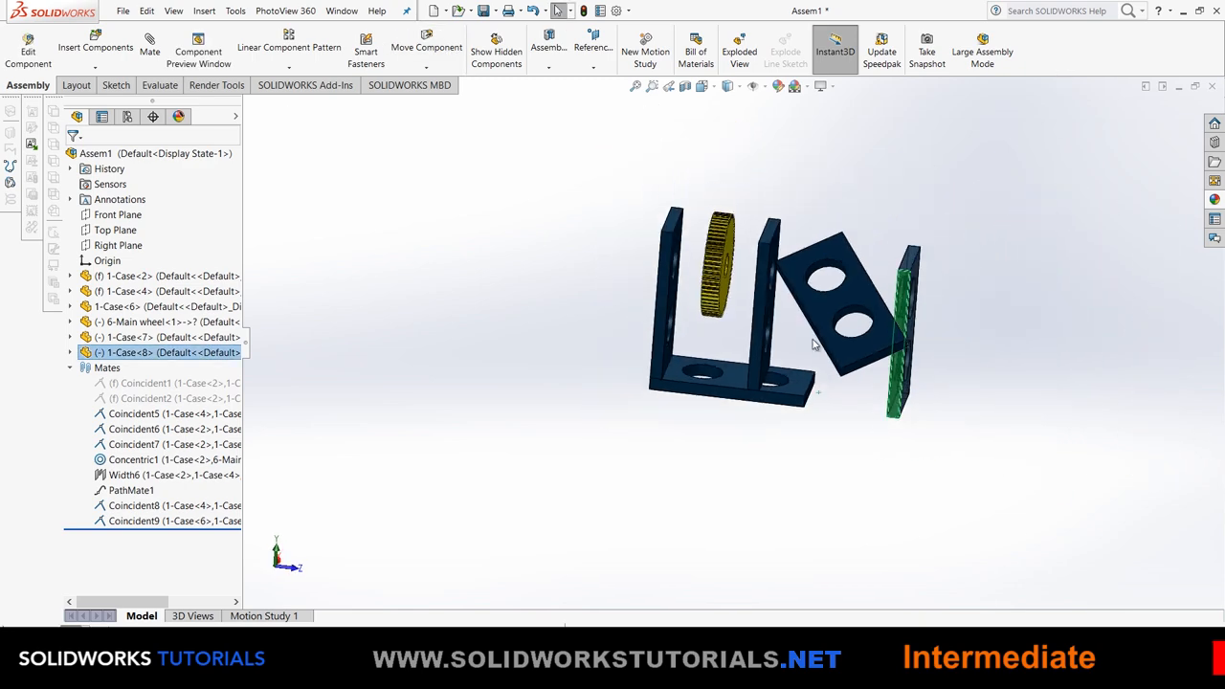
Start a mate and choose Distance with limit values for 1-Case<4>.
{"action": "left_click", "coordinate": [149, 46]}
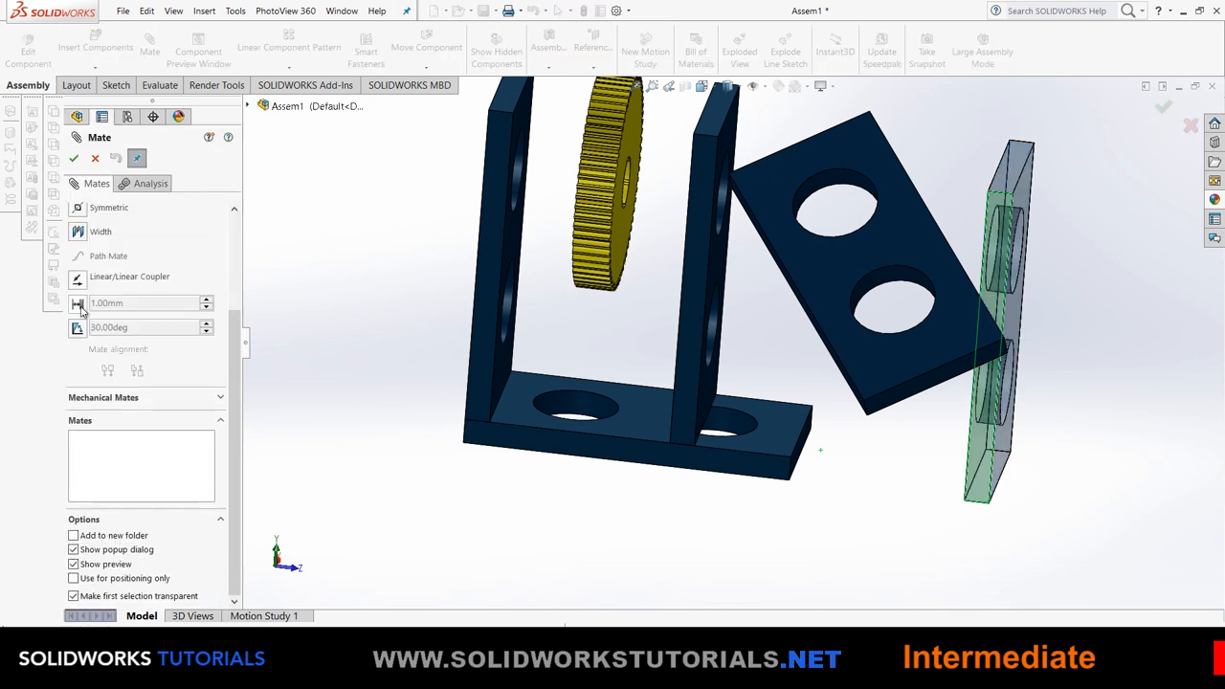
{"action": "left_click", "coordinate": [77, 303]}
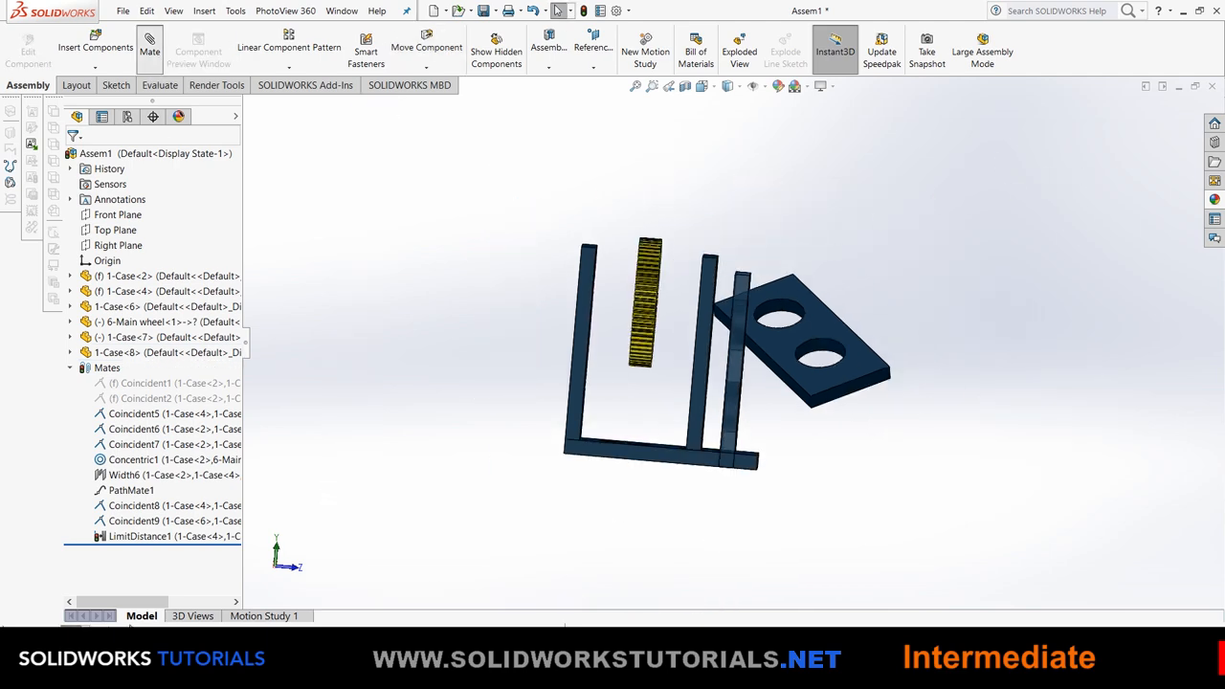
Add the Coincident10 and Coincident11 mates and close the Mate PropertyManager.
{"action": "left_click", "coordinate": [149, 48]}
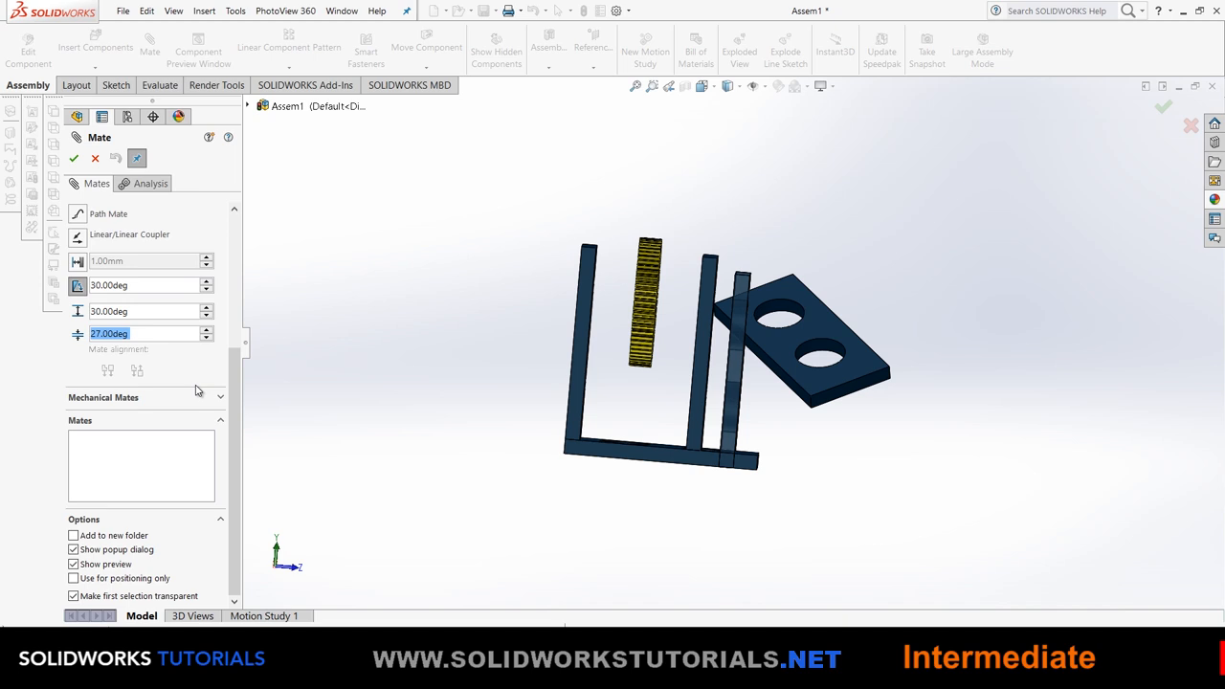
{"action": "mouse_move", "coordinate": [119, 367]}
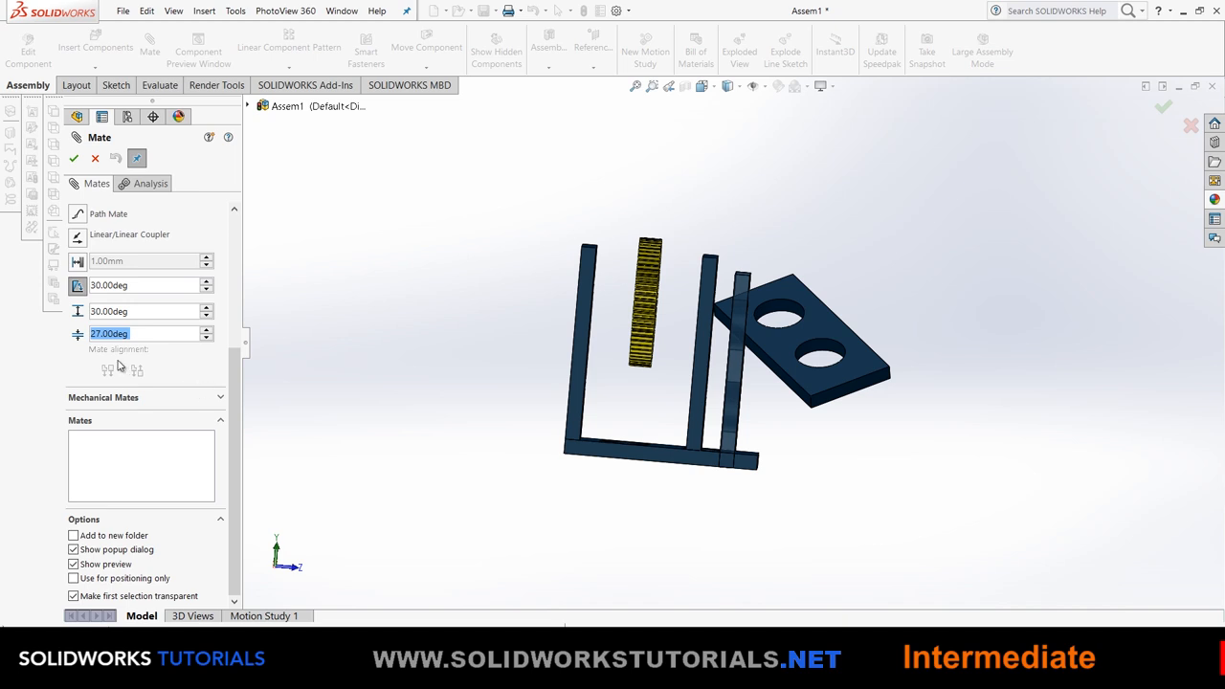
{"action": "mouse_move", "coordinate": [165, 373]}
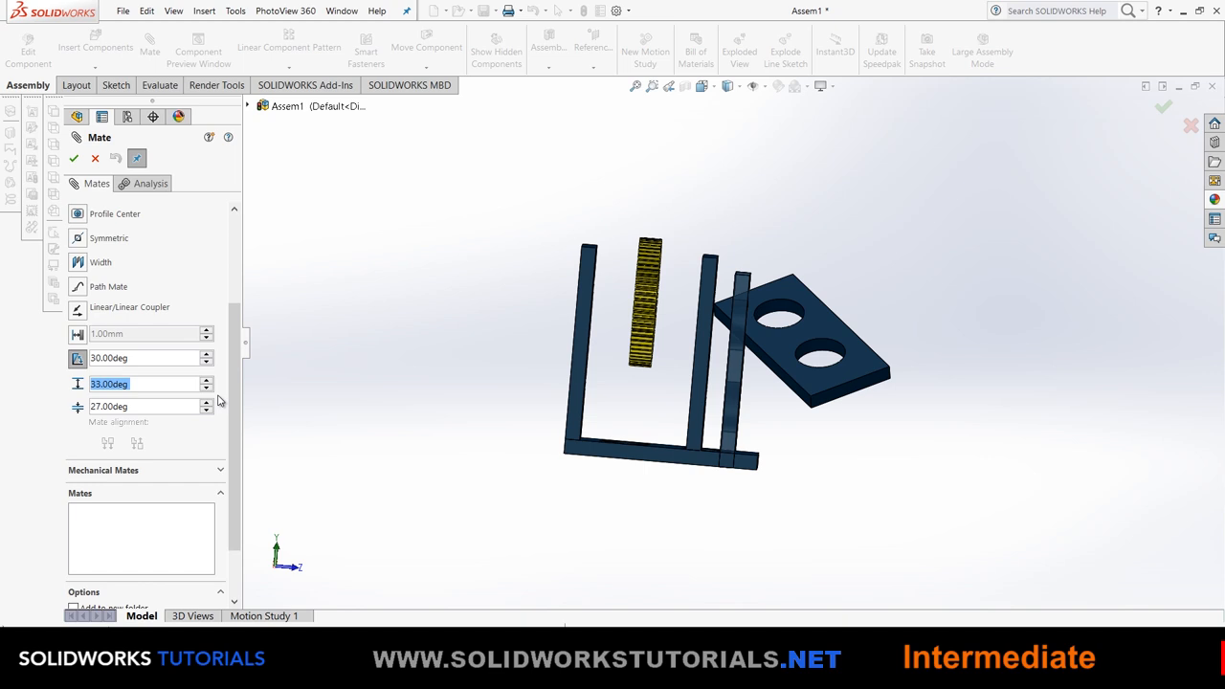
{"action": "mouse_move", "coordinate": [228, 392]}
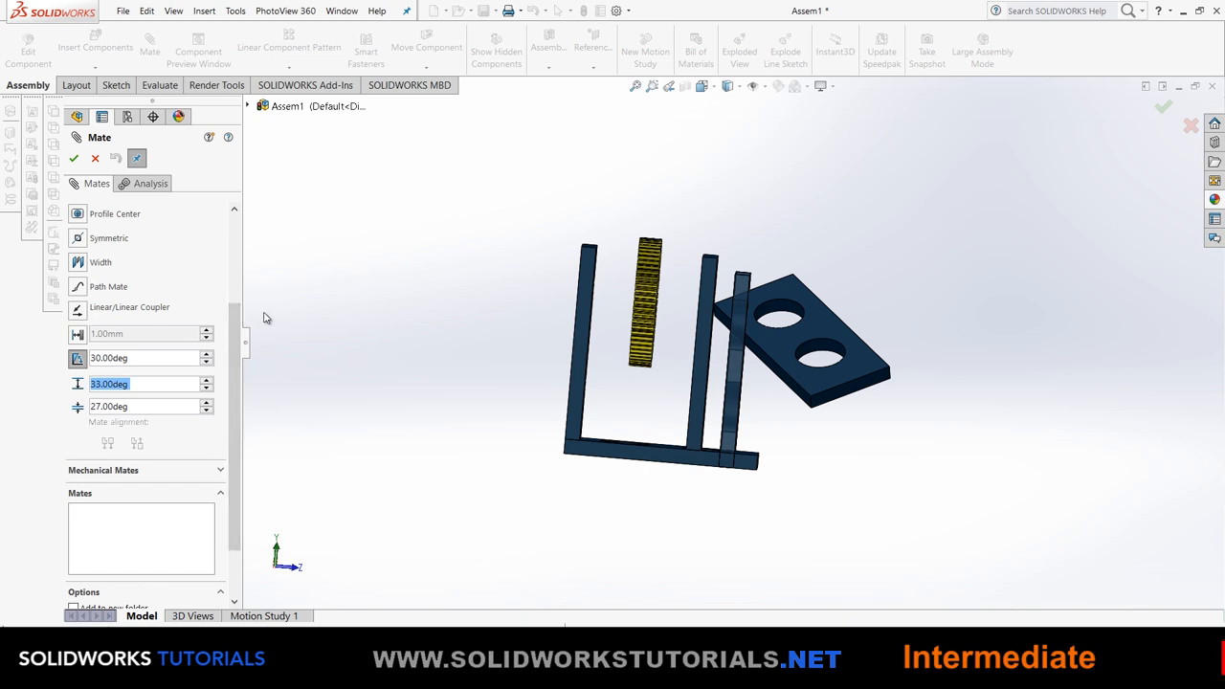
{"action": "mouse_move", "coordinate": [158, 320]}
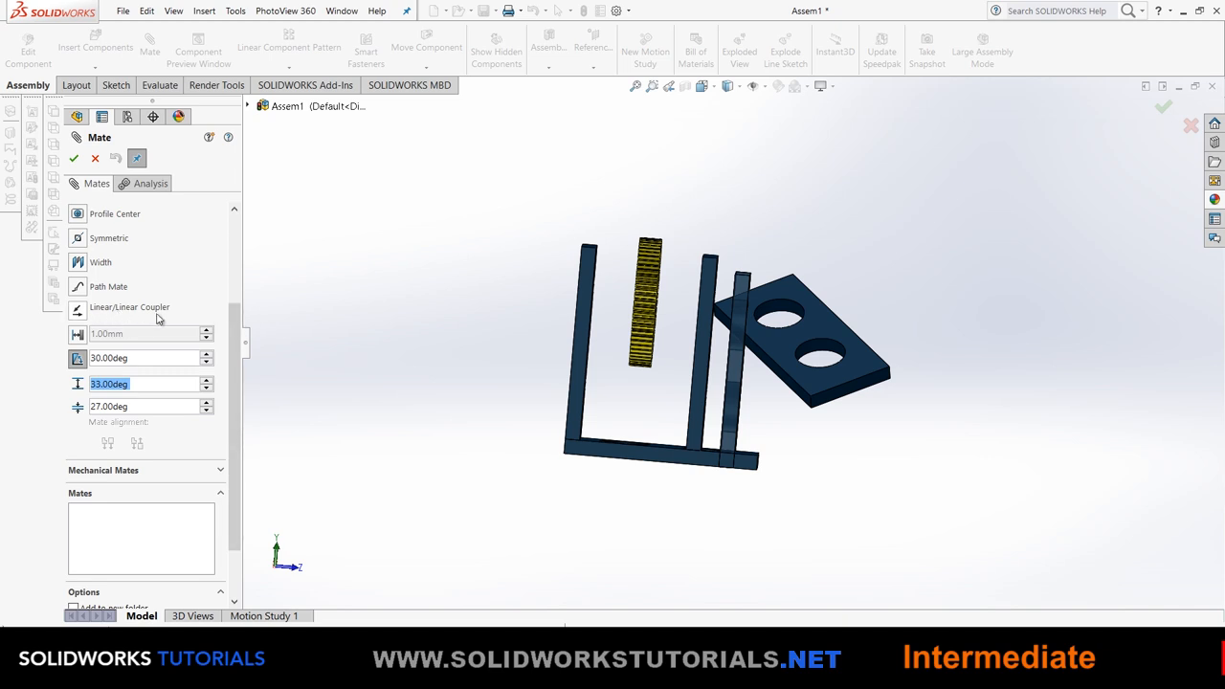
{"action": "mouse_move", "coordinate": [129, 306]}
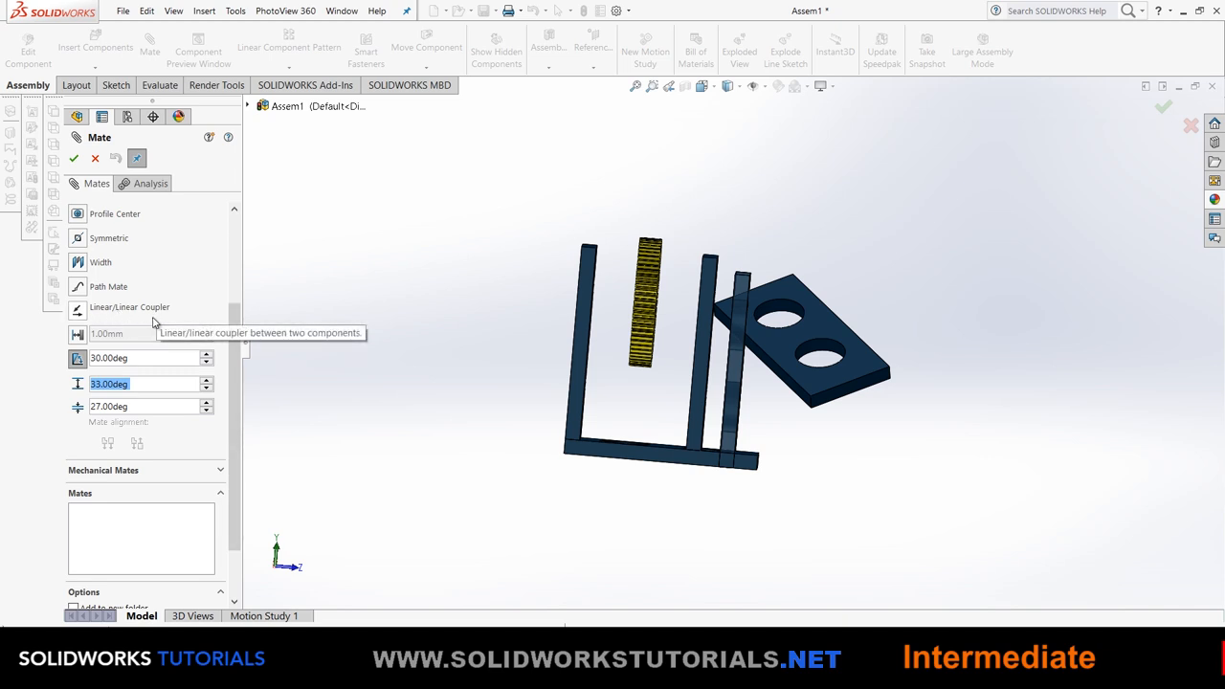
{"action": "mouse_move", "coordinate": [185, 322]}
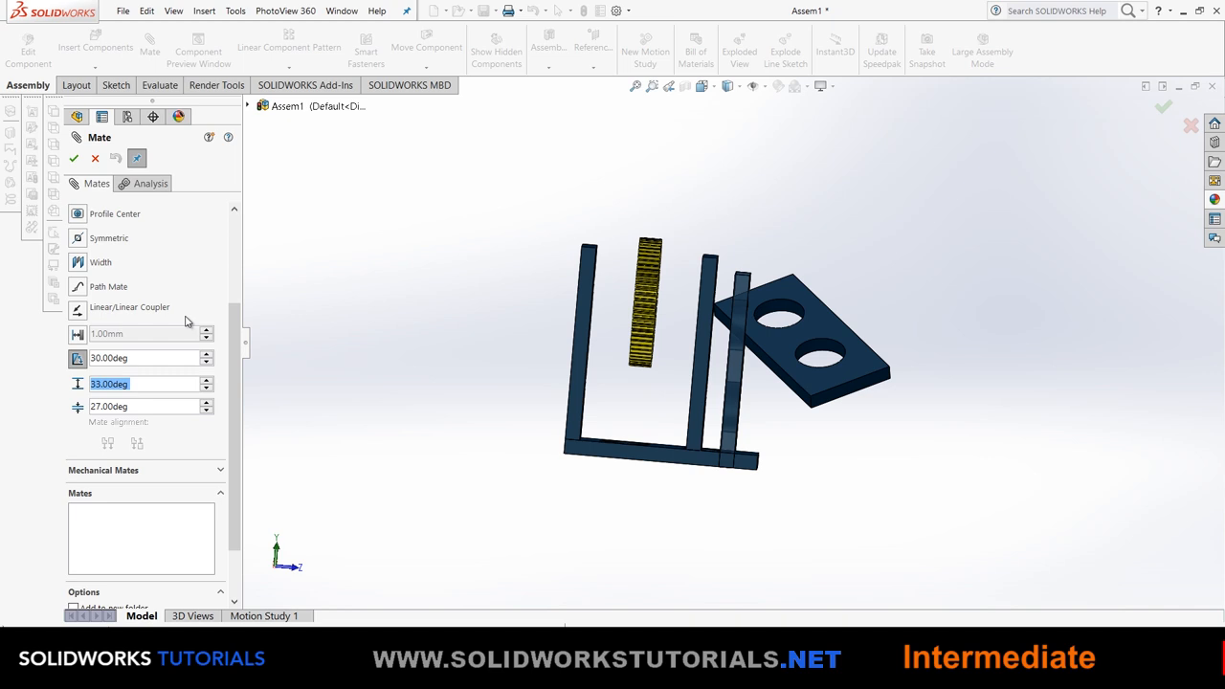
{"action": "left_click", "coordinate": [74, 158]}
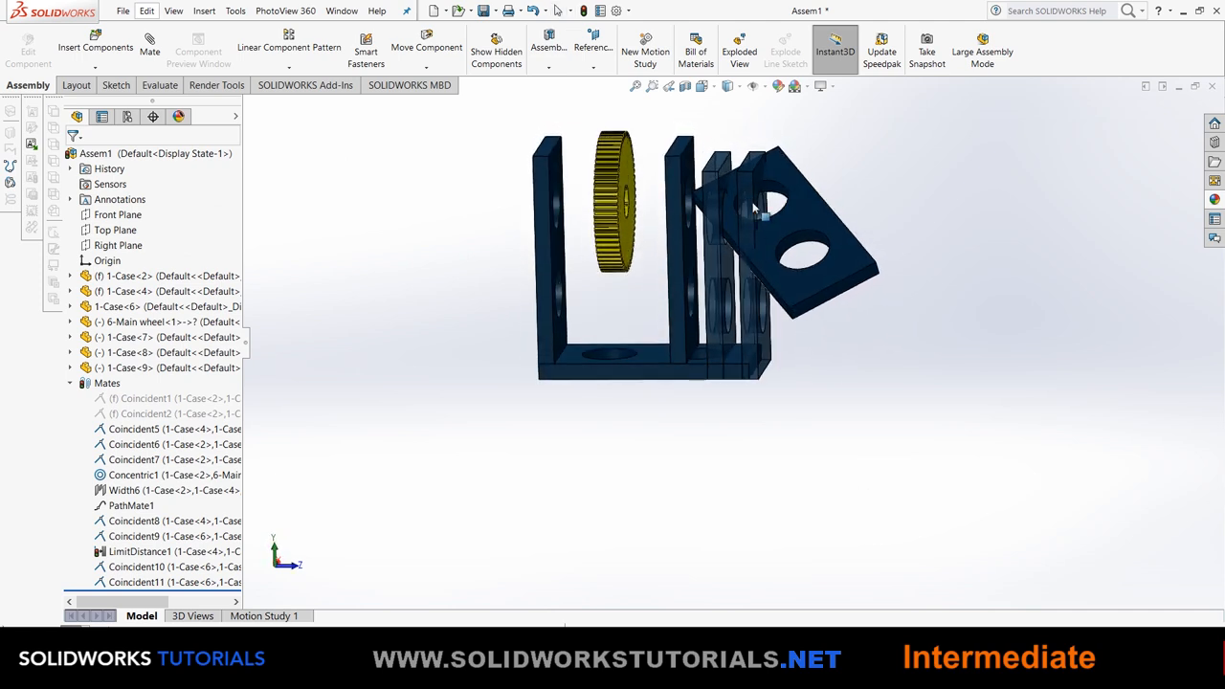
{"action": "mouse_move", "coordinate": [756, 206]}
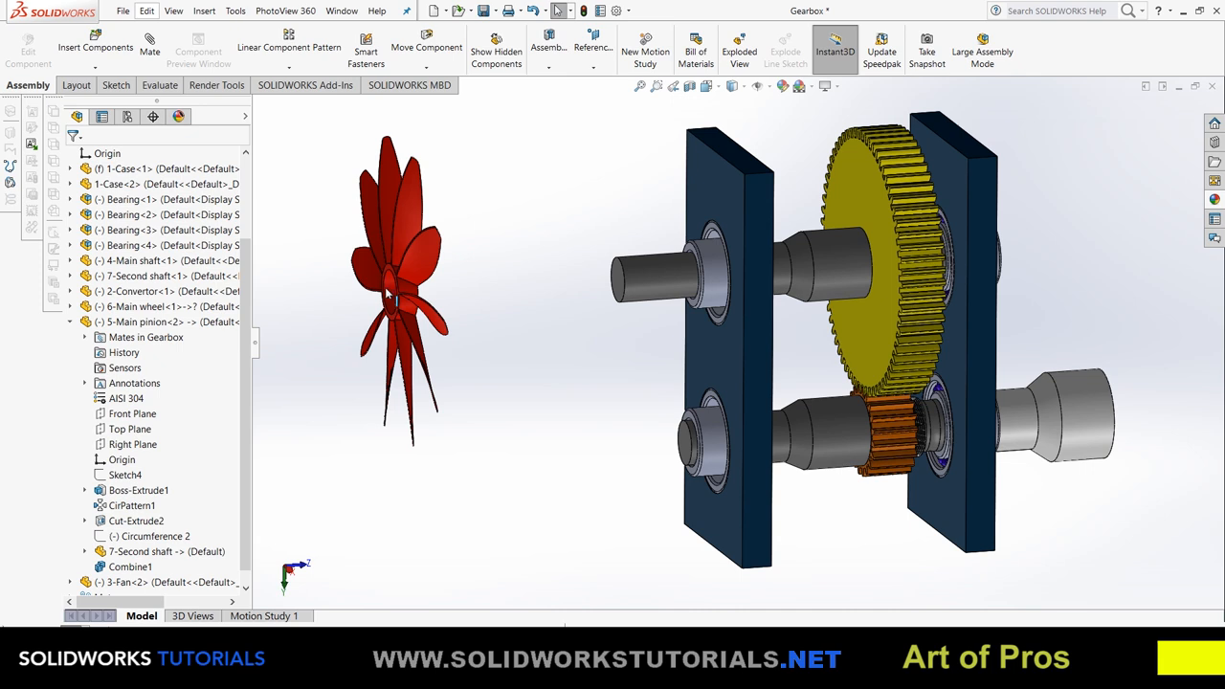
{"action": "mouse_move", "coordinate": [392, 292]}
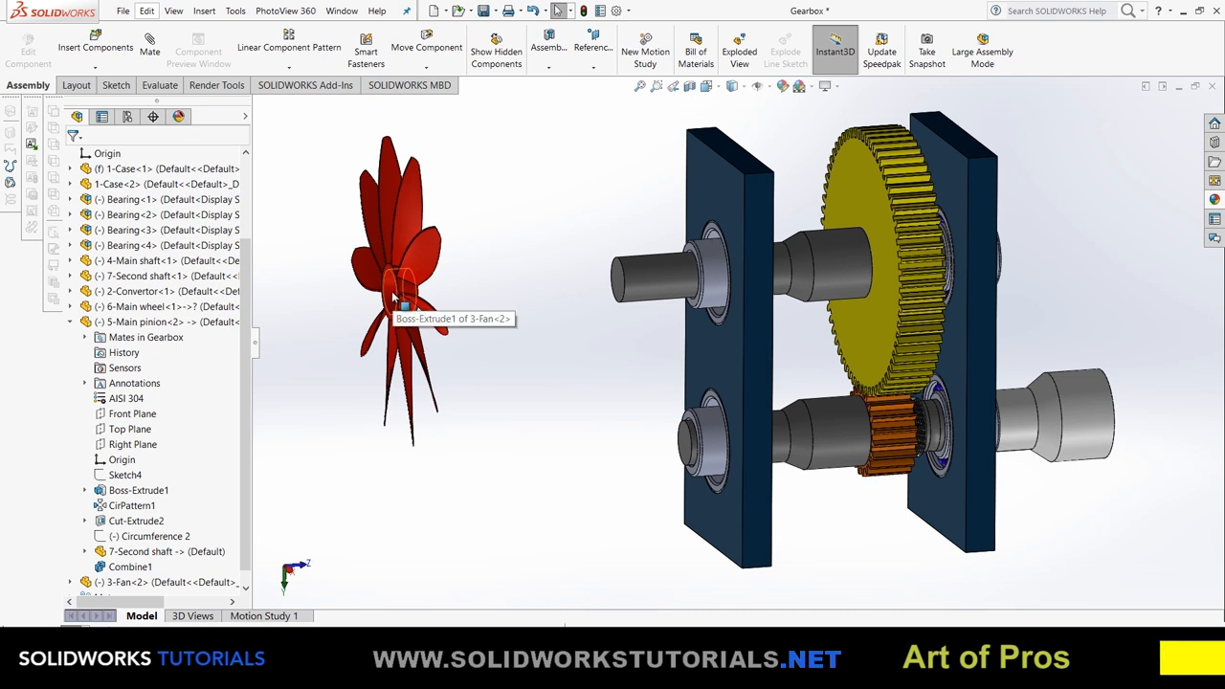
{"action": "mouse_move", "coordinate": [496, 319]}
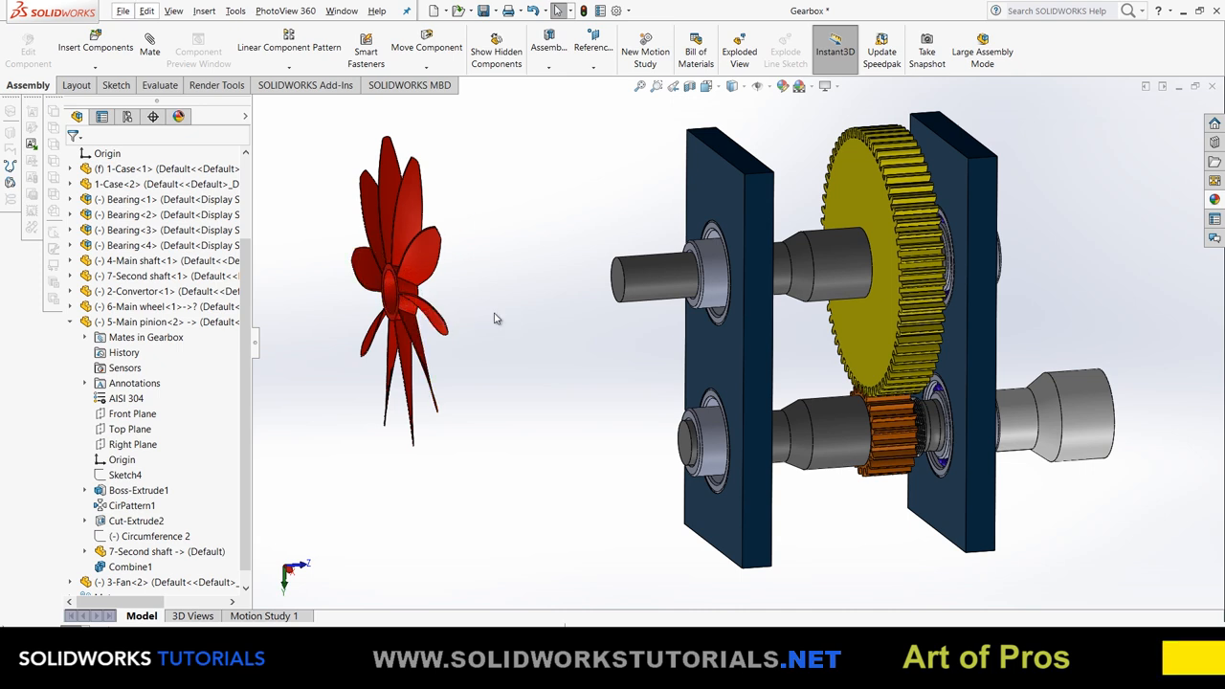
{"action": "mouse_move", "coordinate": [402, 301]}
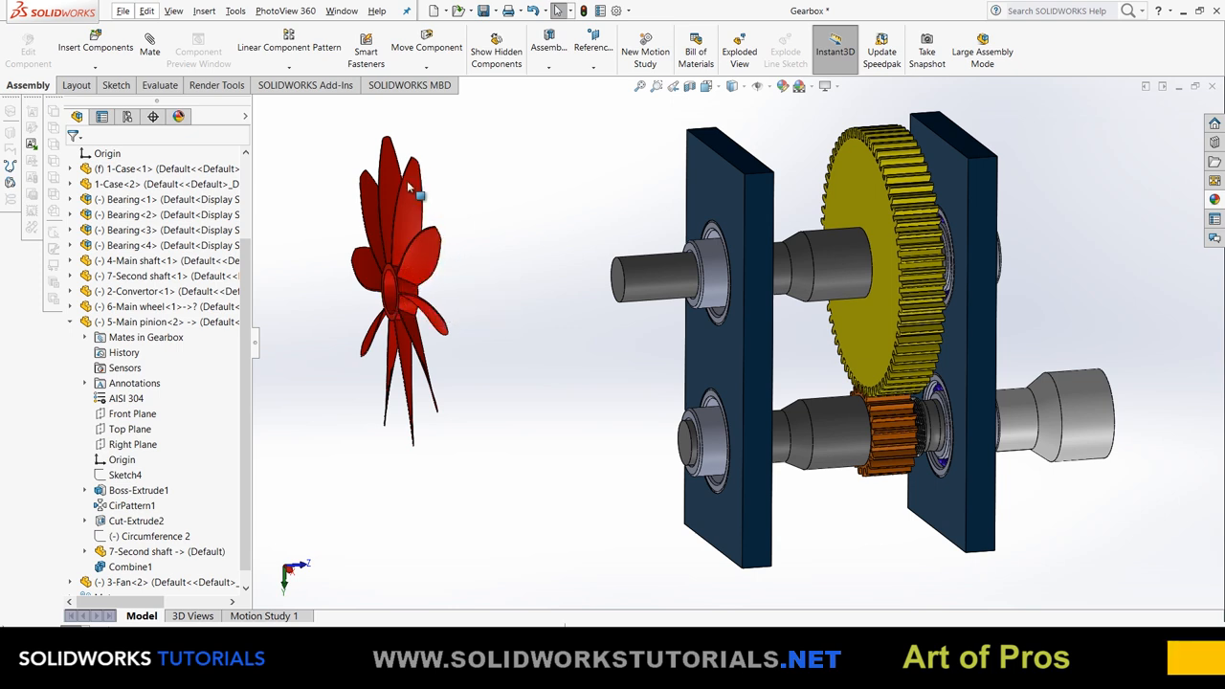
{"action": "mouse_move", "coordinate": [392, 297]}
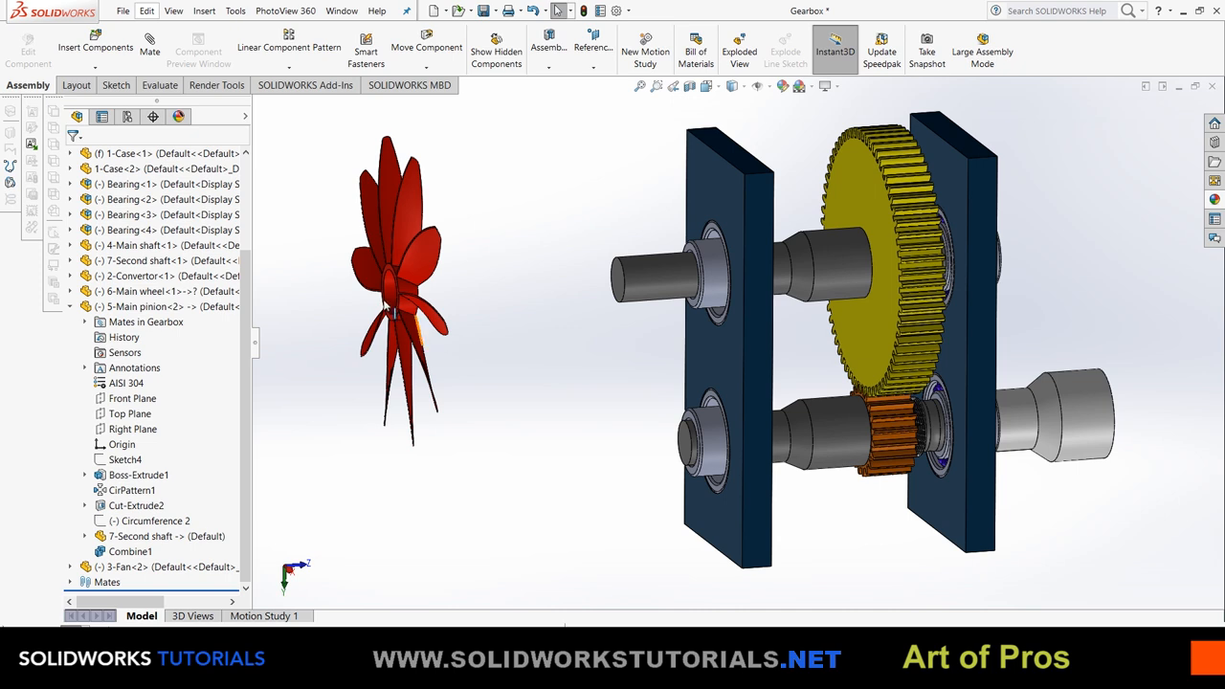
{"action": "mouse_move", "coordinate": [397, 297]}
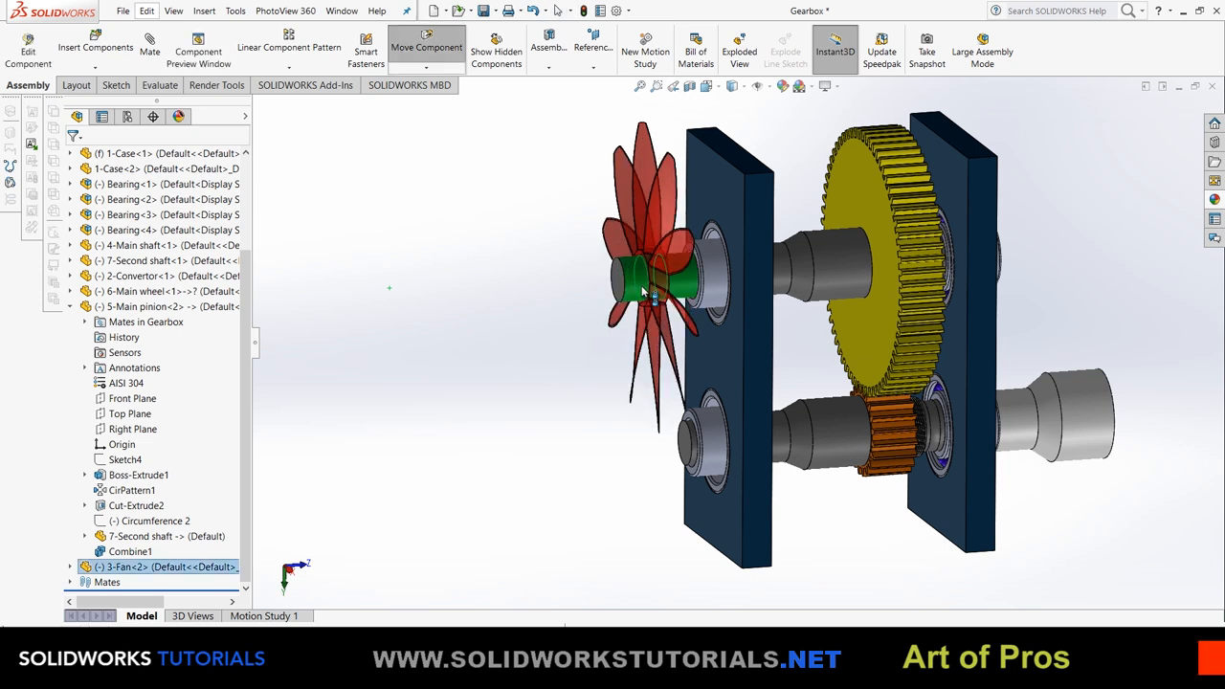
Mate the fan concentric to the shaft with Lock rotation, then select the gearbox part files.
{"action": "left_click", "coordinate": [641, 278]}
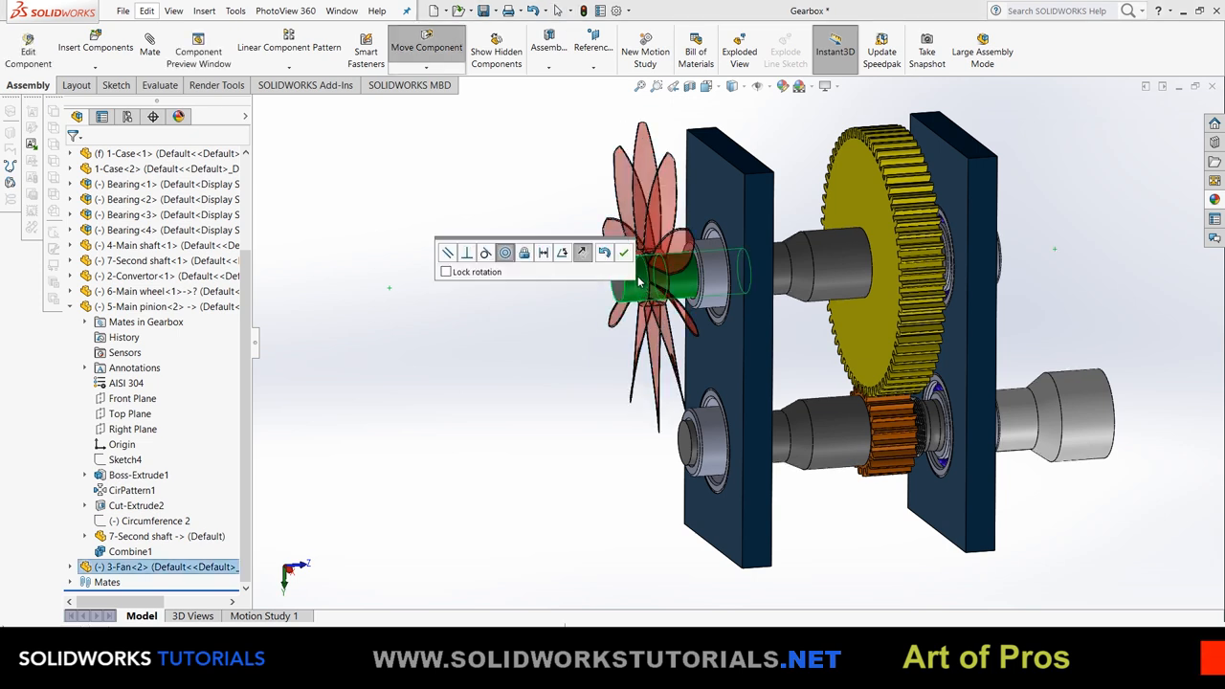
{"action": "mouse_move", "coordinate": [506, 253]}
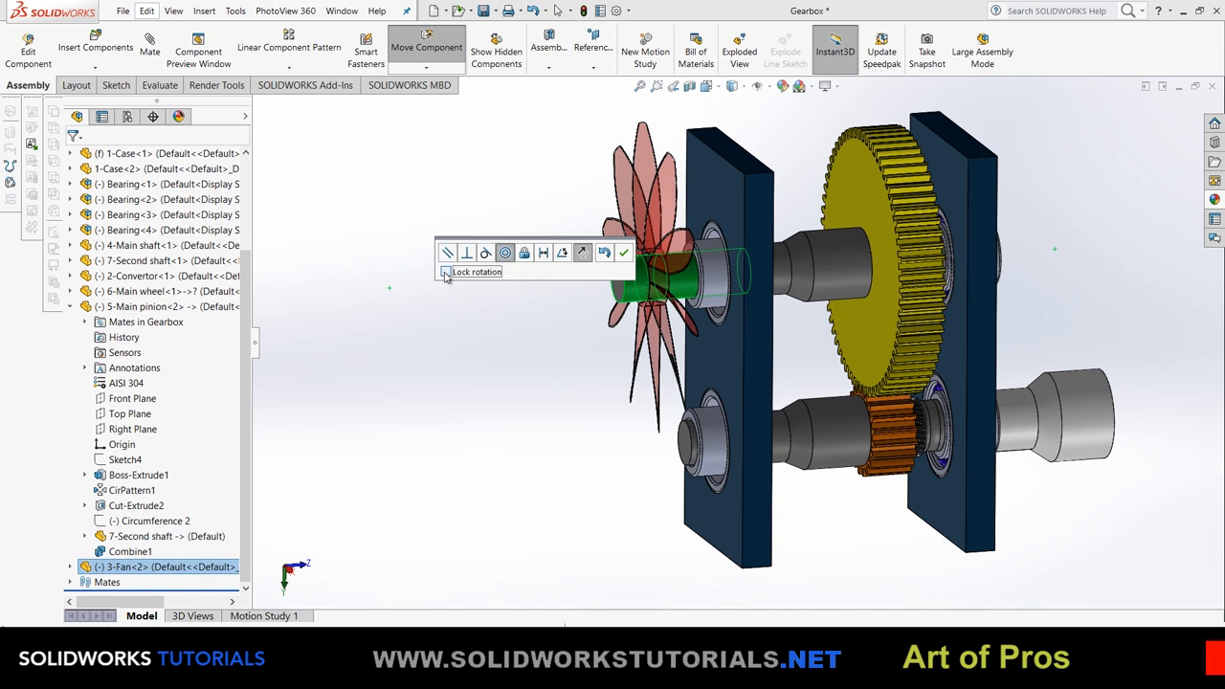
{"action": "left_click", "coordinate": [445, 271]}
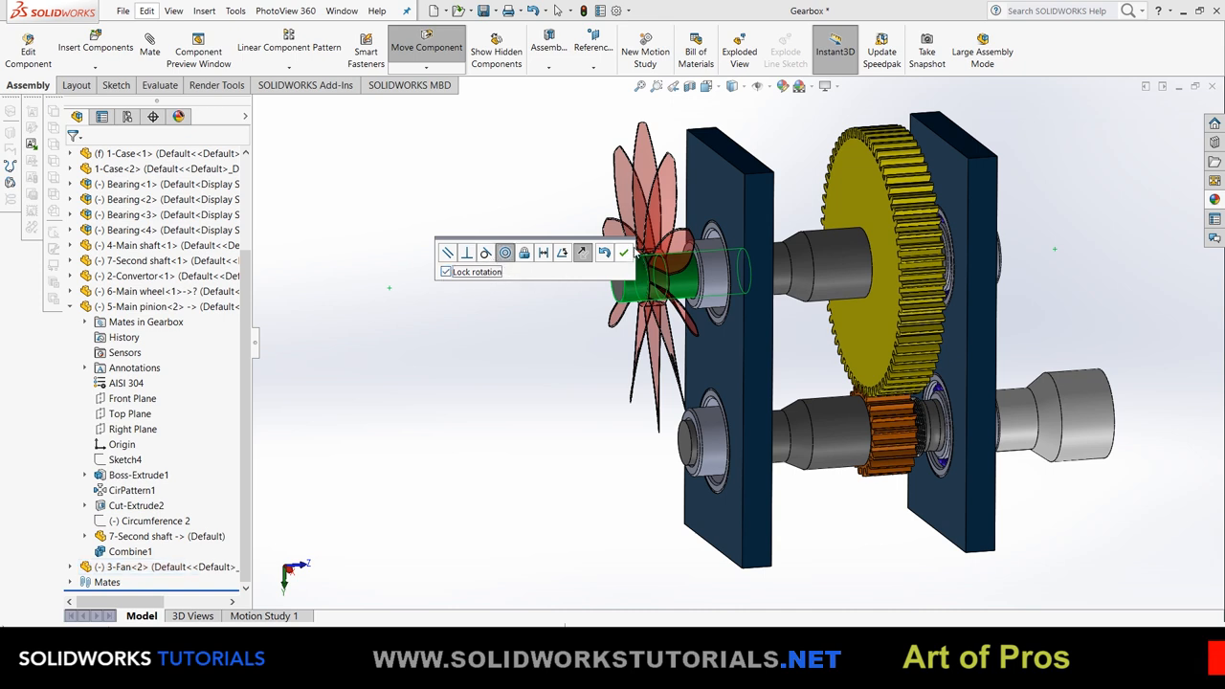
{"action": "mouse_move", "coordinate": [670, 146]}
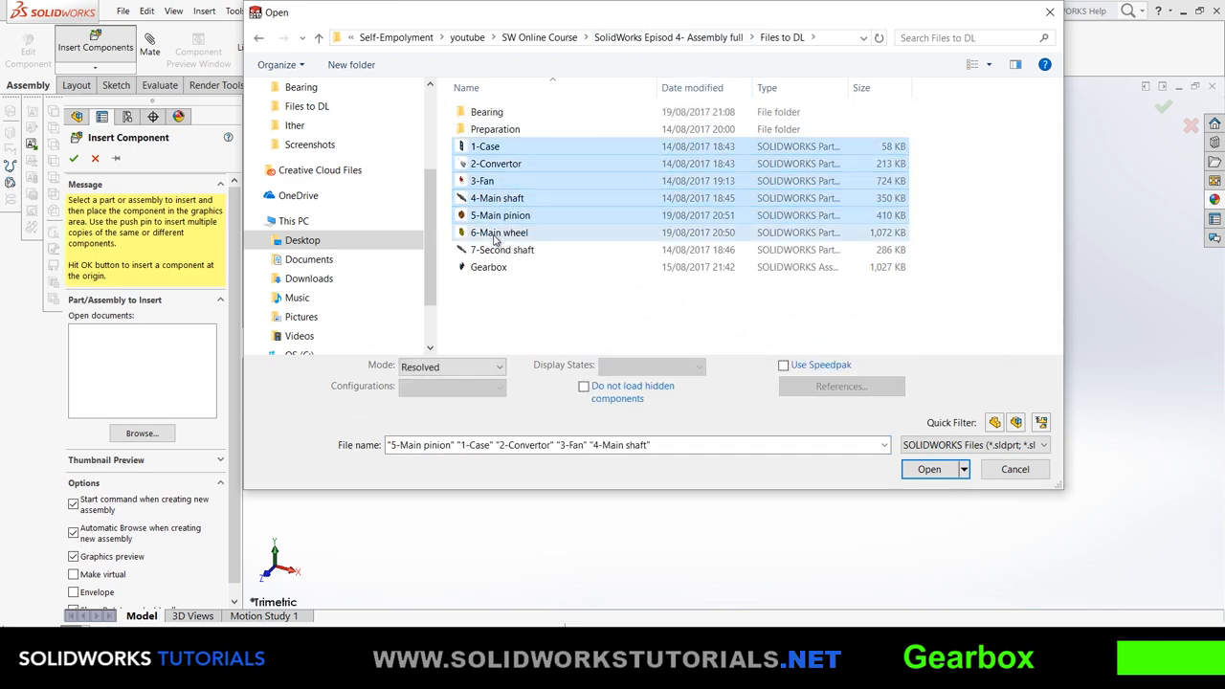
{"action": "left_click", "coordinate": [928, 469]}
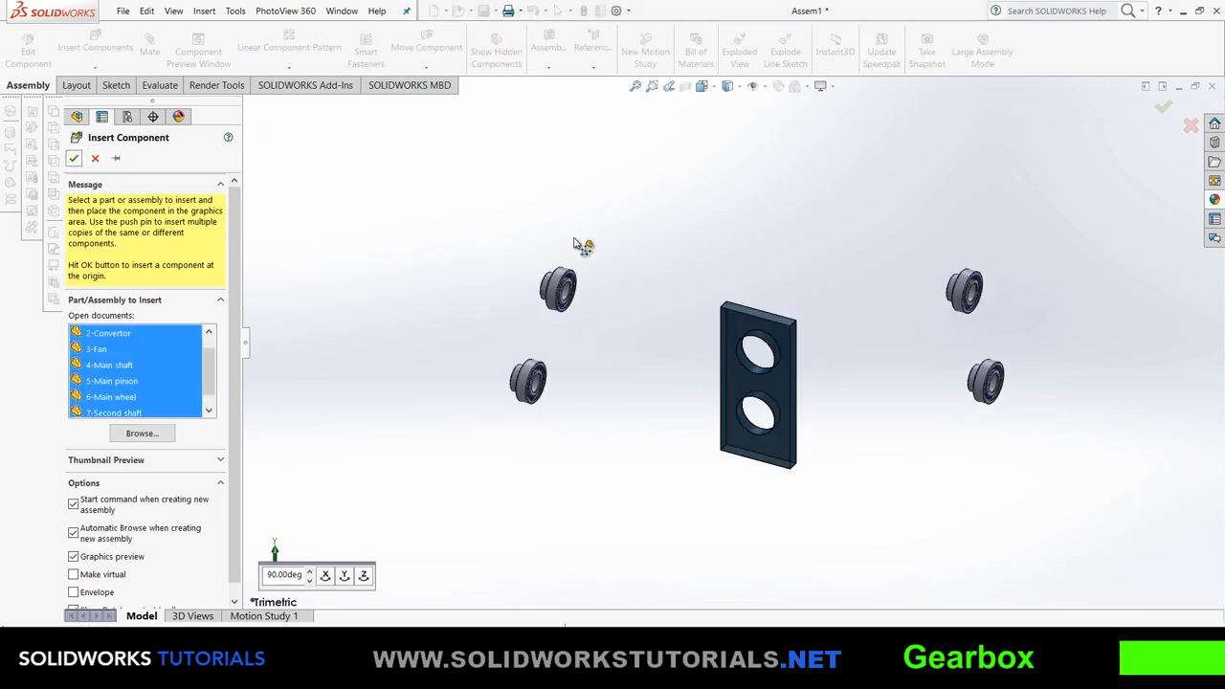
Place the gearbox parts and mate both shafts concentric in their bearings with Lock rotation.
{"action": "left_click", "coordinate": [107, 333]}
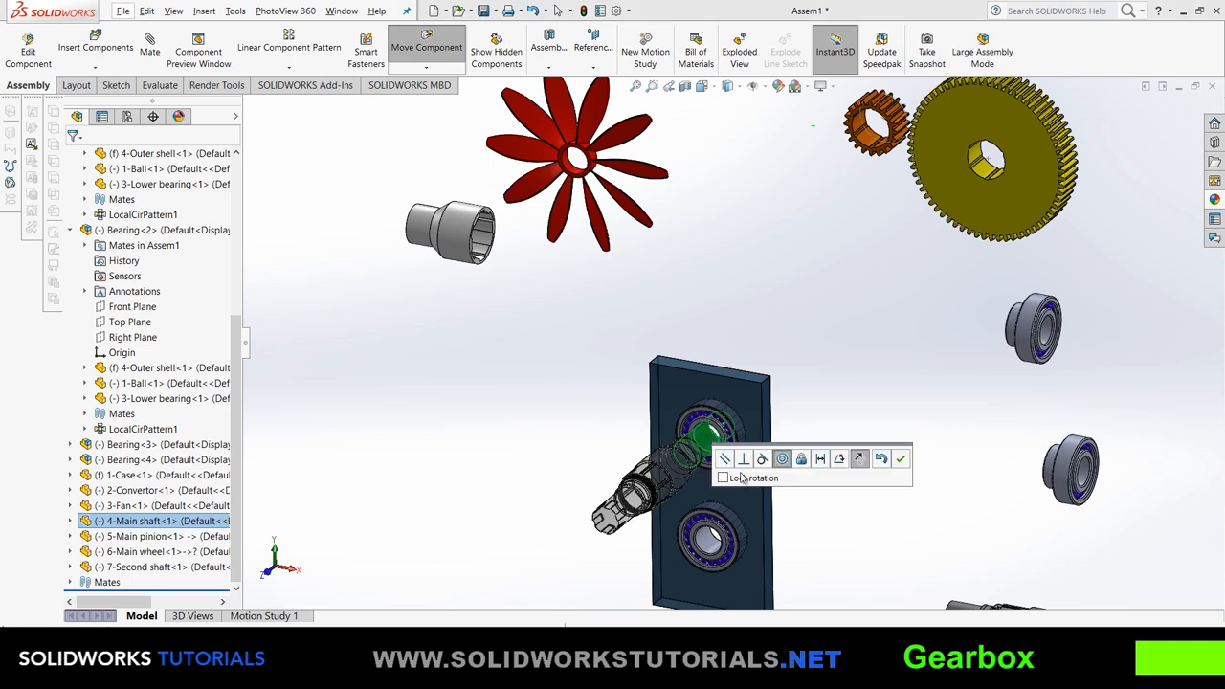
{"action": "left_click", "coordinate": [723, 477]}
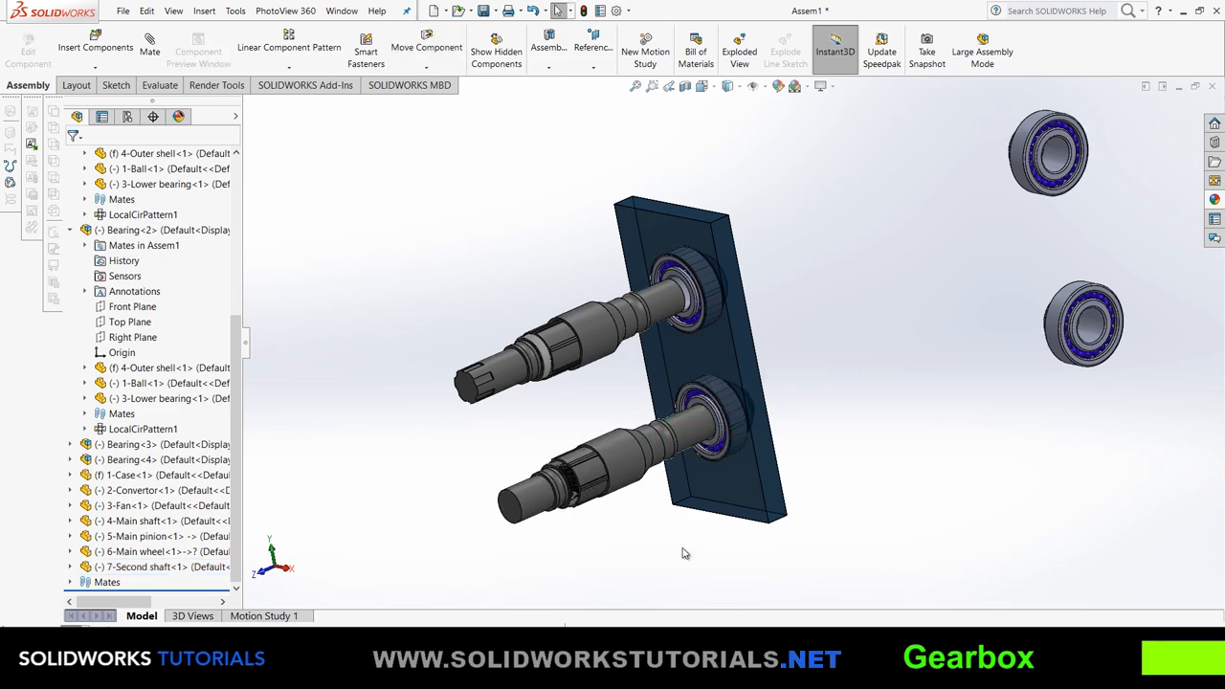
Mount Case<2>, the main wheel and pinion, aligning tooth faces so the gears mesh.
{"action": "left_click", "coordinate": [144, 183]}
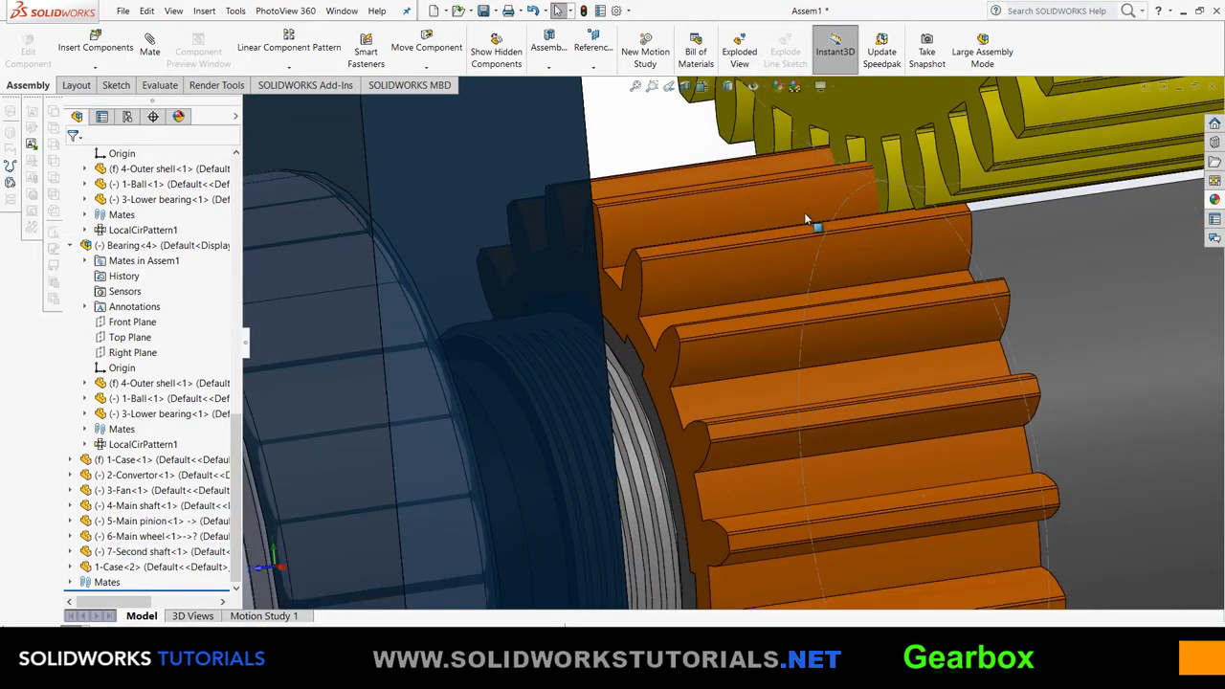
{"action": "left_click", "coordinate": [818, 225]}
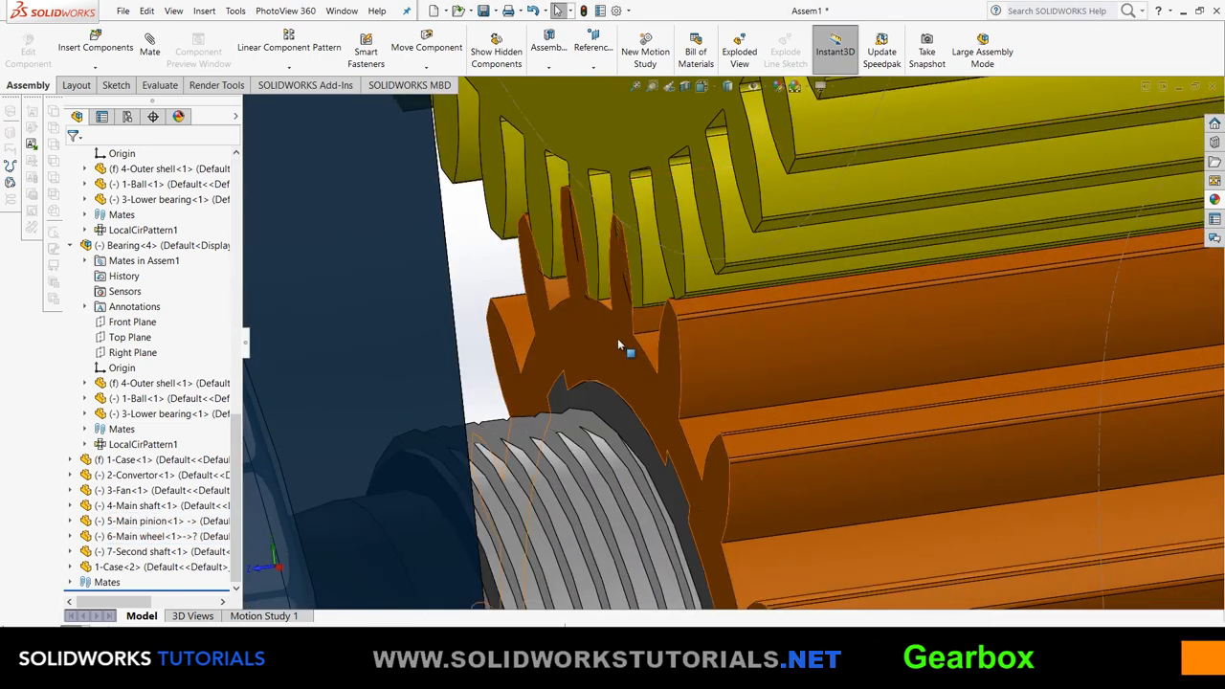
{"action": "left_click", "coordinate": [622, 335]}
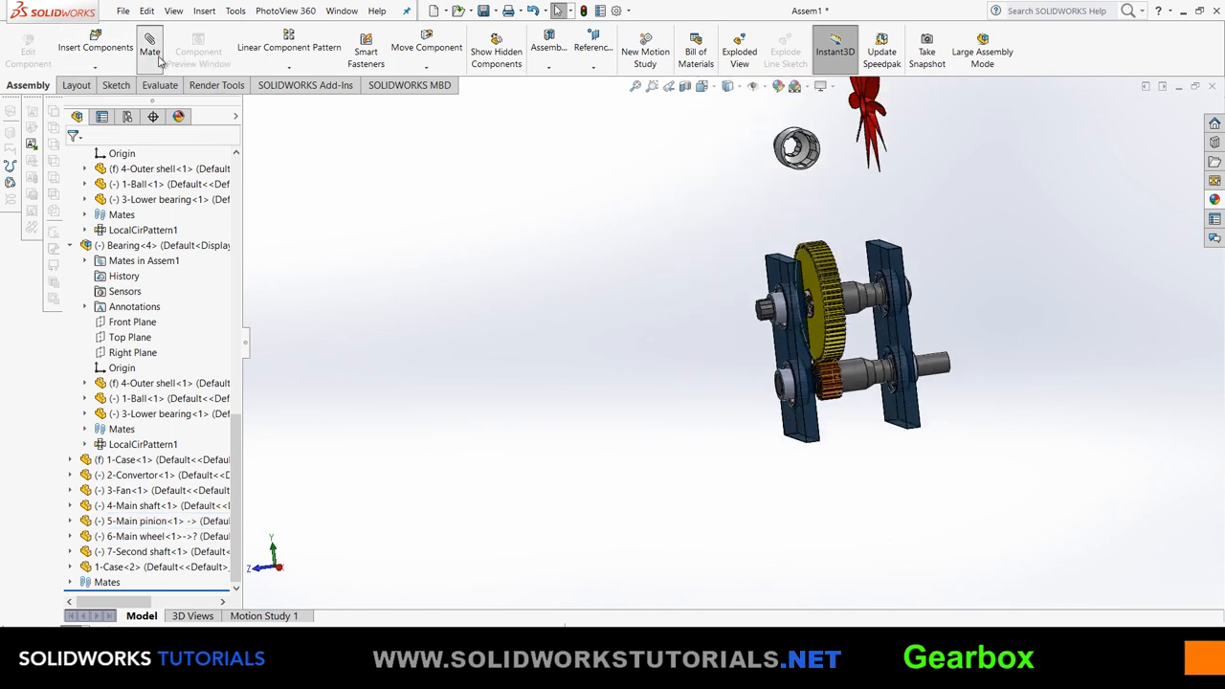
Add a reversed Gear mate with ratio 130mm:40mm between the wheel and pinion.
{"action": "left_click", "coordinate": [150, 48]}
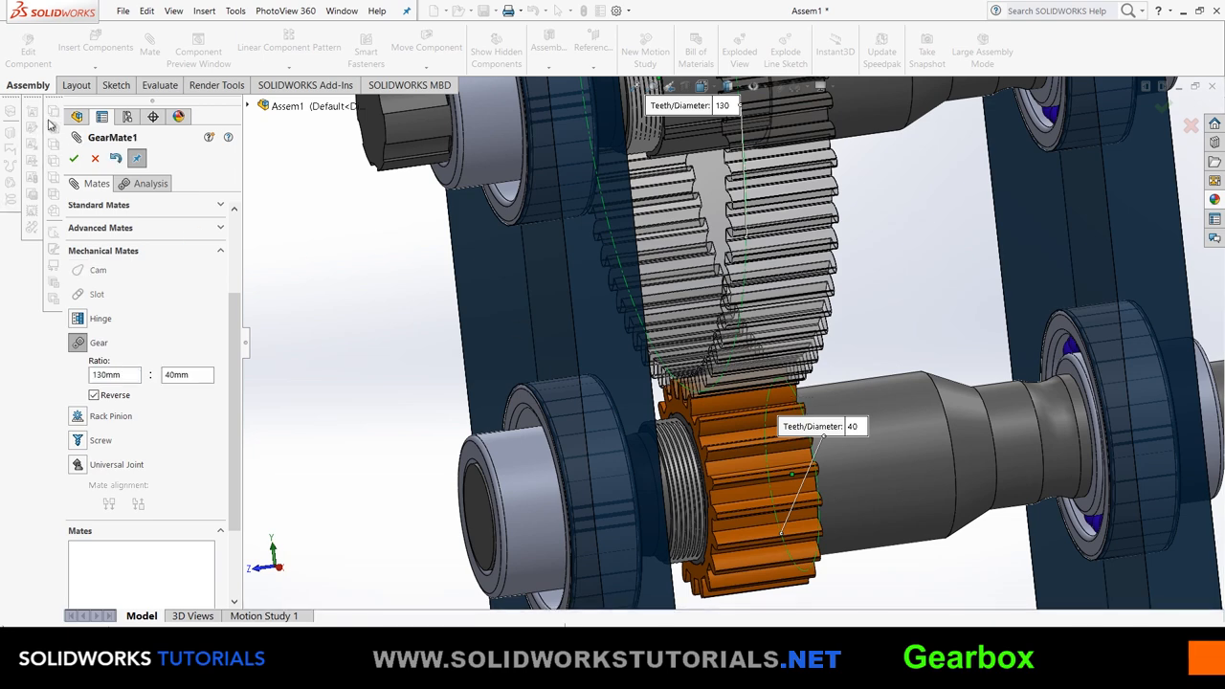
{"action": "left_click", "coordinate": [74, 158]}
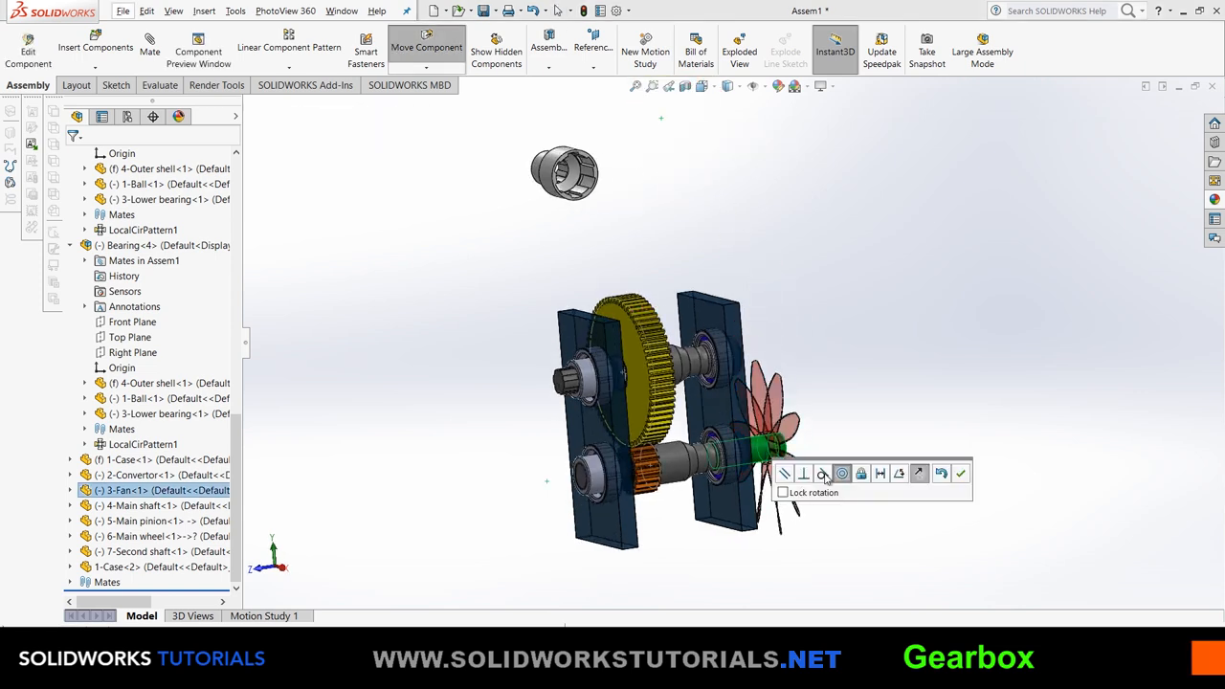
Seat the fan concentric on the pinion shaft and mate the convertor onto the upper shaft end.
{"action": "left_click", "coordinate": [783, 492]}
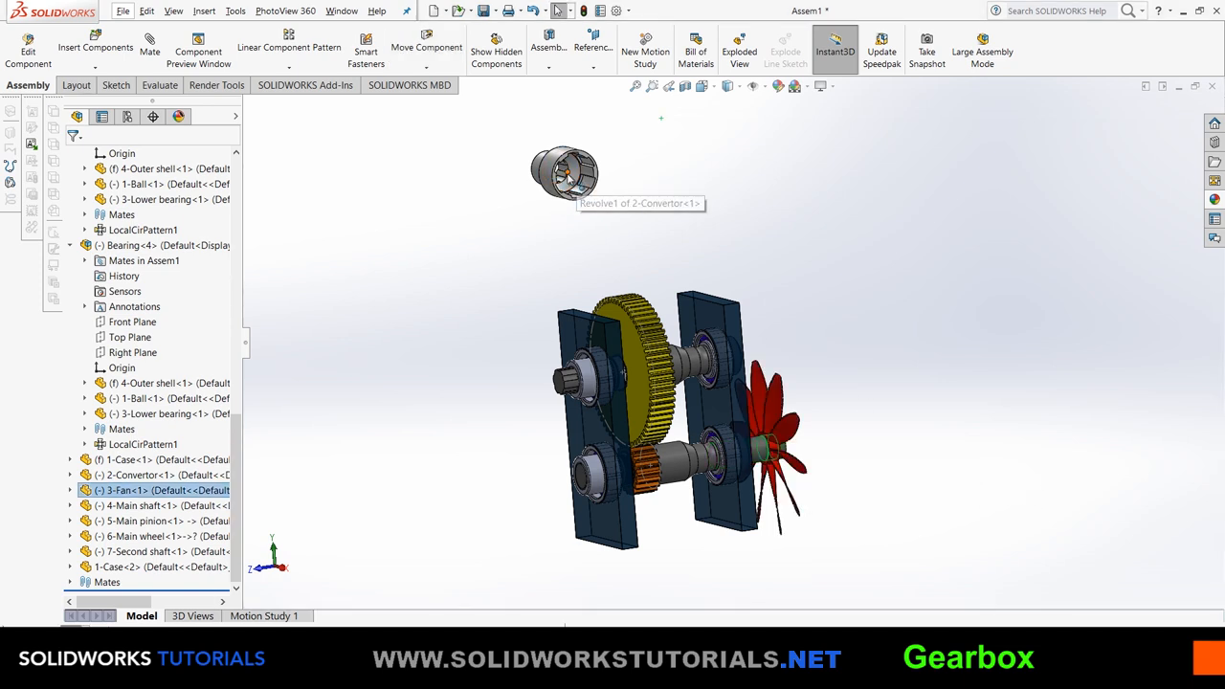
{"action": "left_click", "coordinate": [564, 368]}
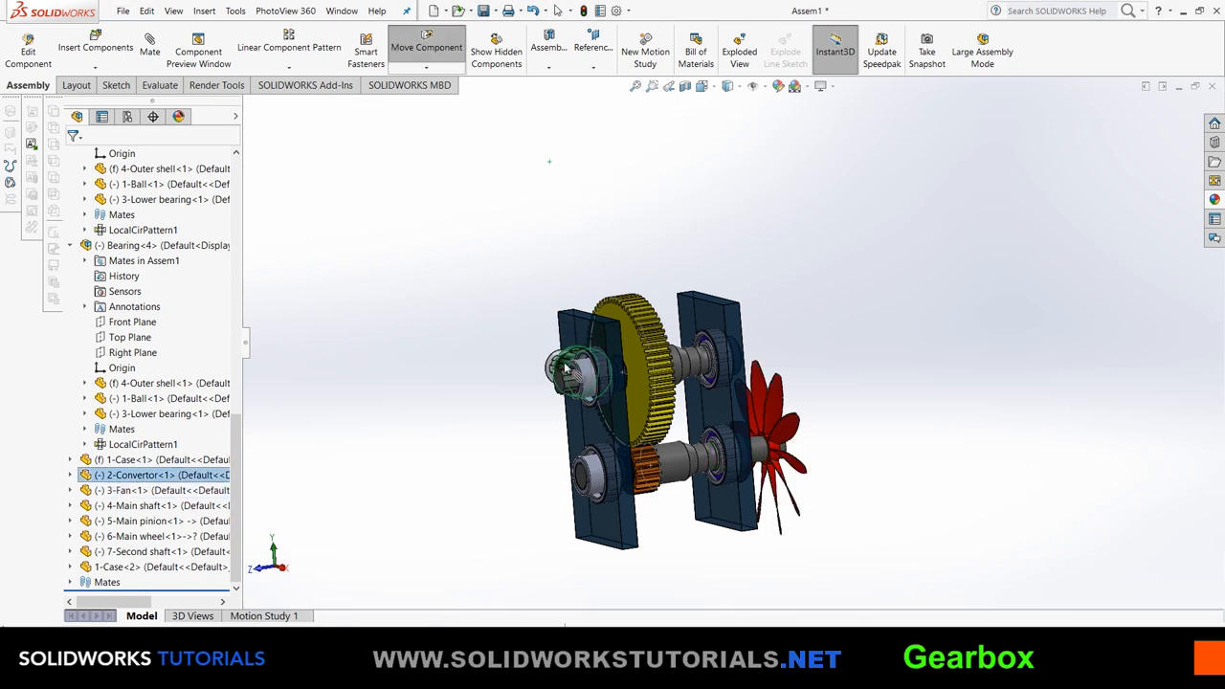
{"action": "left_click", "coordinate": [575, 369]}
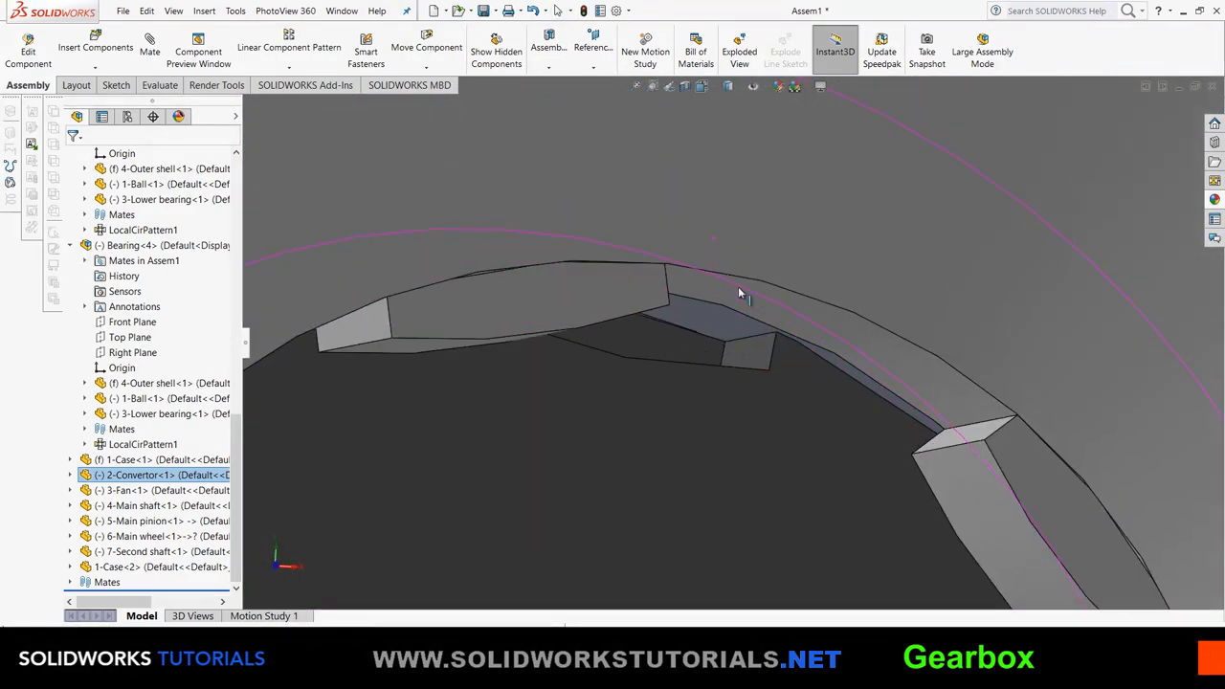
{"action": "left_click", "coordinate": [354, 321]}
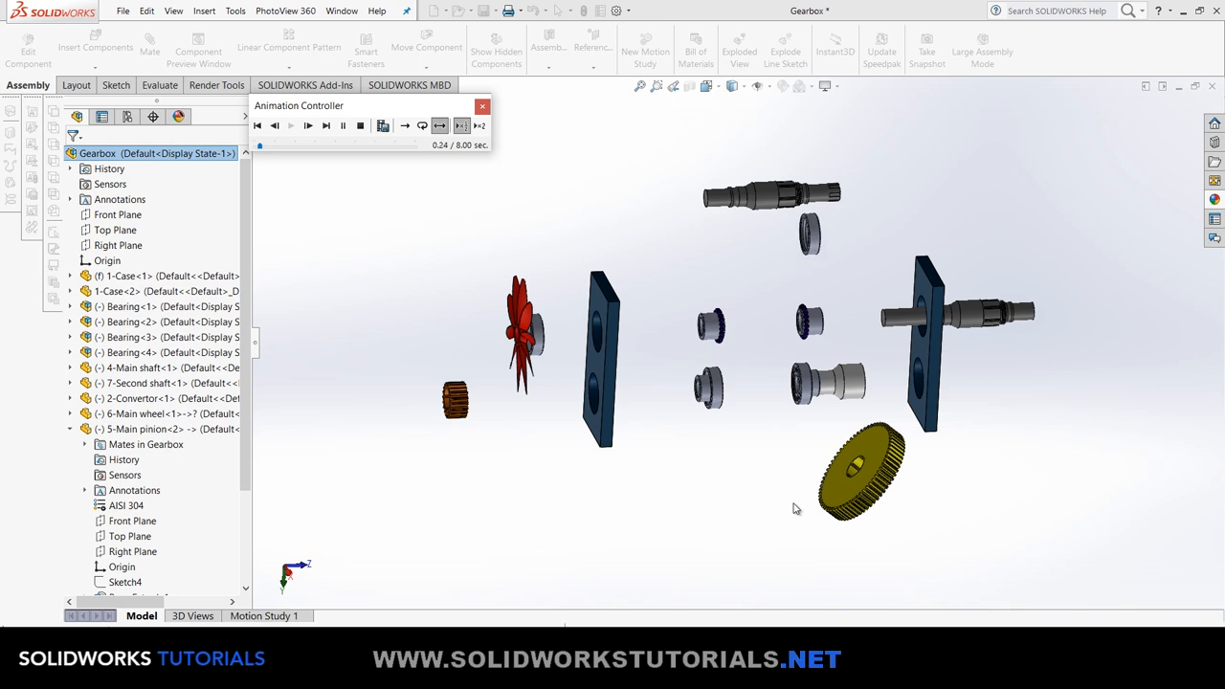
Play the Animation Controller's collapse animation so the exploded gearbox reassembles.
{"action": "left_click", "coordinate": [308, 125]}
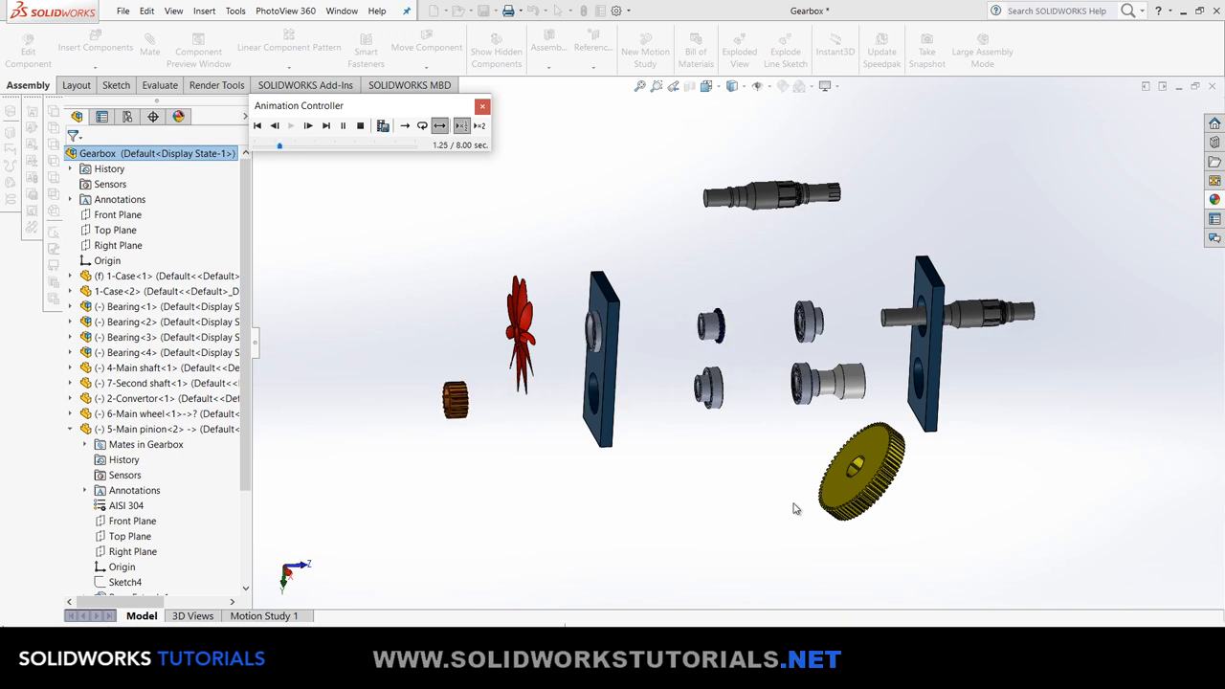
{"action": "left_click", "coordinate": [308, 125]}
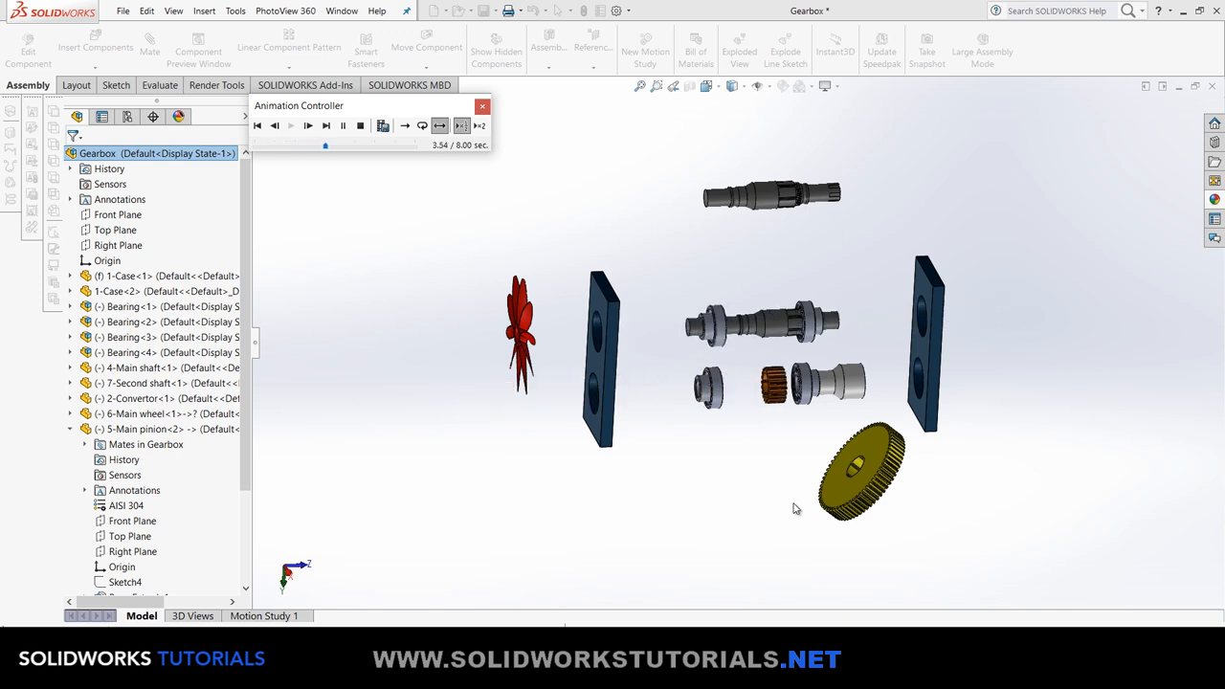
{"action": "left_click", "coordinate": [307, 125]}
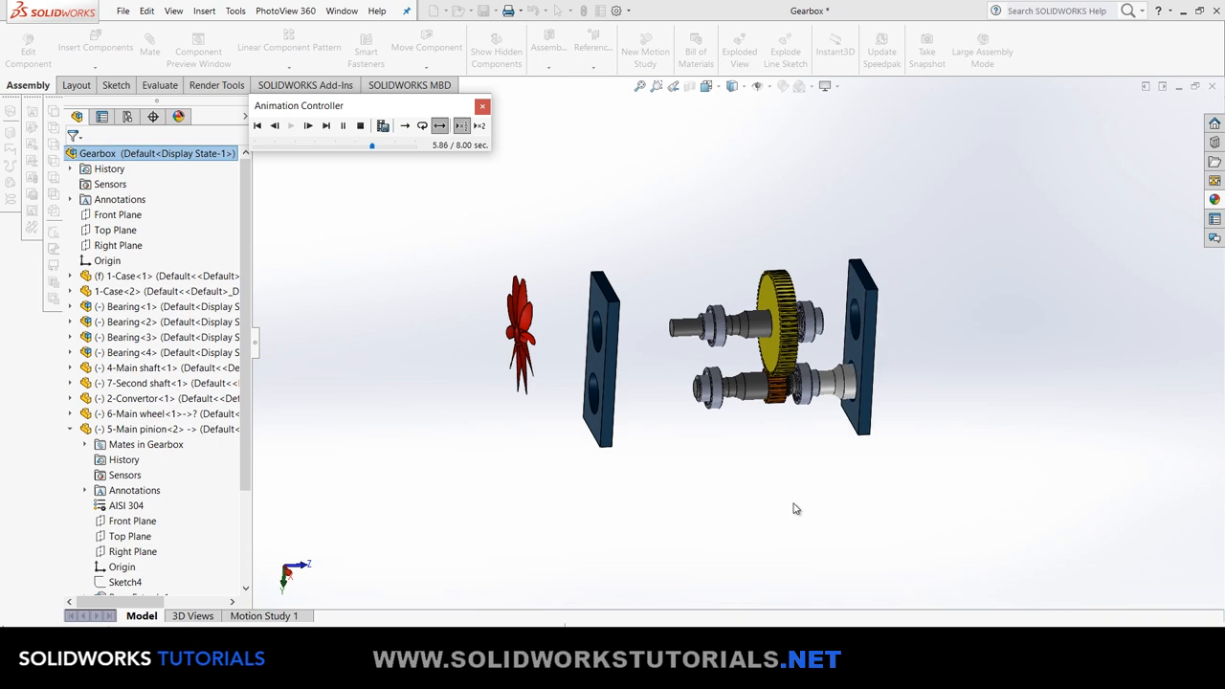